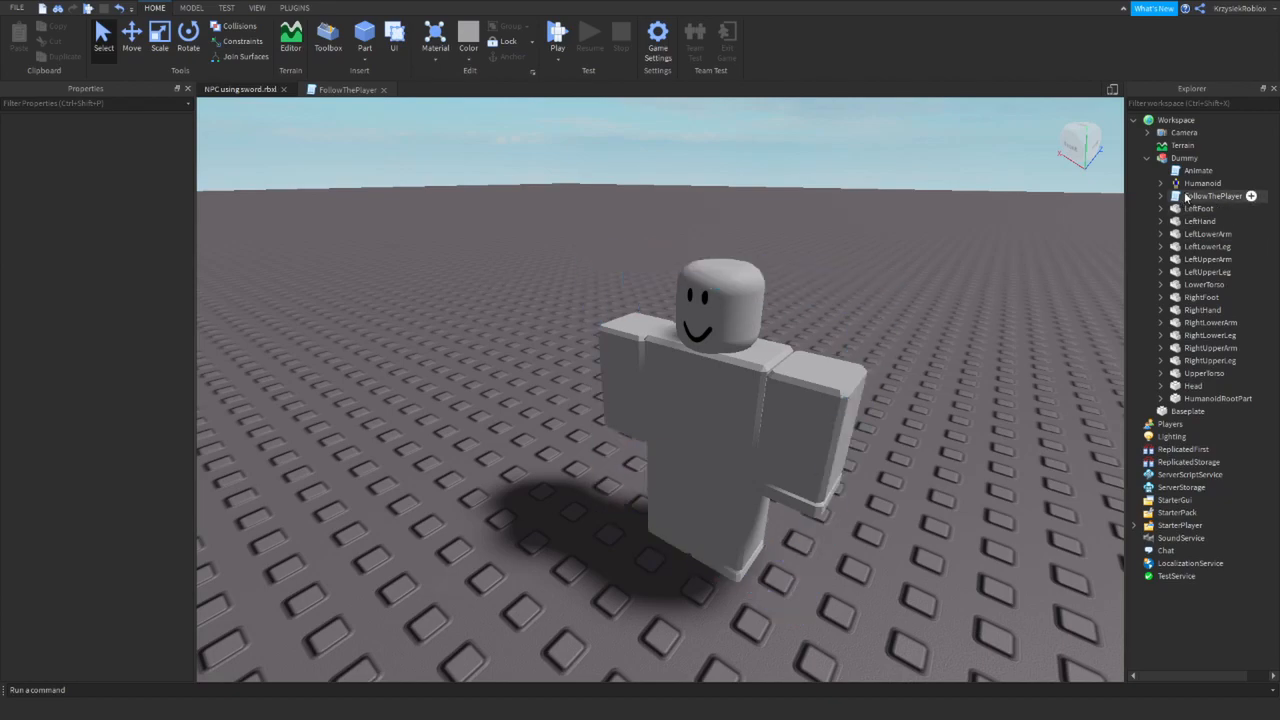
Open the Dummy's FollowThePlayer script in a script editor tab
{"action": "double_click", "coordinate": [1200, 196]}
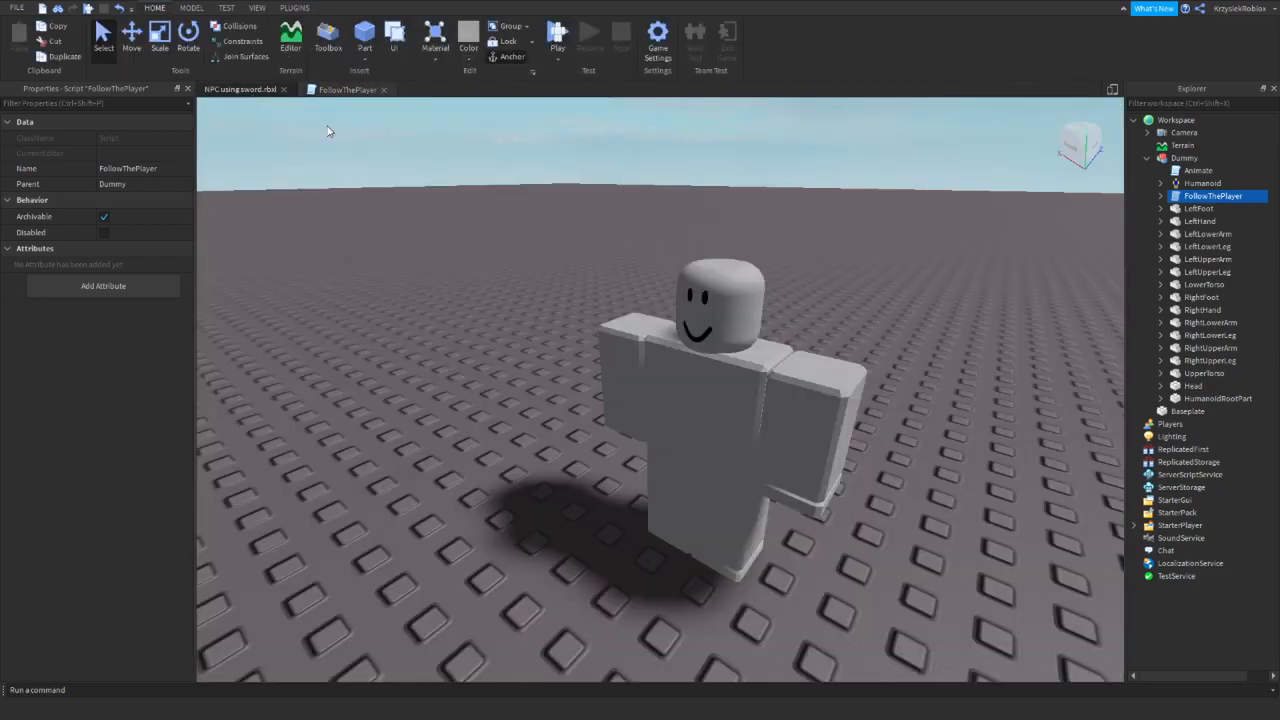
{"action": "mouse_move", "coordinate": [348, 94]}
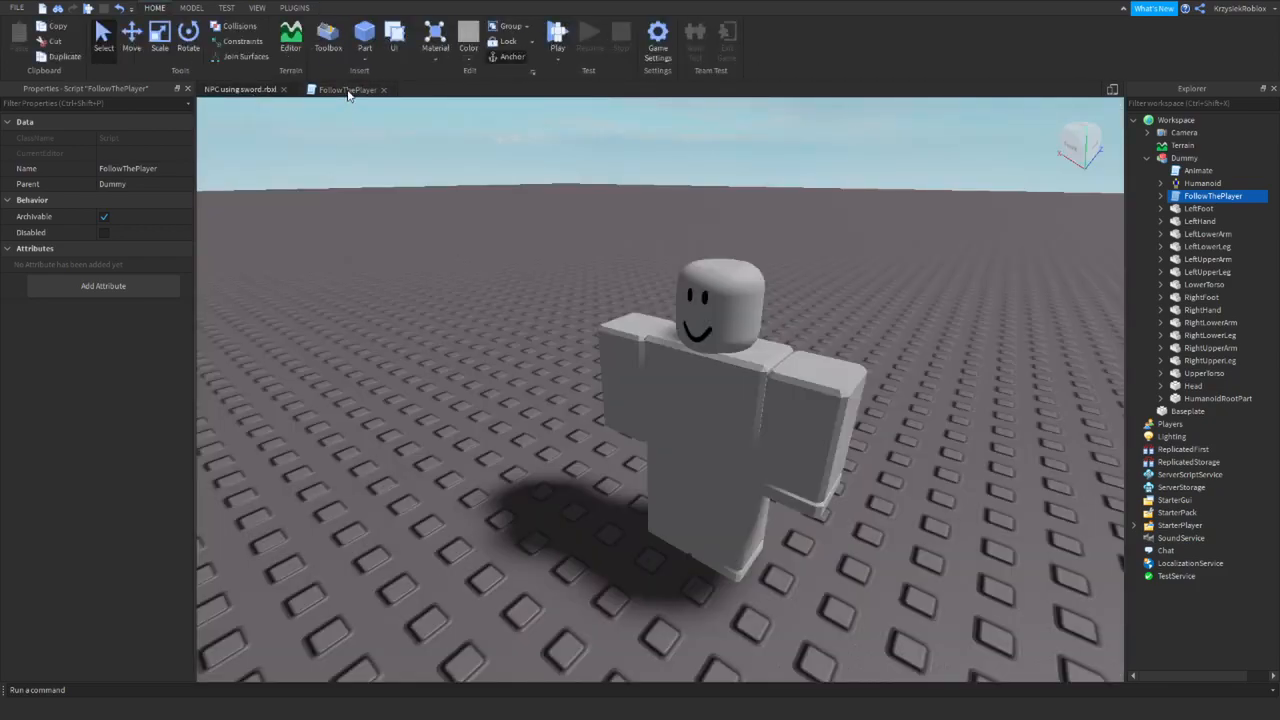
Declare a new function swing() below getClosestPlayer in the FollowThePlayer script
{"action": "left_click", "coordinate": [344, 88]}
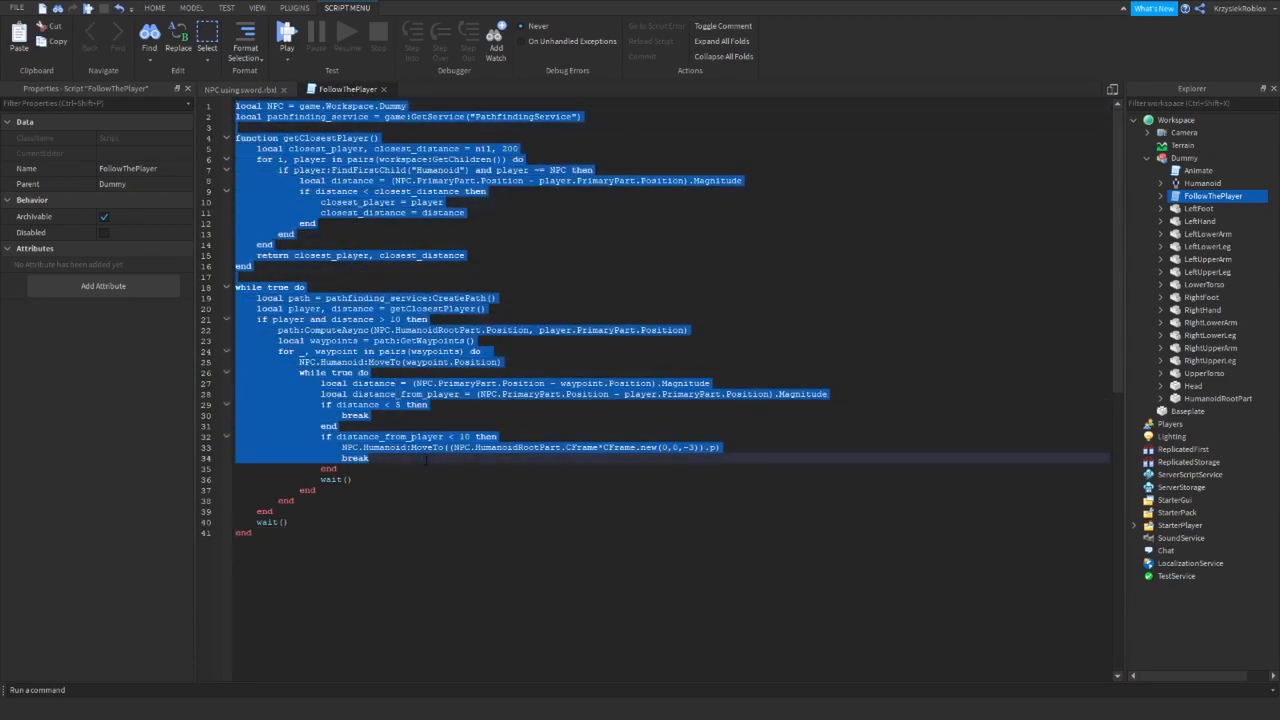
{"action": "left_click", "coordinate": [252, 532]}
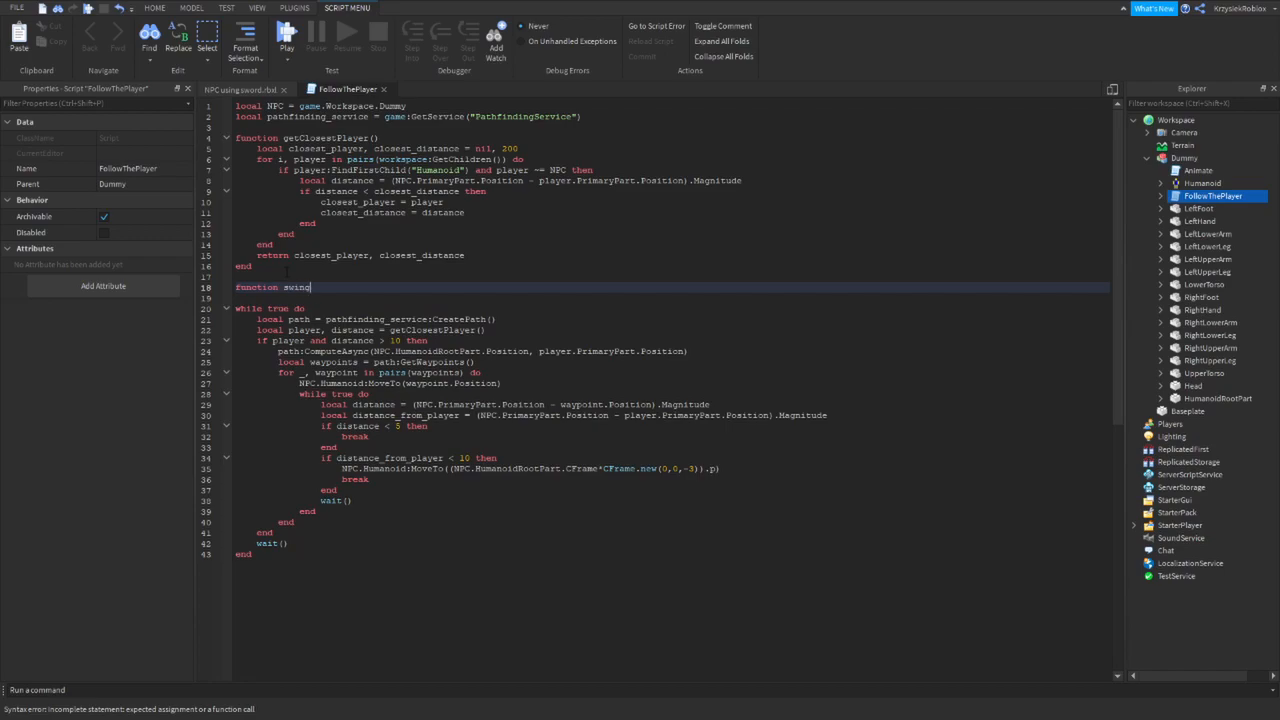
{"action": "type", "text": "()"}
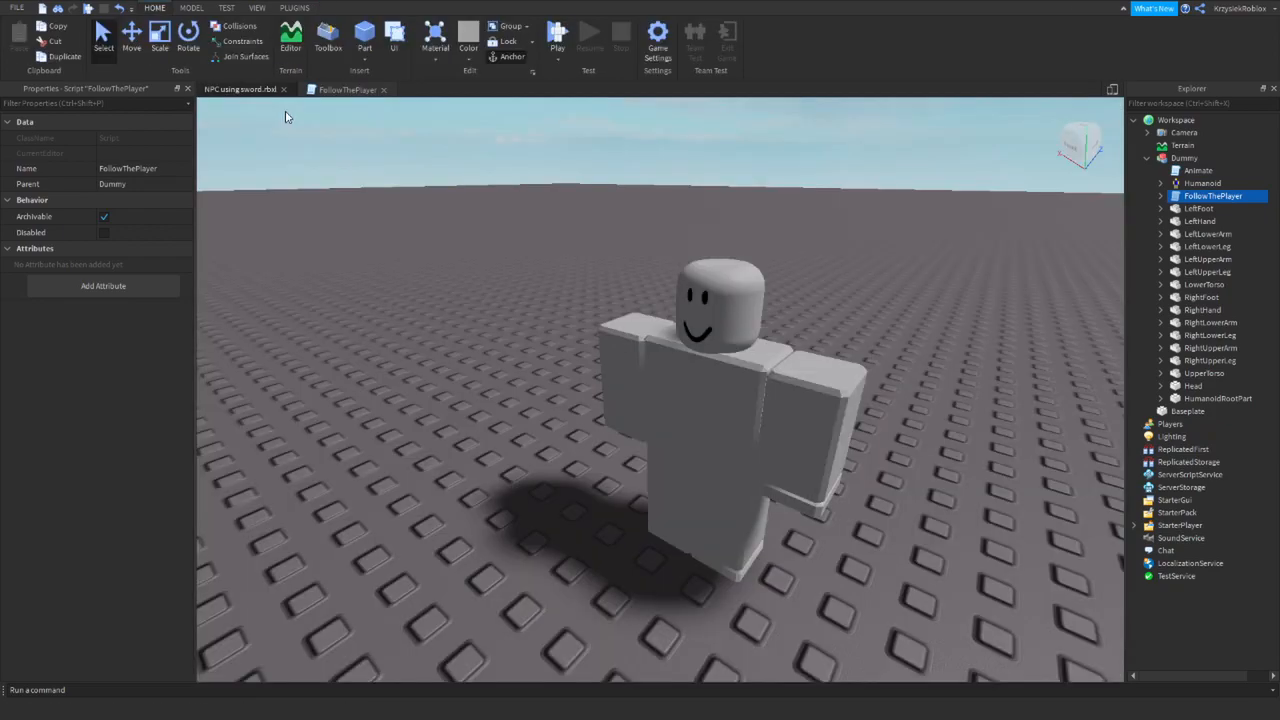
Show the Toolbox's Recent Models and insert the ClassicSword into the Dummy
{"action": "left_click", "coordinate": [246, 8]}
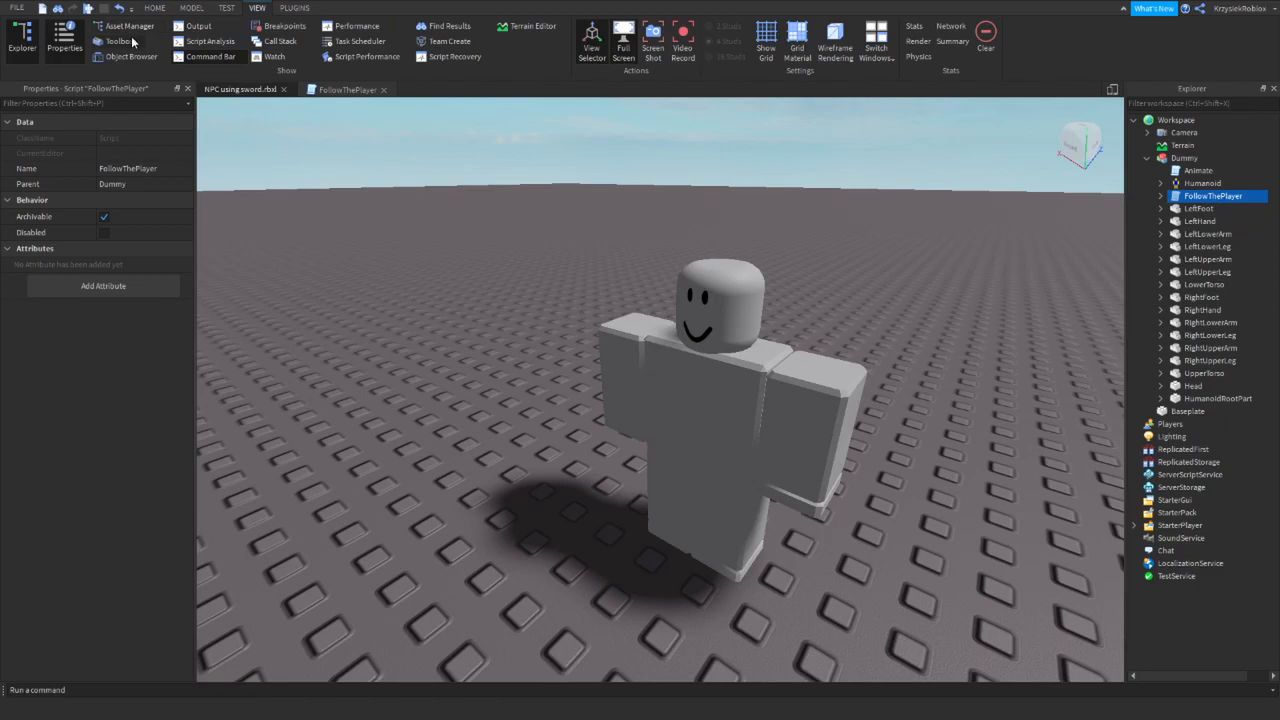
{"action": "left_click", "coordinate": [116, 40]}
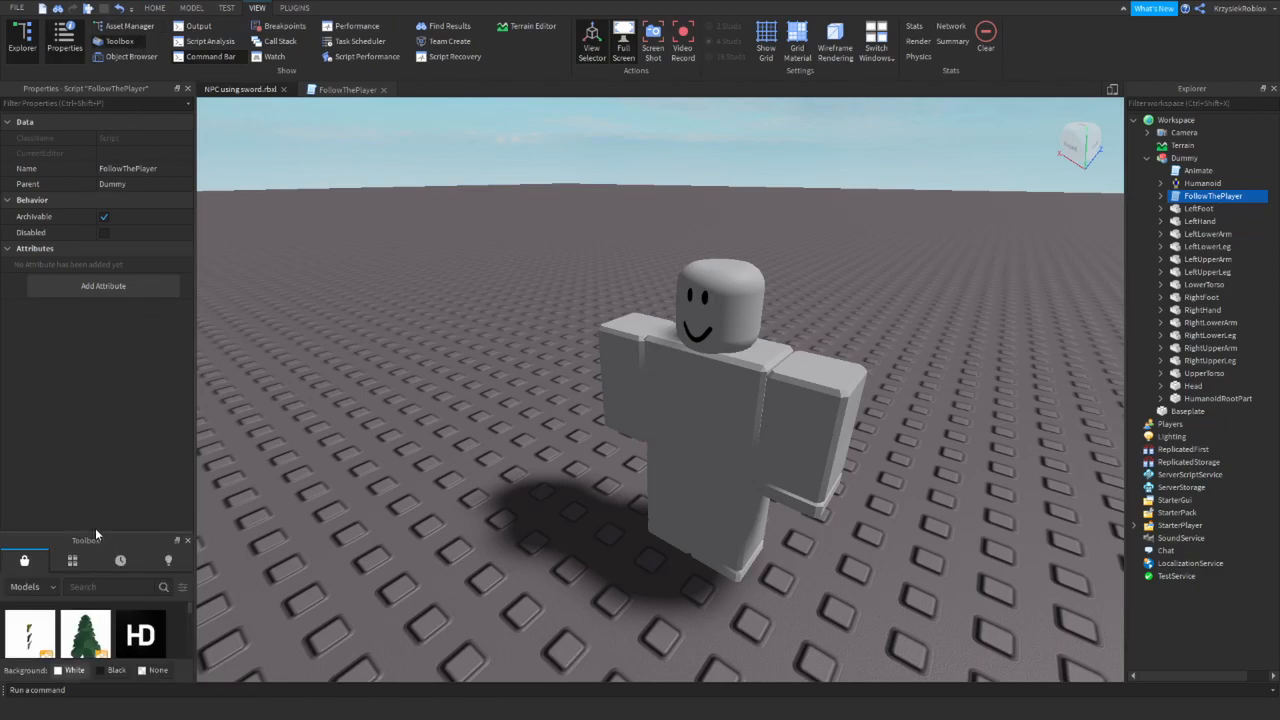
{"action": "left_click", "coordinate": [120, 380]}
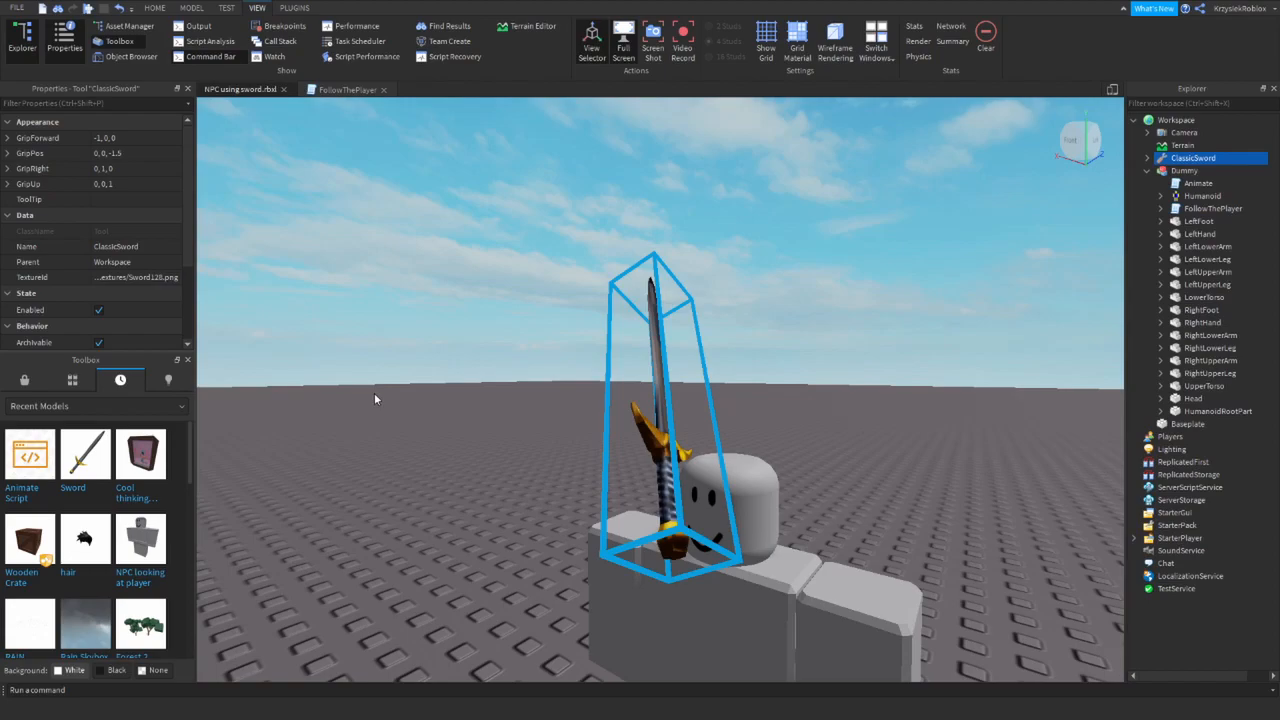
{"action": "mouse_move", "coordinate": [184, 368]}
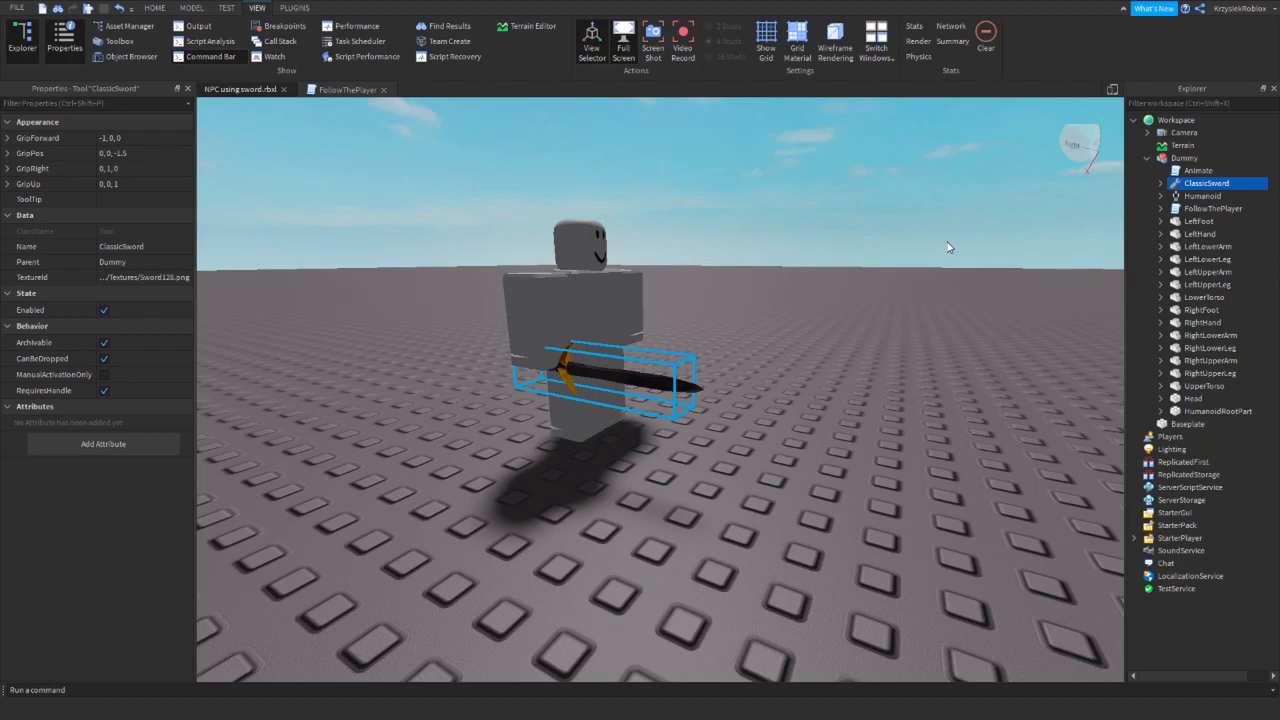
Launch the Animation Editor plugin and create a new animation clip for the Dummy
{"action": "left_click", "coordinate": [292, 8]}
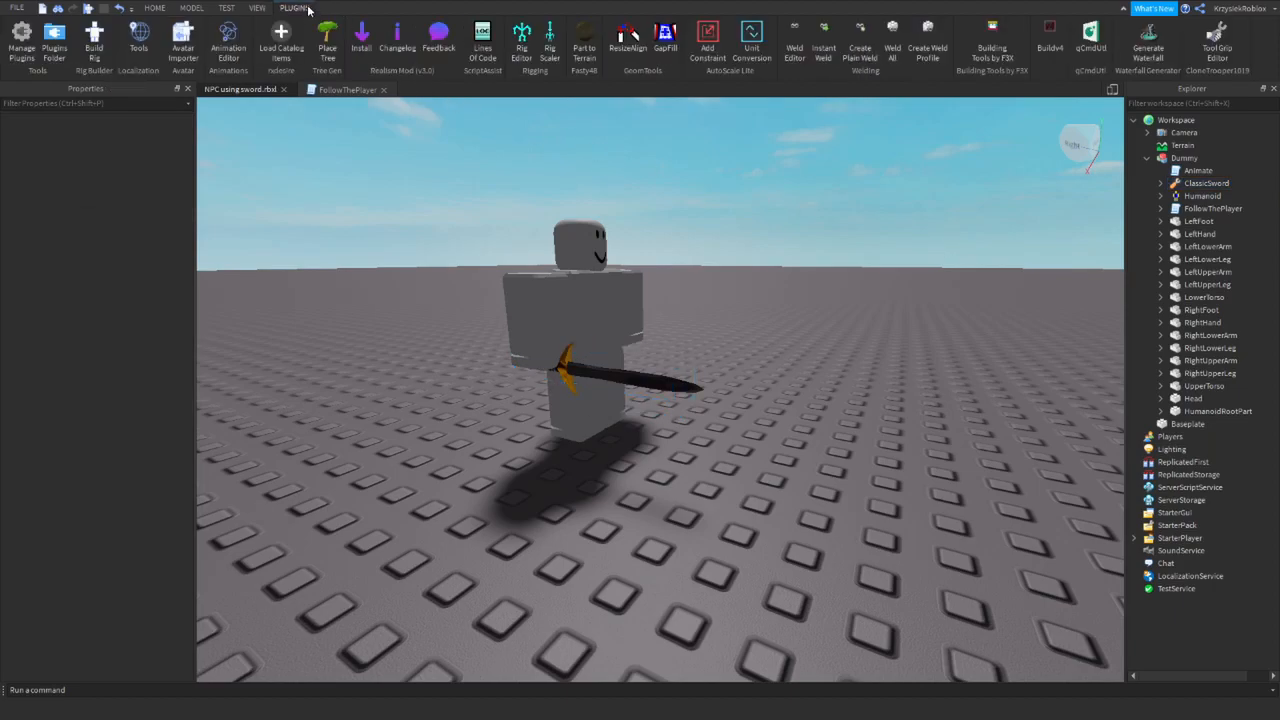
{"action": "left_click", "coordinate": [296, 8]}
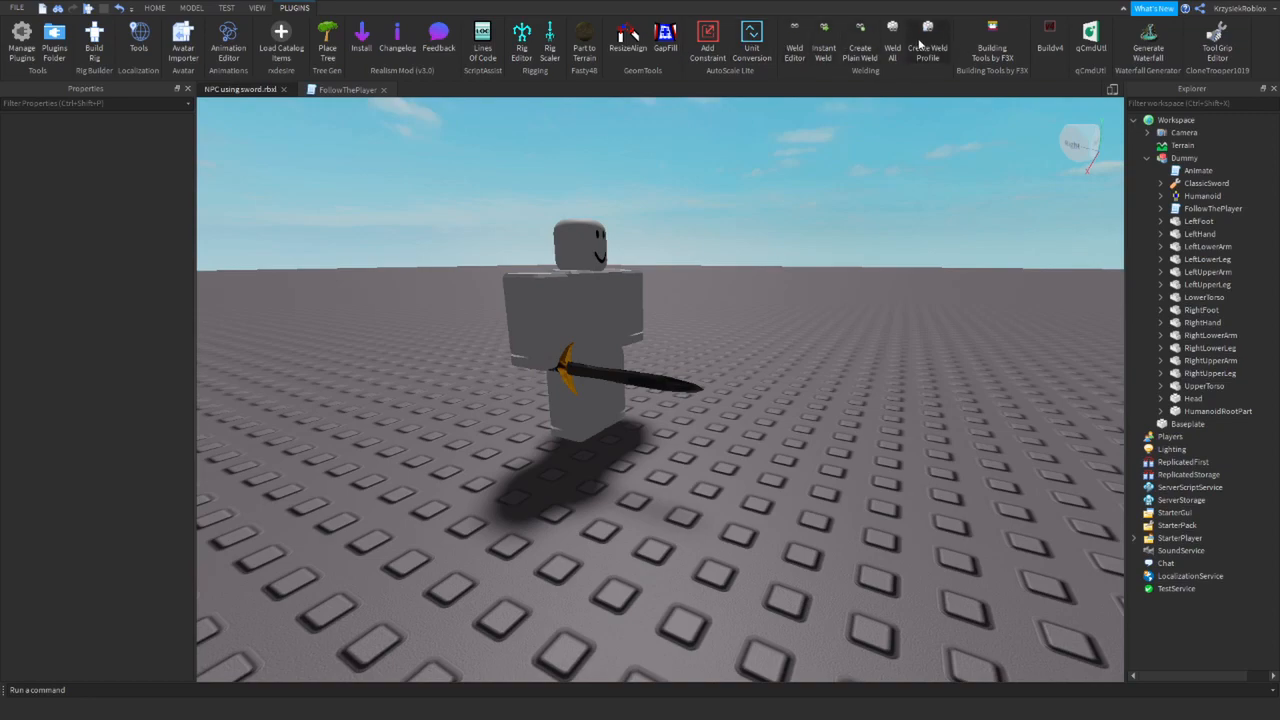
{"action": "mouse_move", "coordinate": [230, 44]}
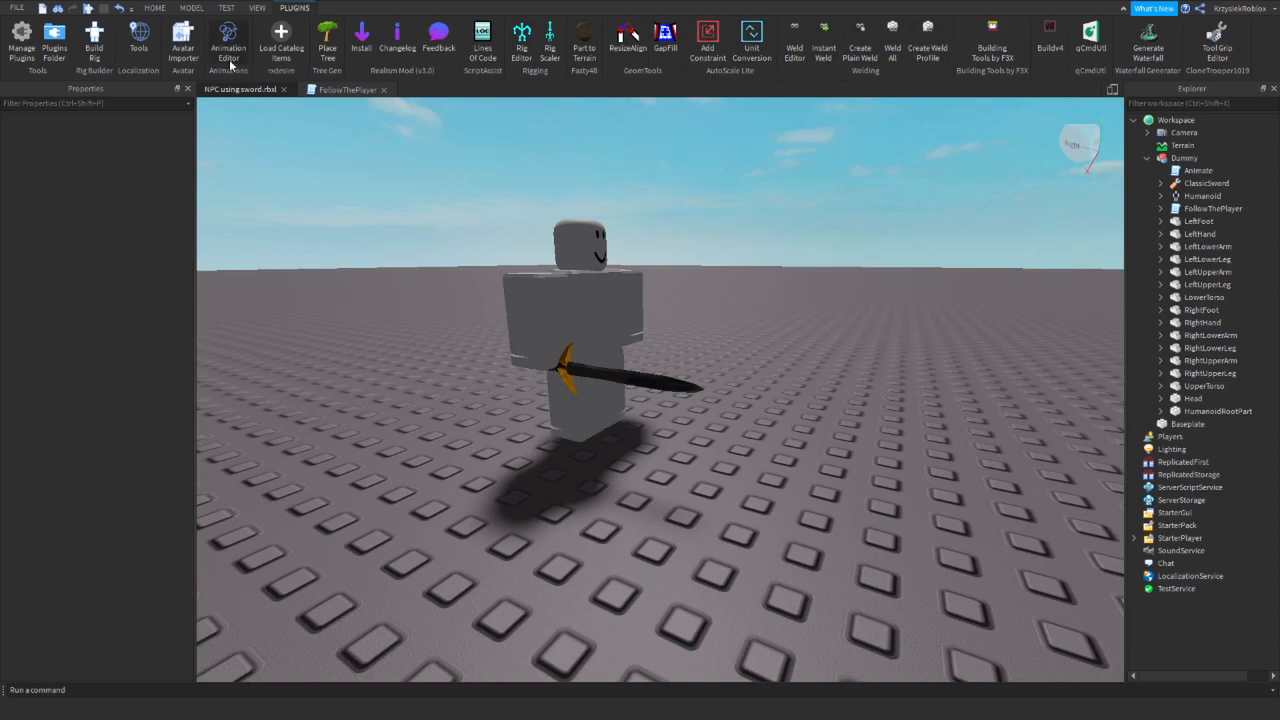
{"action": "mouse_move", "coordinate": [232, 40]}
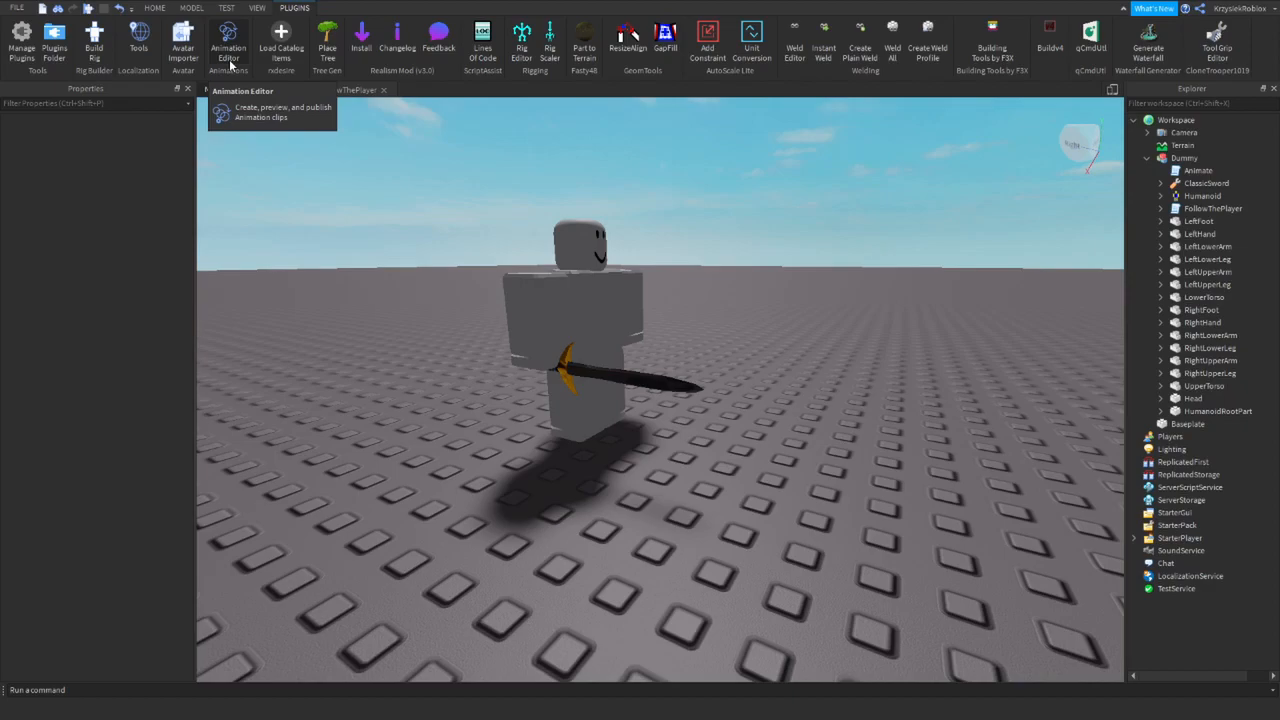
{"action": "left_click", "coordinate": [228, 42]}
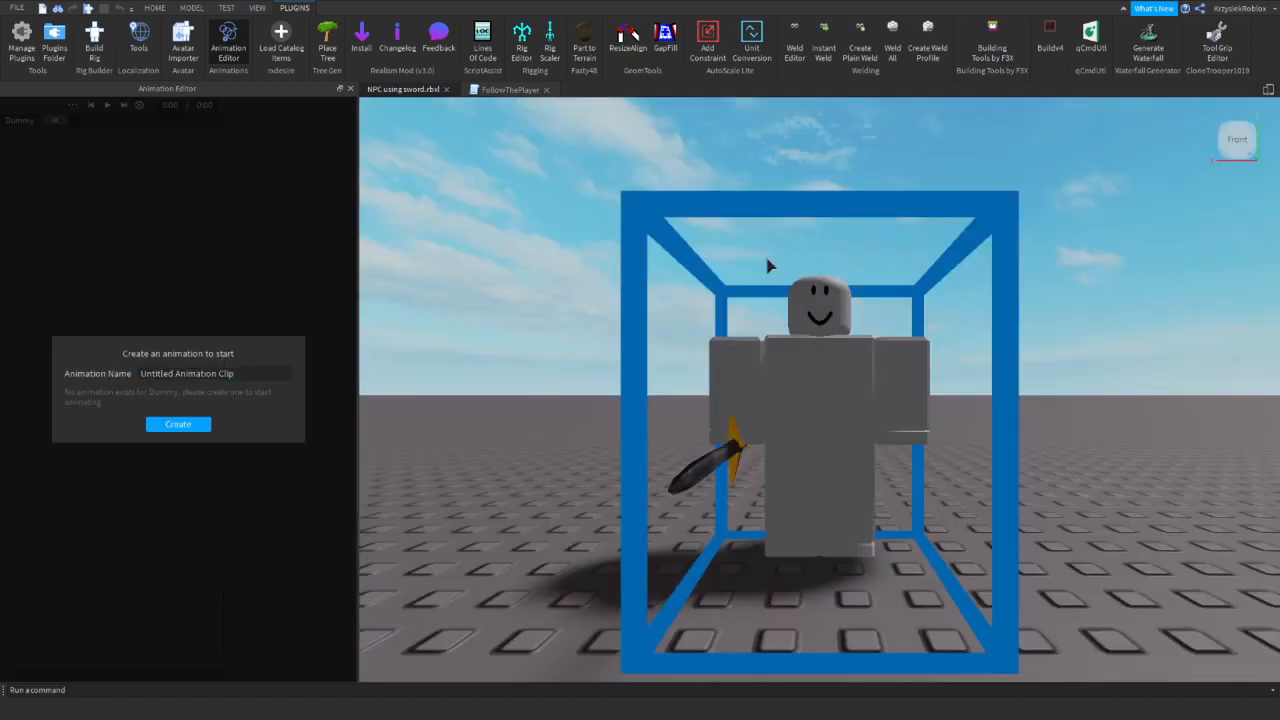
{"action": "left_click", "coordinate": [176, 424]}
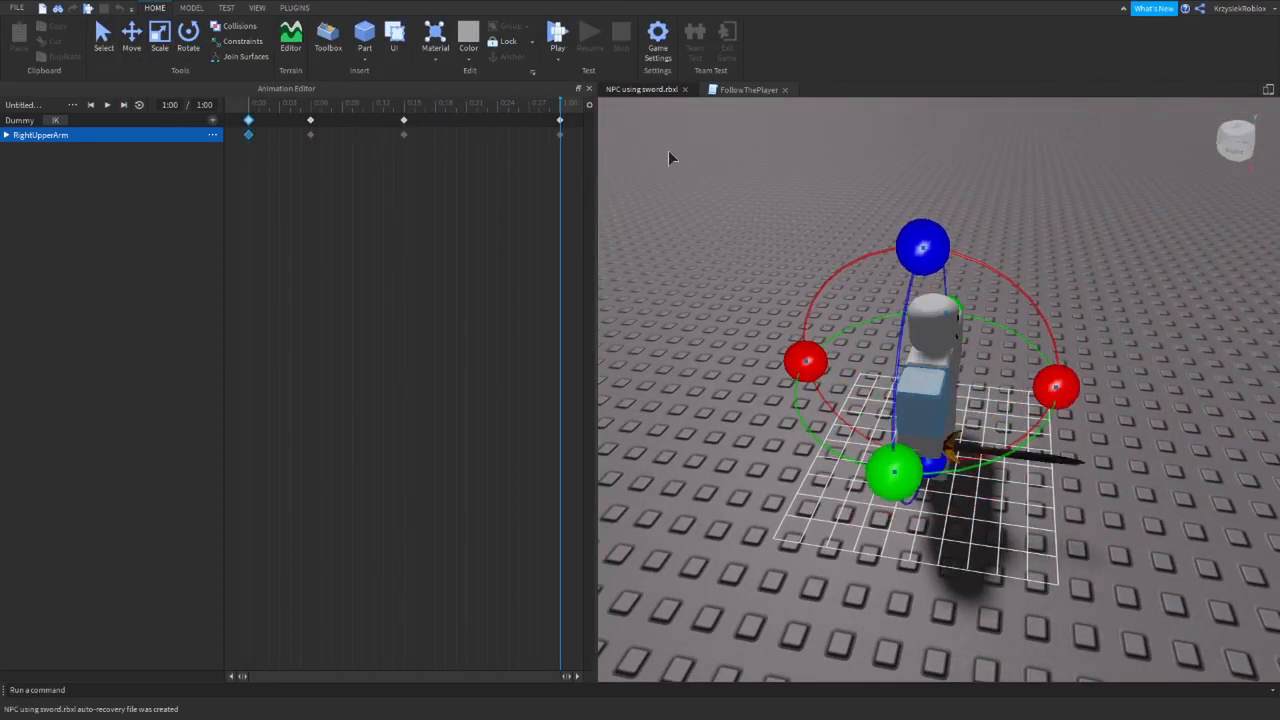
Export the arm animation as an asset titled 'swinging' with description 'Tutorial'
{"action": "left_click", "coordinate": [110, 104]}
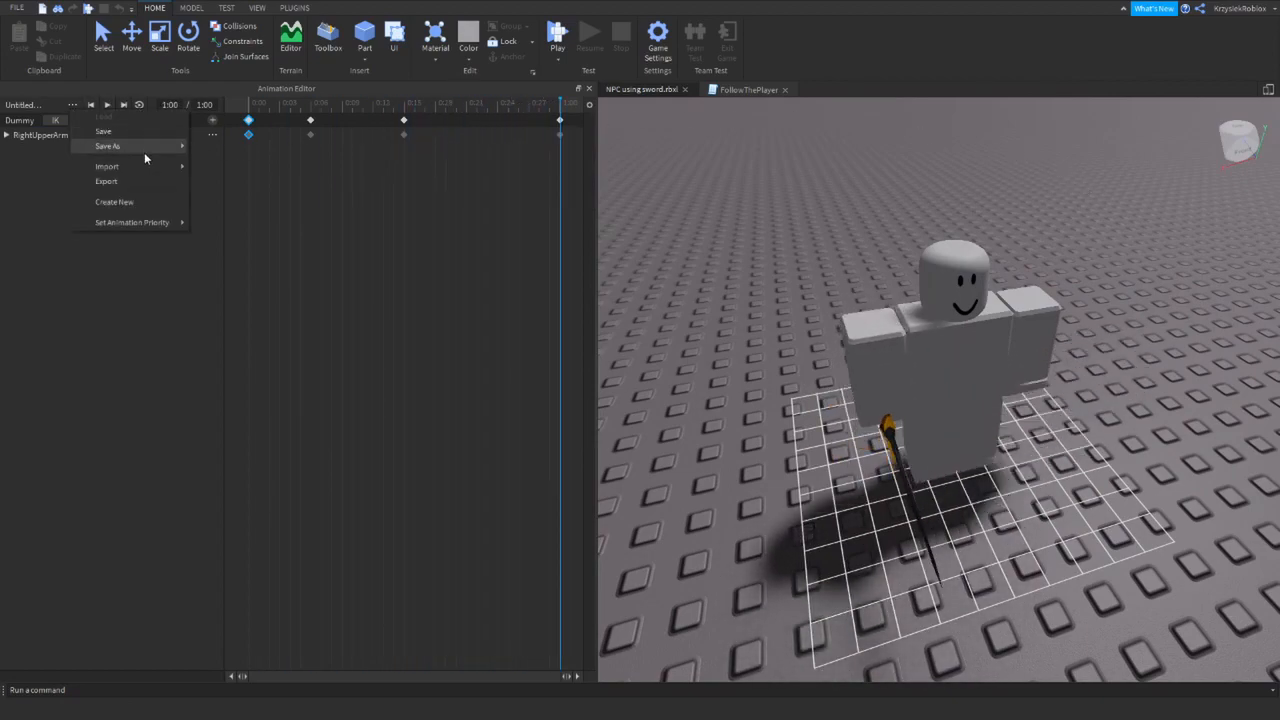
{"action": "mouse_move", "coordinate": [144, 202]}
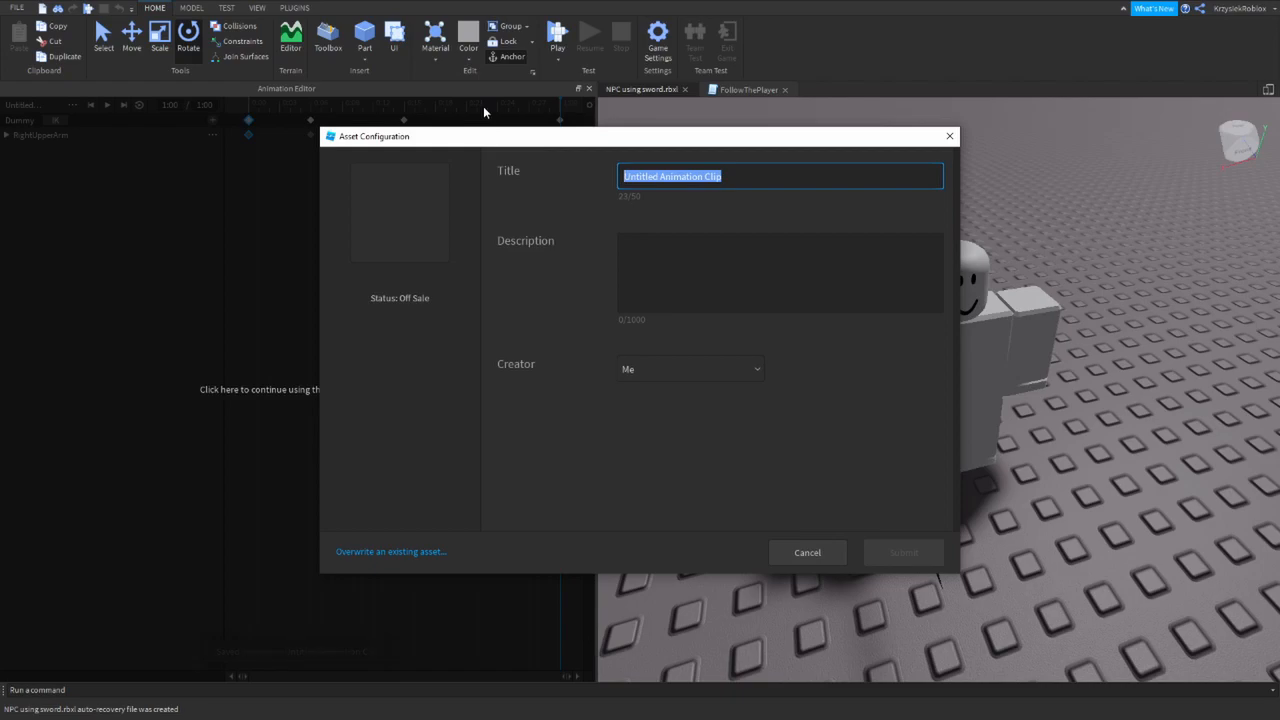
{"action": "type", "text": "swinging"}
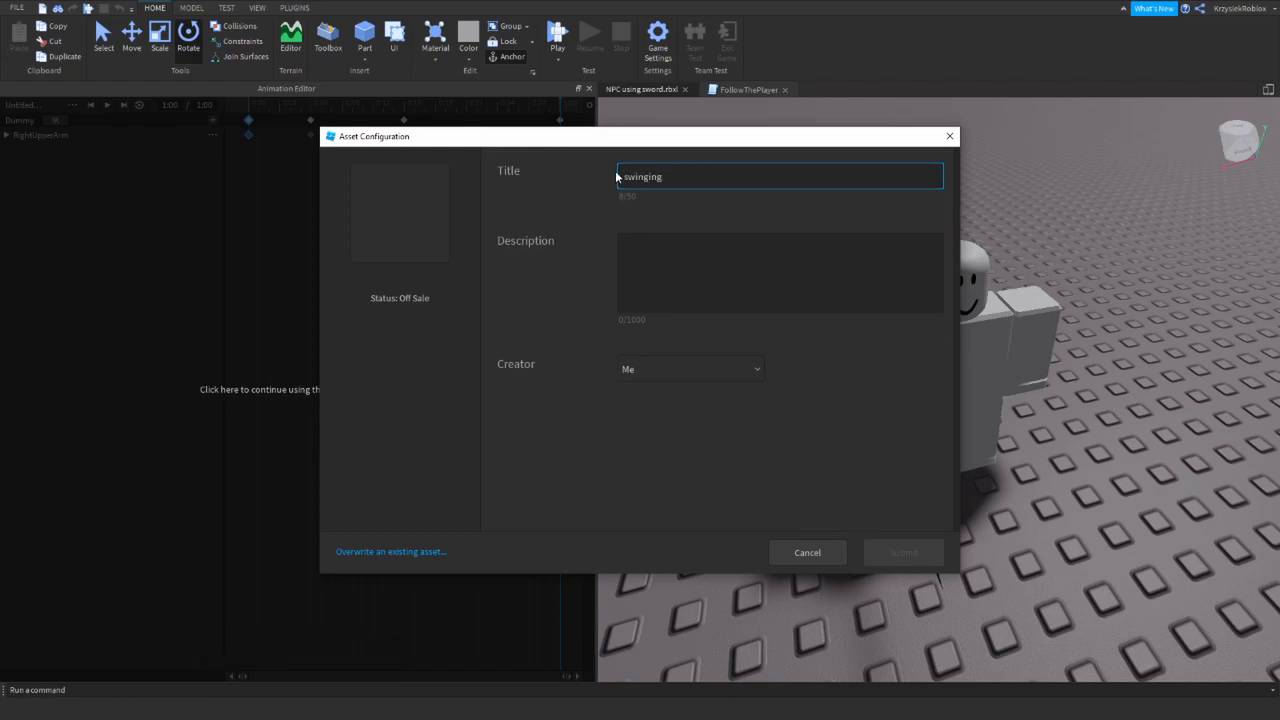
{"action": "type", "text": "Tutorial"}
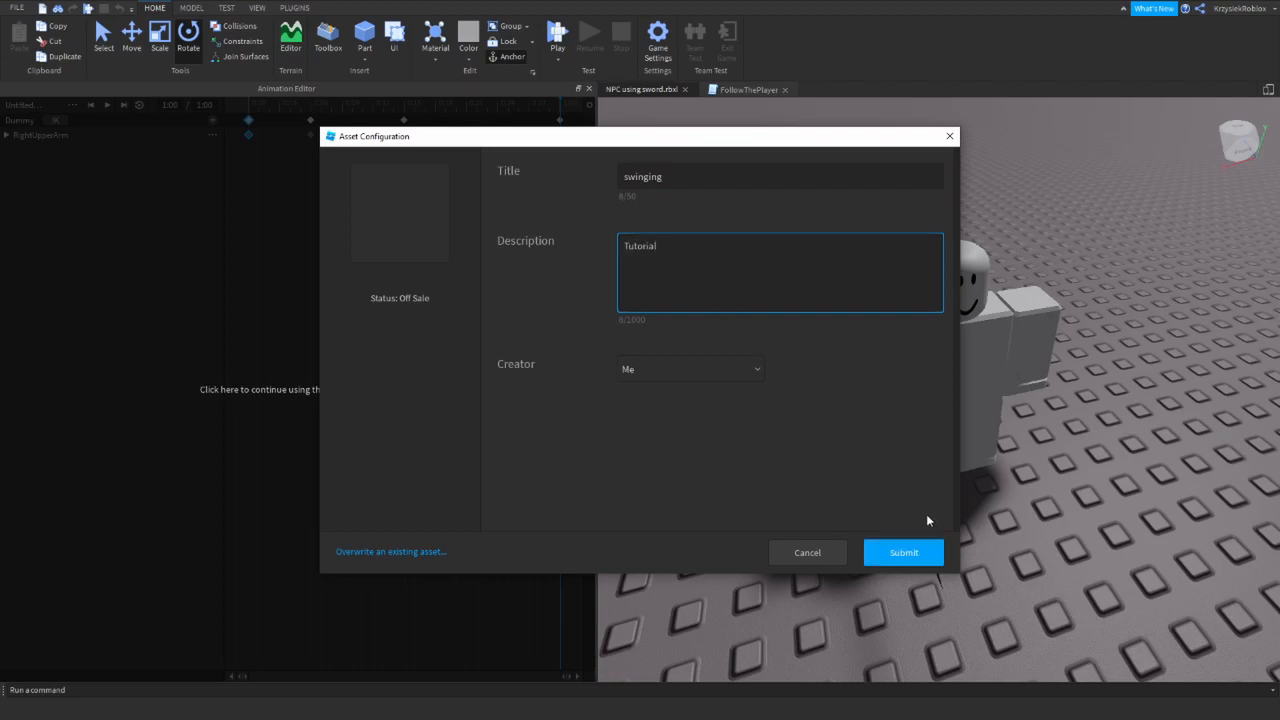
{"action": "left_click", "coordinate": [904, 552]}
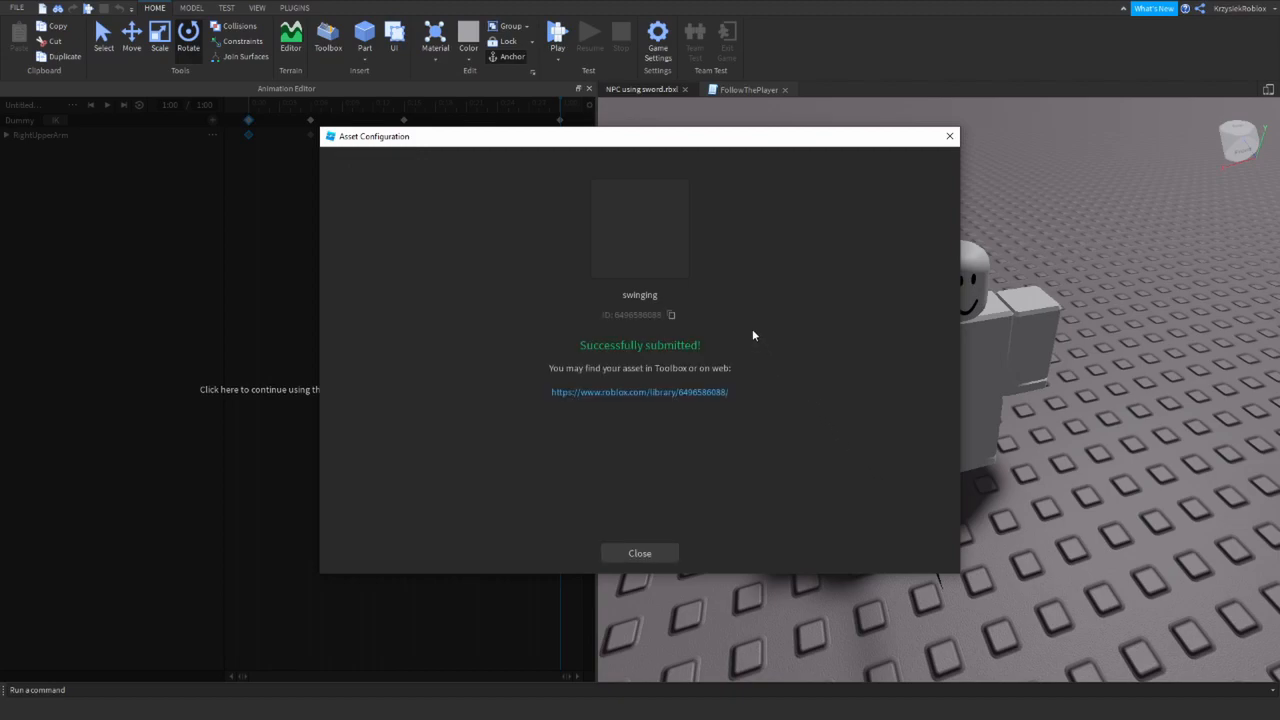
Copy the published animation's asset ID and close the upload confirmation
{"action": "left_click", "coordinate": [672, 314]}
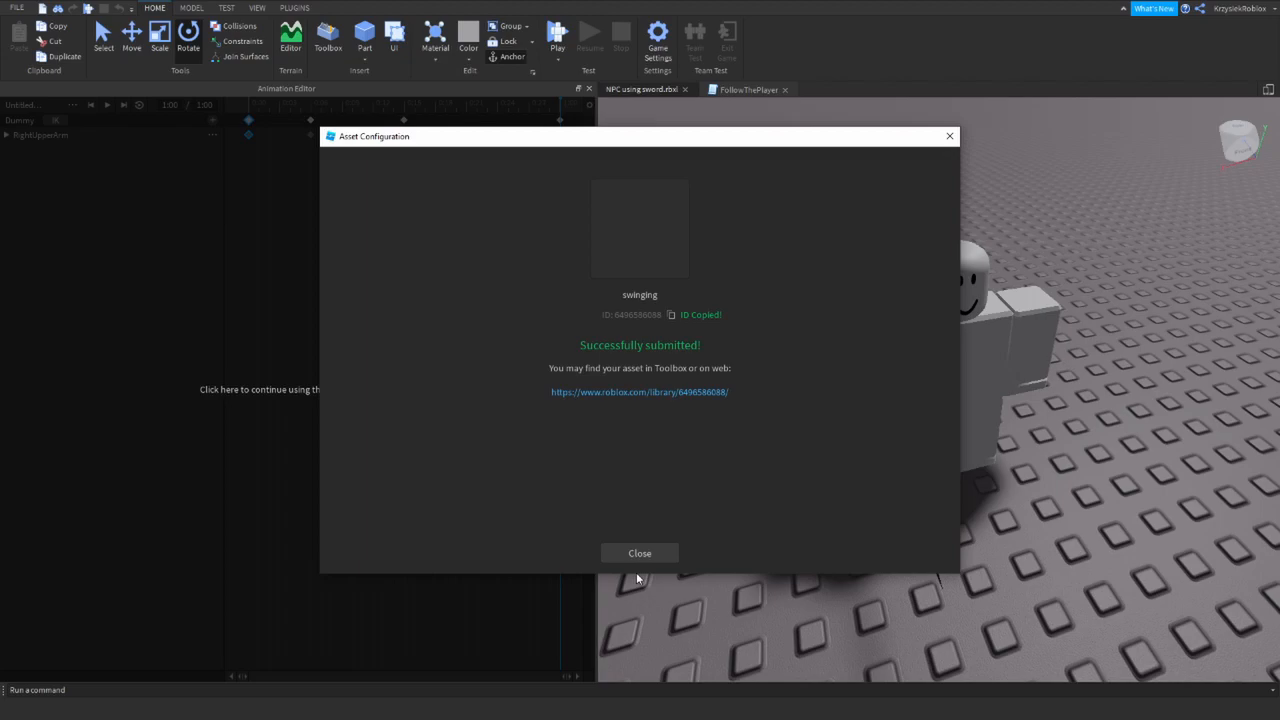
{"action": "left_click", "coordinate": [640, 552]}
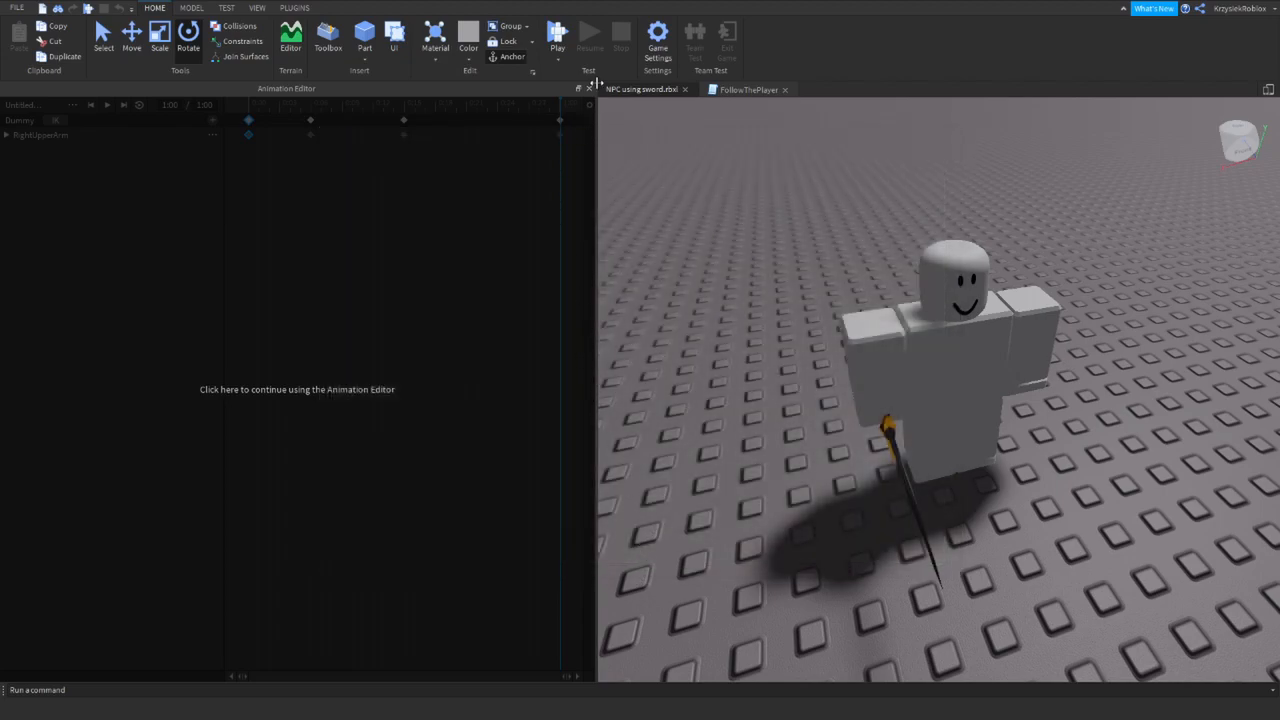
Show the Explorer and insert an Animation object inside the FollowThePlayer script
{"action": "left_click", "coordinate": [258, 8]}
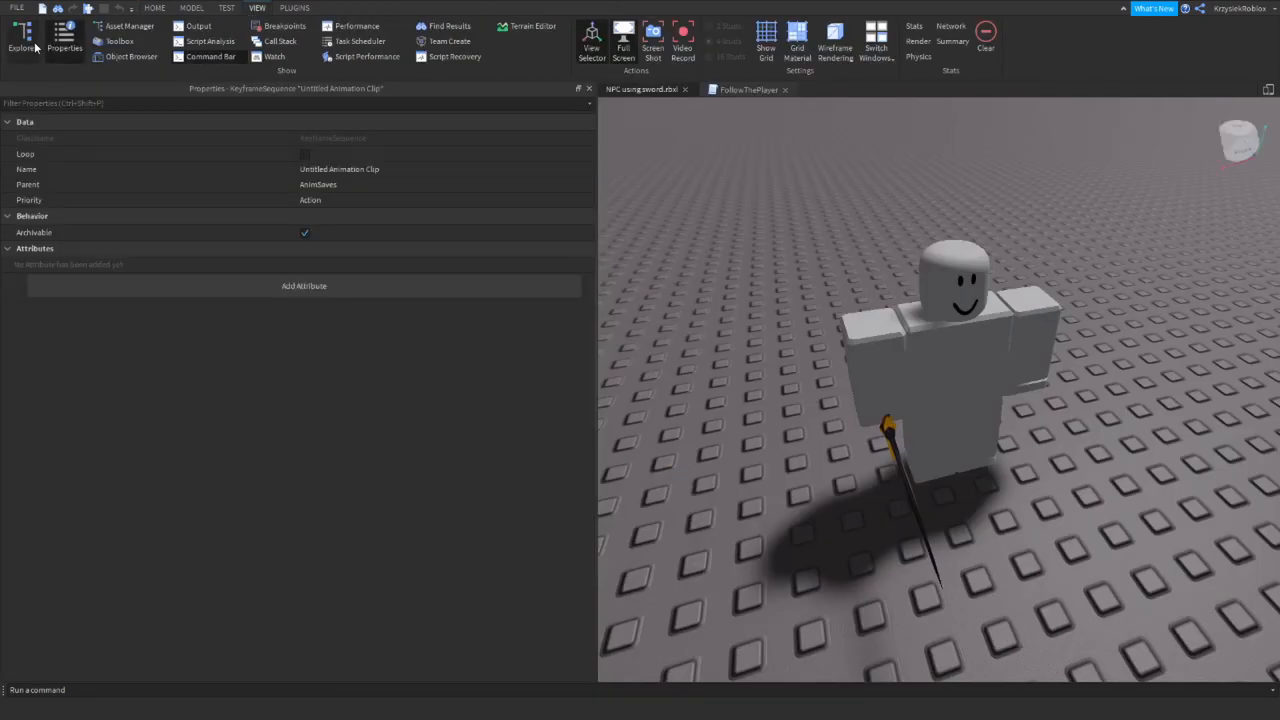
{"action": "left_click", "coordinate": [24, 30]}
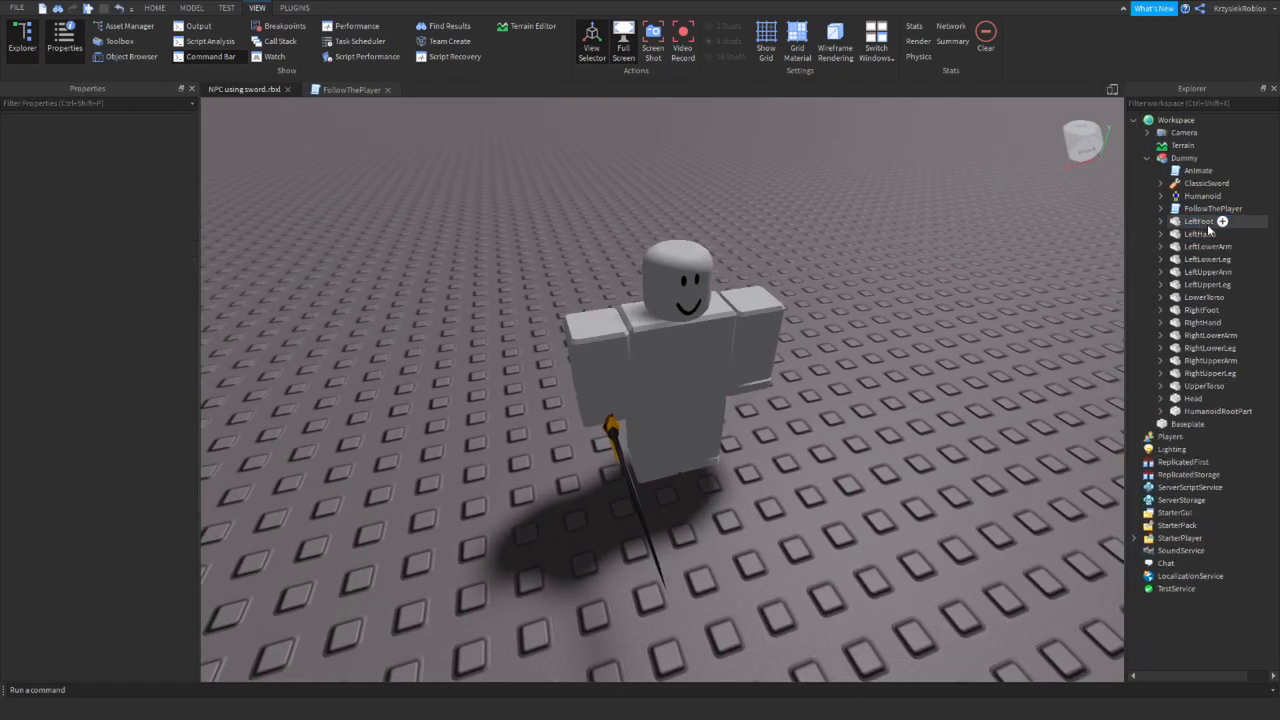
{"action": "left_click", "coordinate": [1204, 208]}
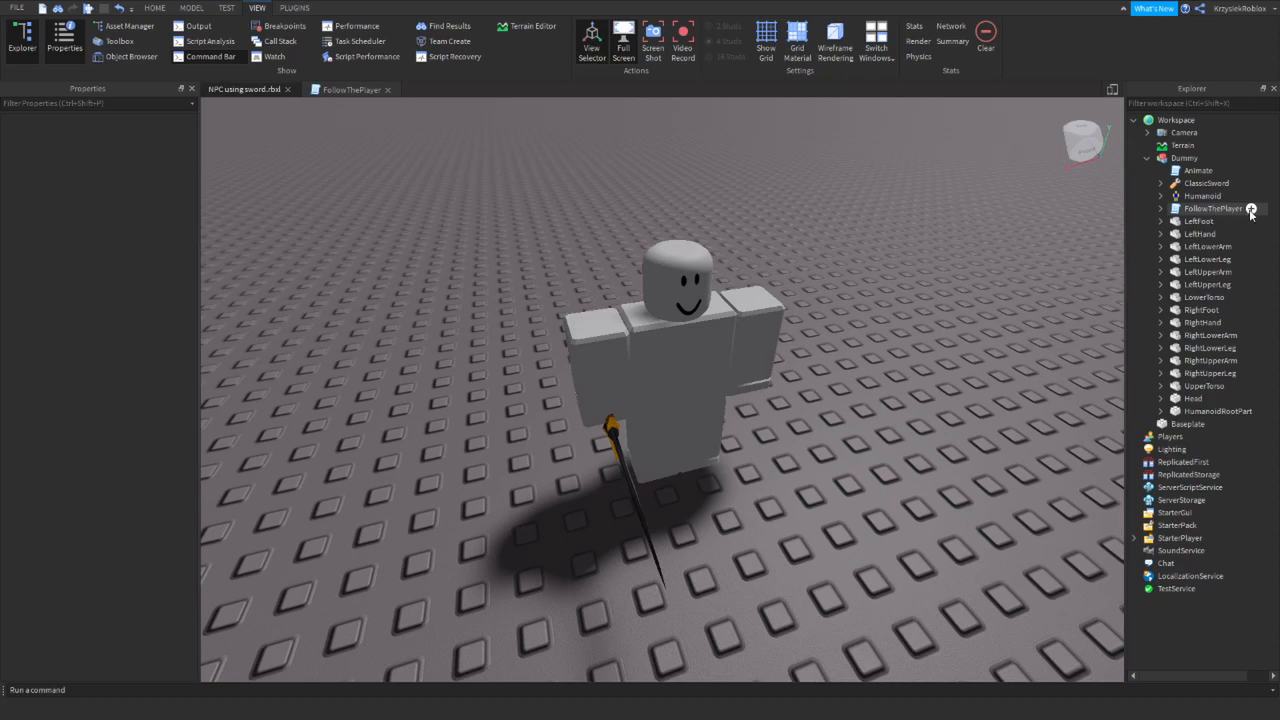
{"action": "left_click", "coordinate": [1252, 208]}
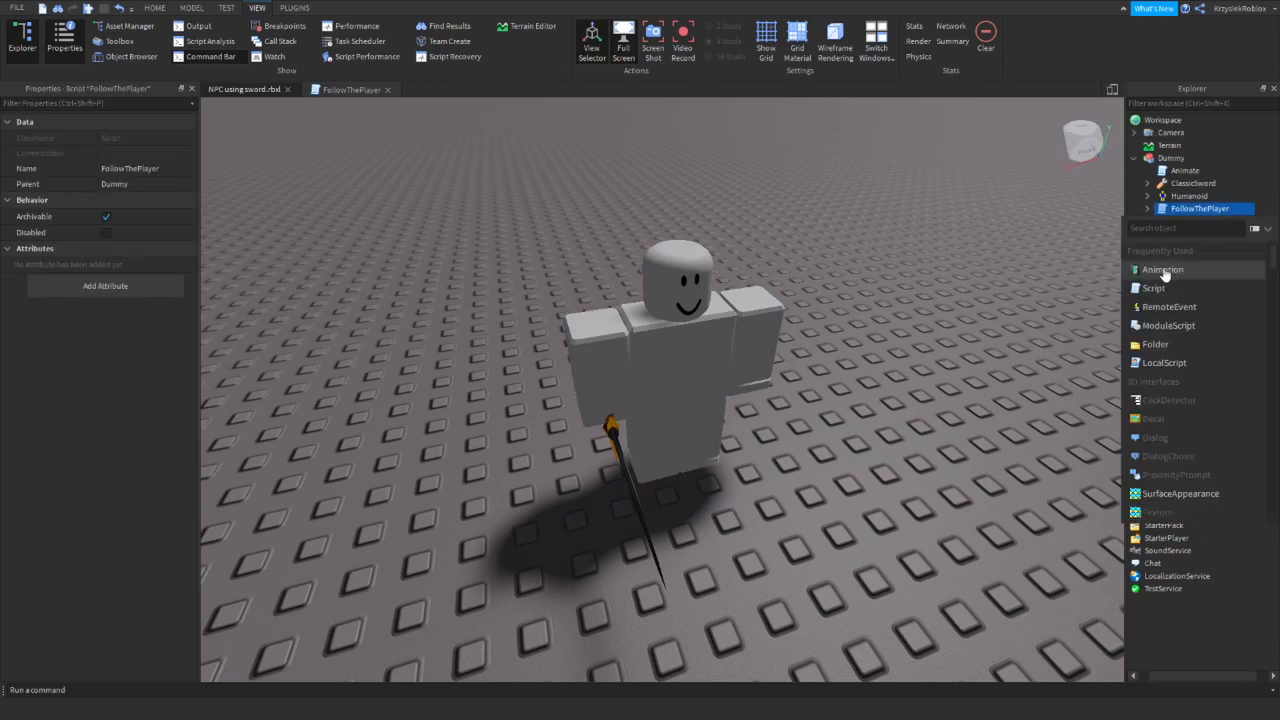
{"action": "left_click", "coordinate": [1162, 268]}
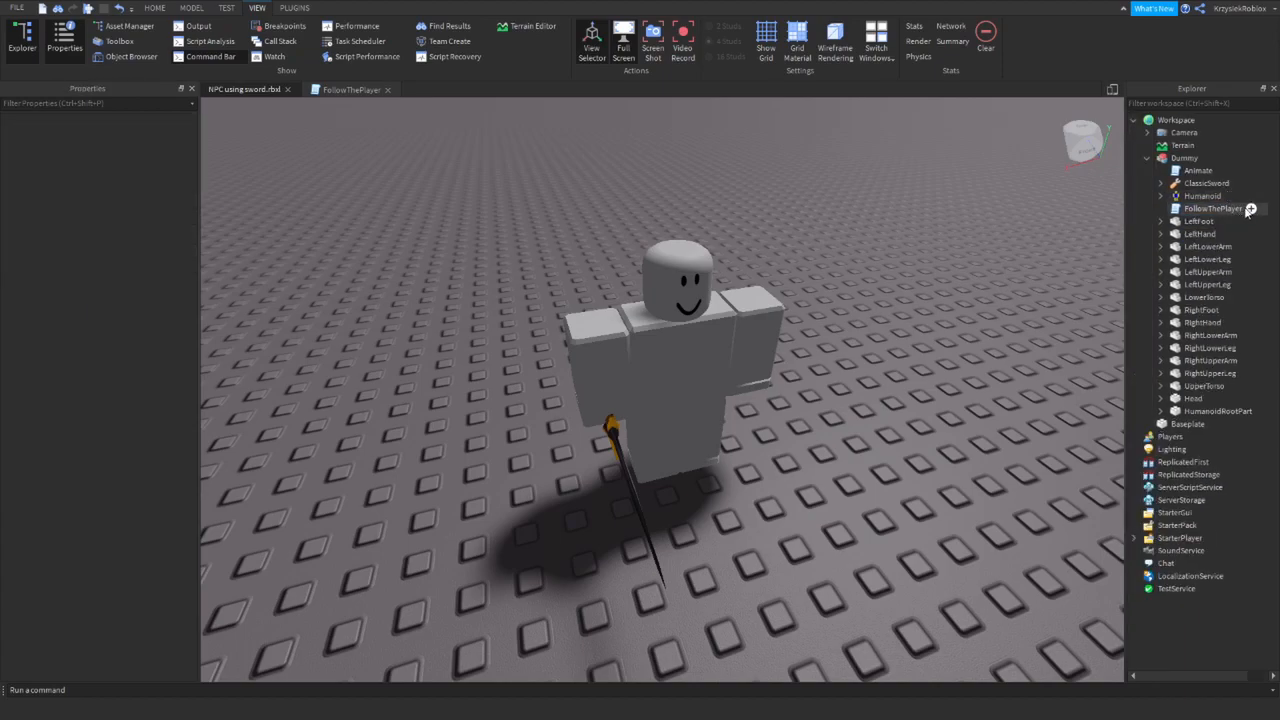
{"action": "left_click", "coordinate": [1204, 208]}
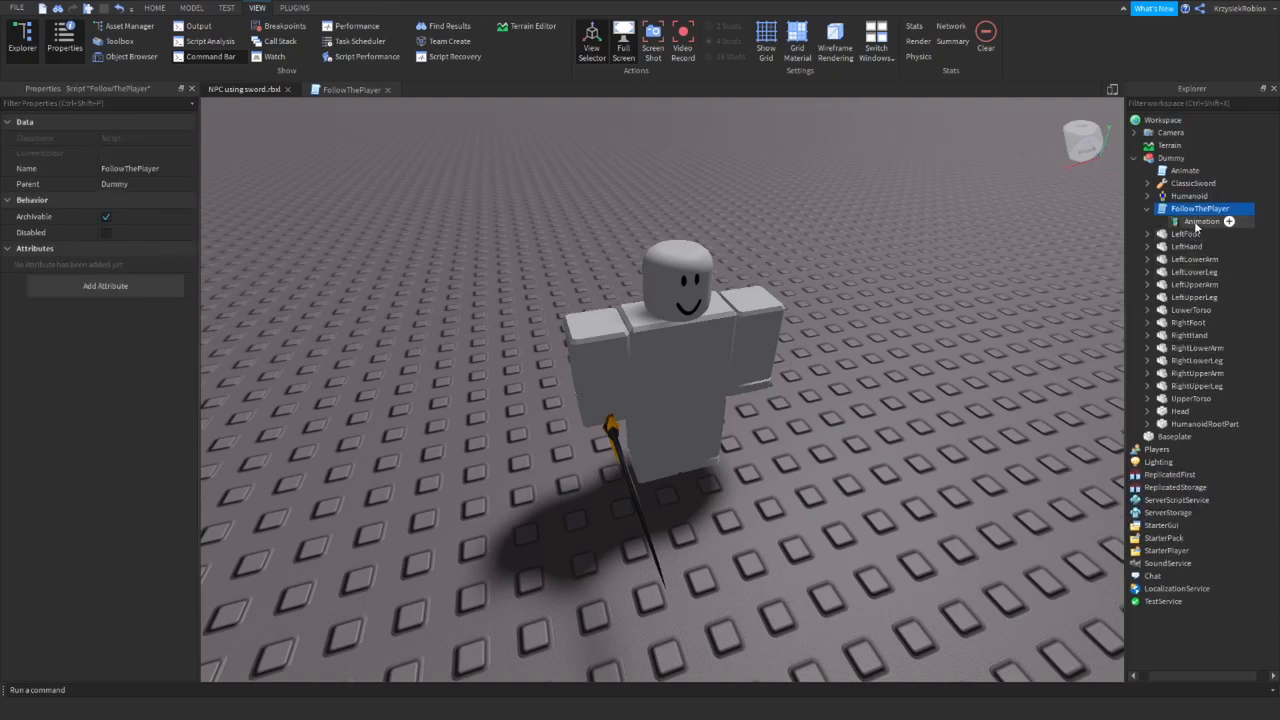
{"action": "left_click", "coordinate": [1192, 220]}
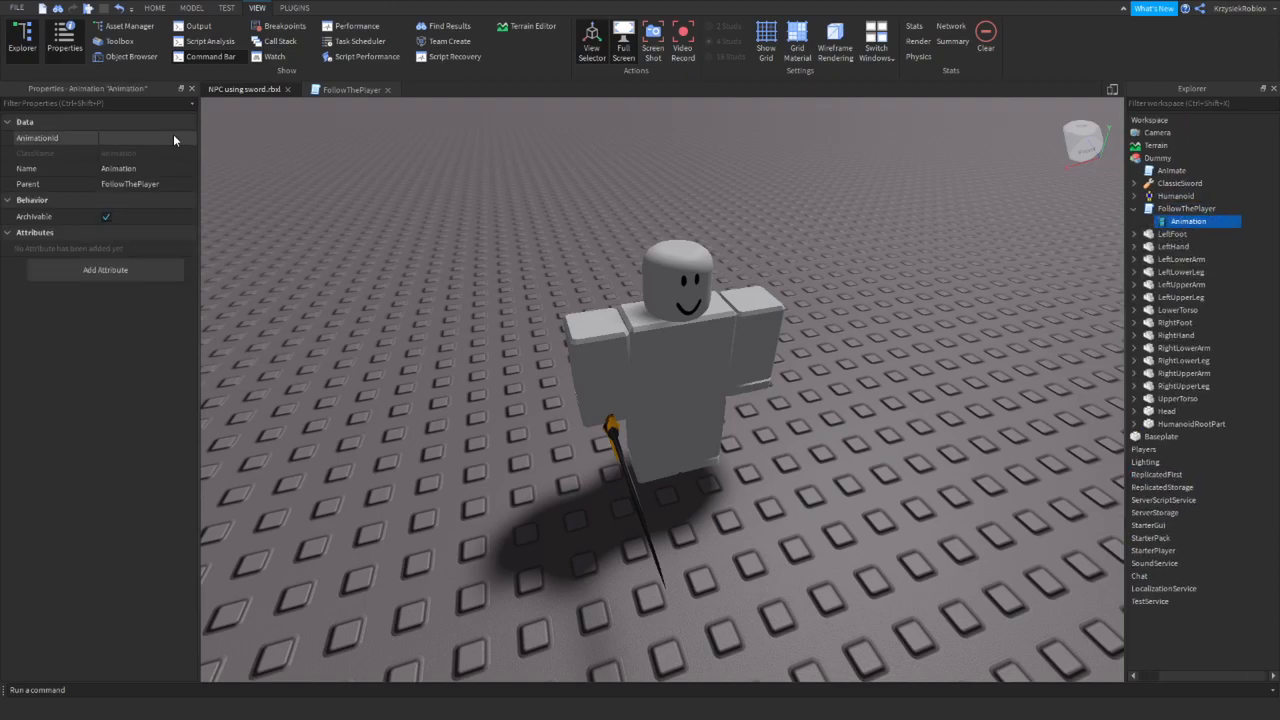
{"action": "type", "text": "6495586088"}
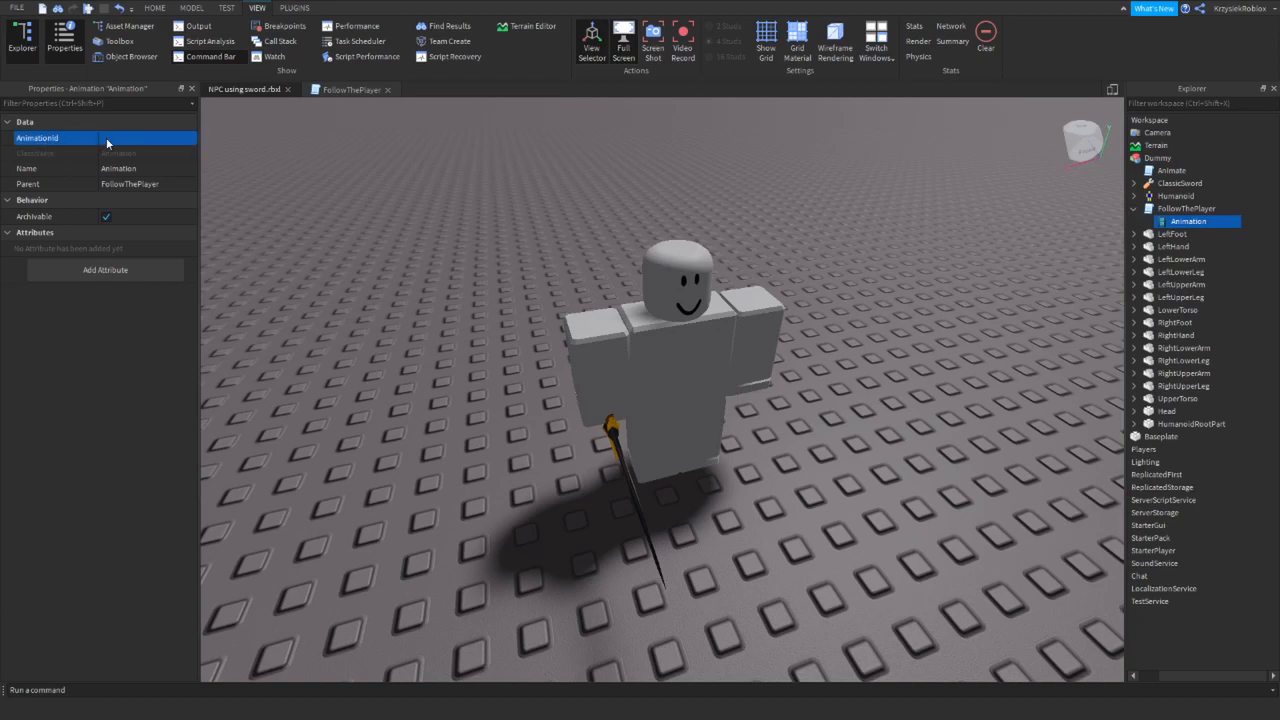
{"action": "type", "text": "rbxassetid://6496586088"}
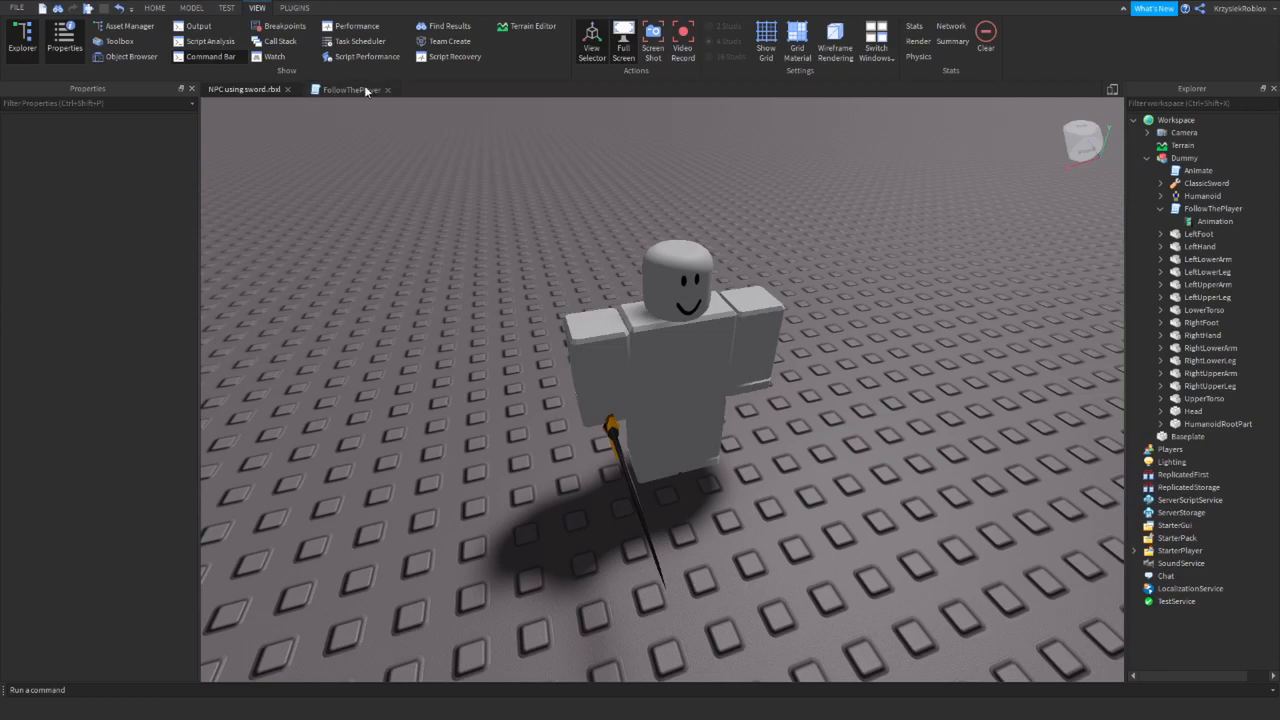
In swing(), add local animation = NPC.Humanoid:LoadAnimation(script.Animation)
{"action": "left_click", "coordinate": [350, 90]}
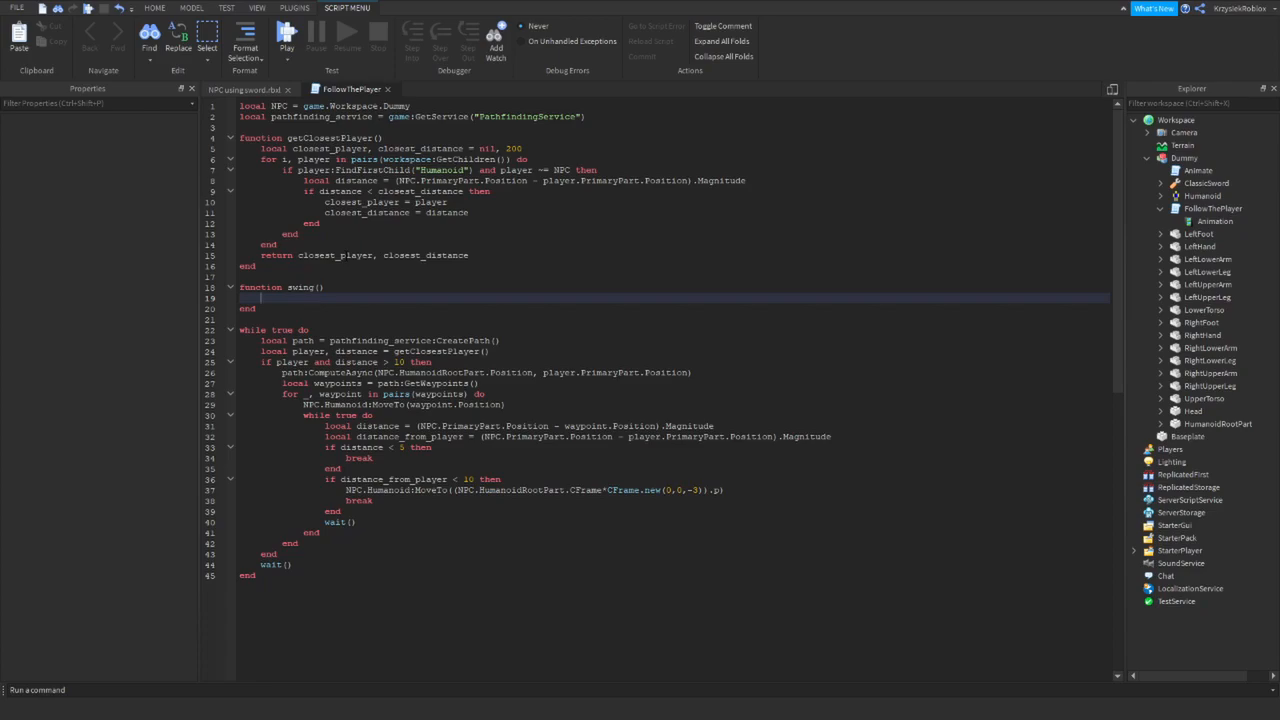
{"action": "type", "text": "local a"}
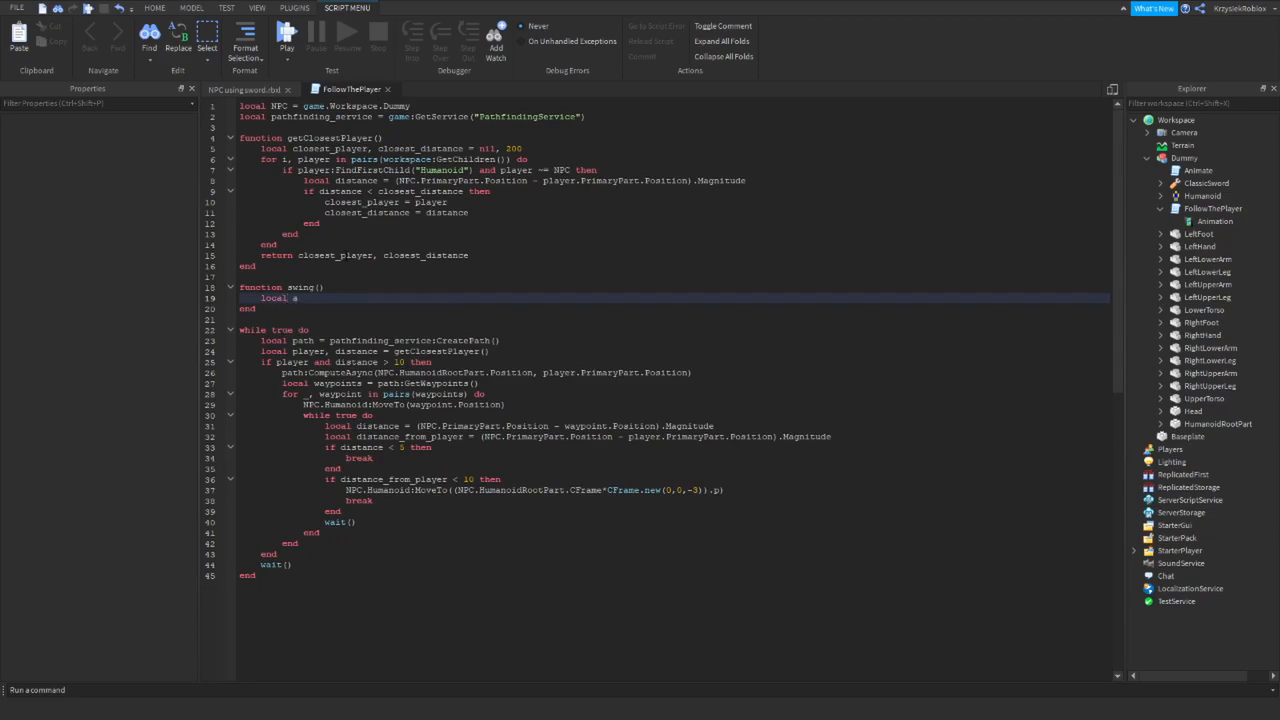
{"action": "type", "text": "nimation ="}
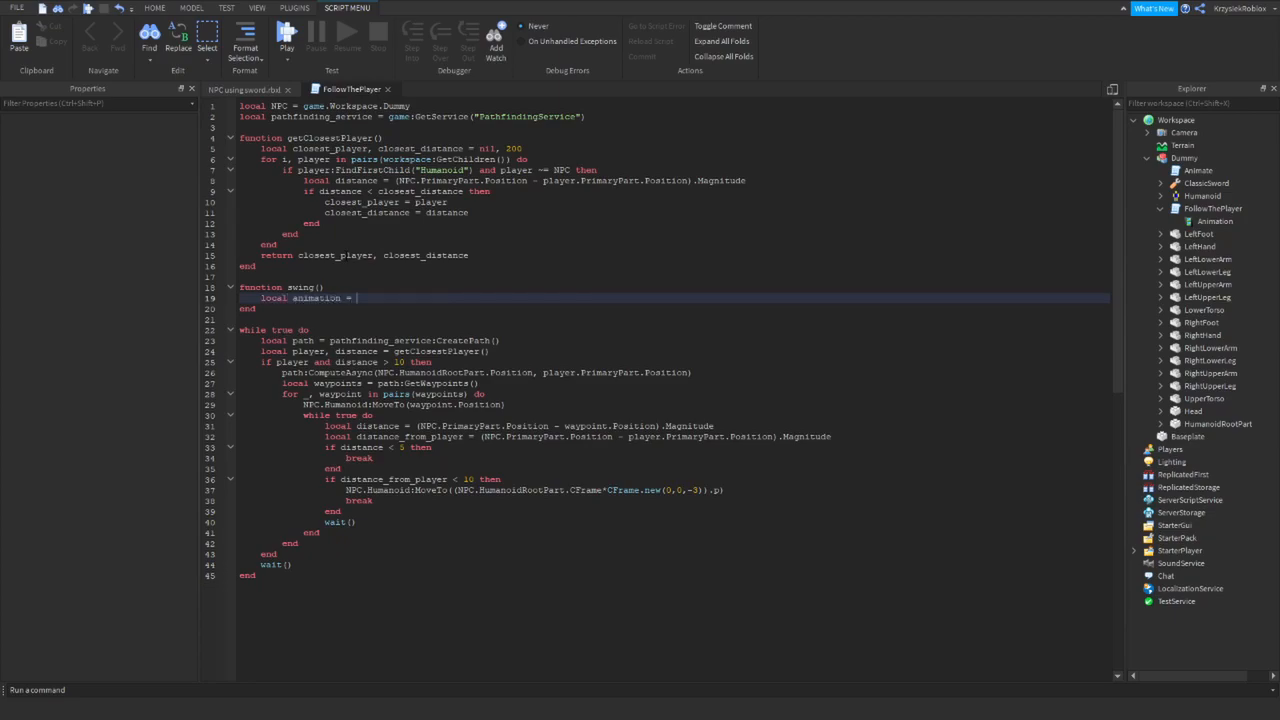
{"action": "type", "text": "NPC.Humanoid:"}
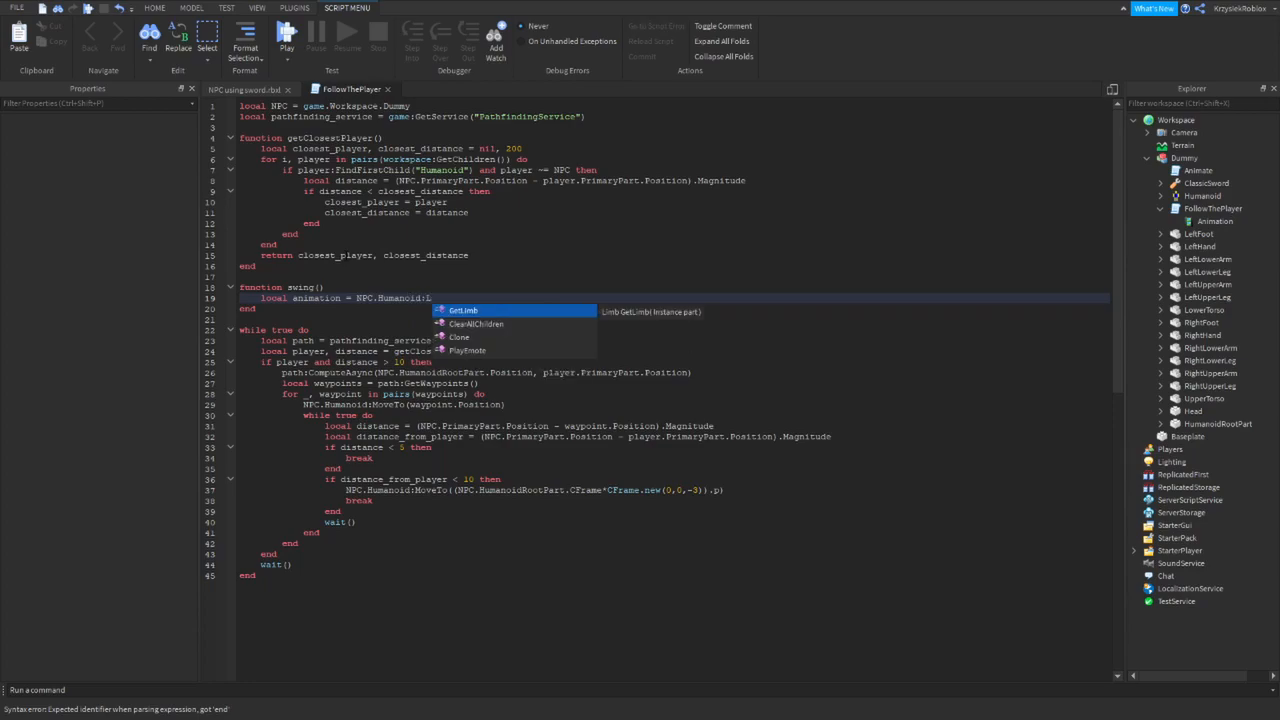
{"action": "type", "text": "LoadAnimation("}
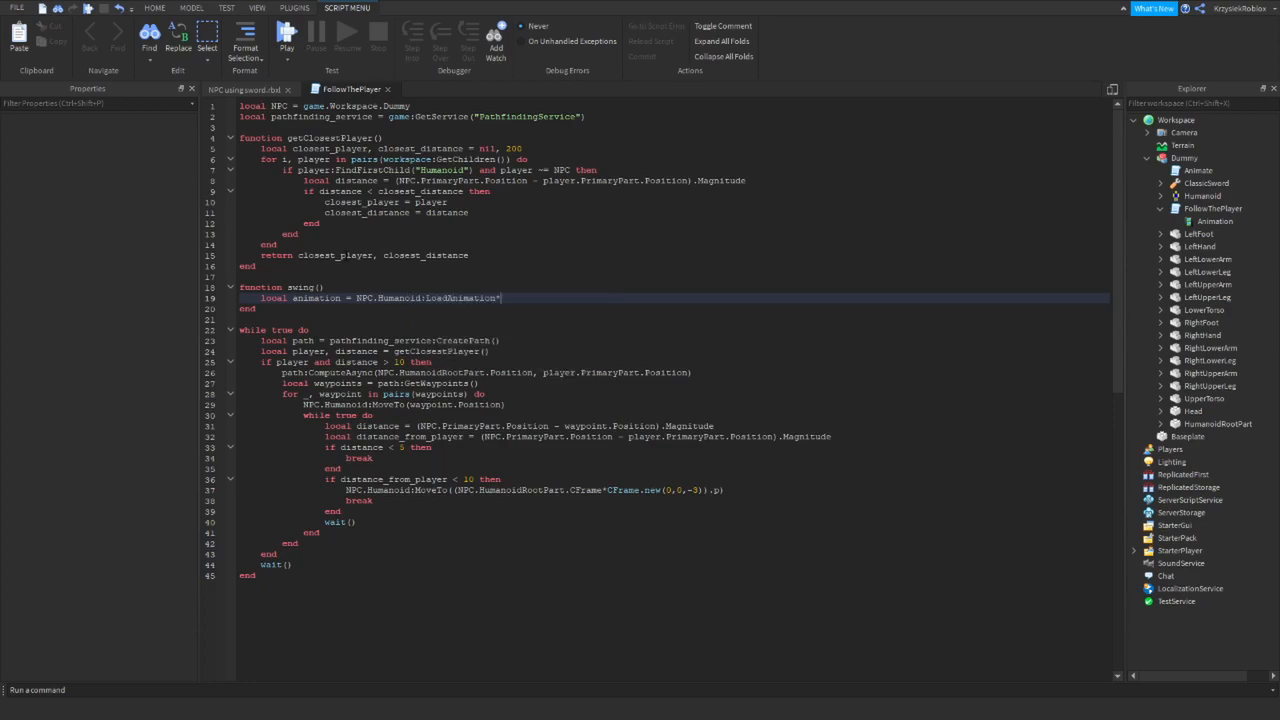
{"action": "type", "text": "(script."}
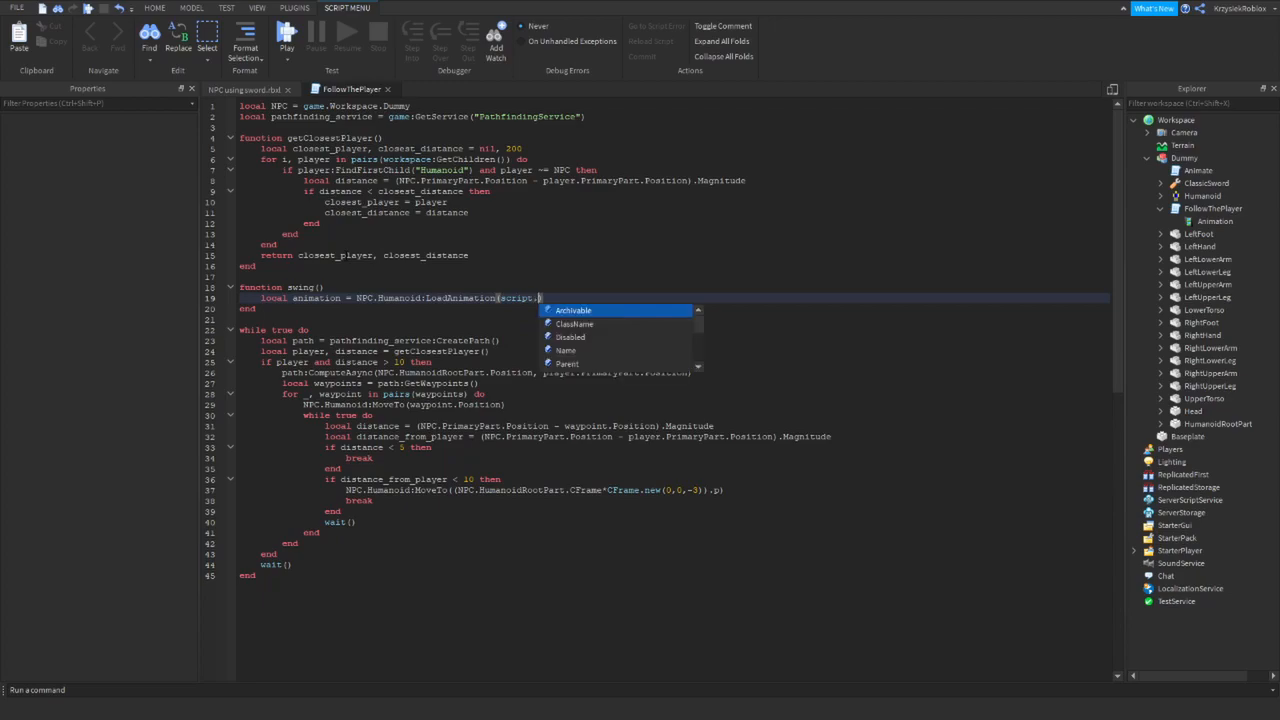
{"action": "type", "text": "Animation)"}
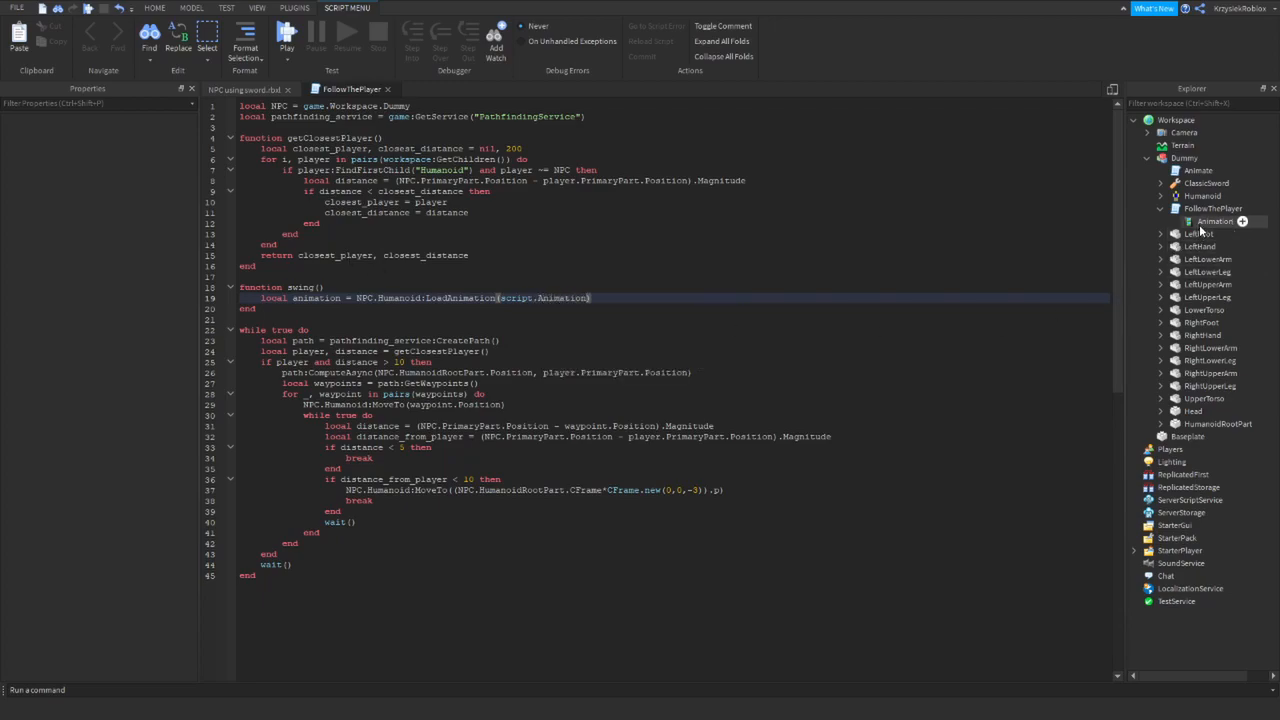
{"action": "left_click", "coordinate": [1206, 220]}
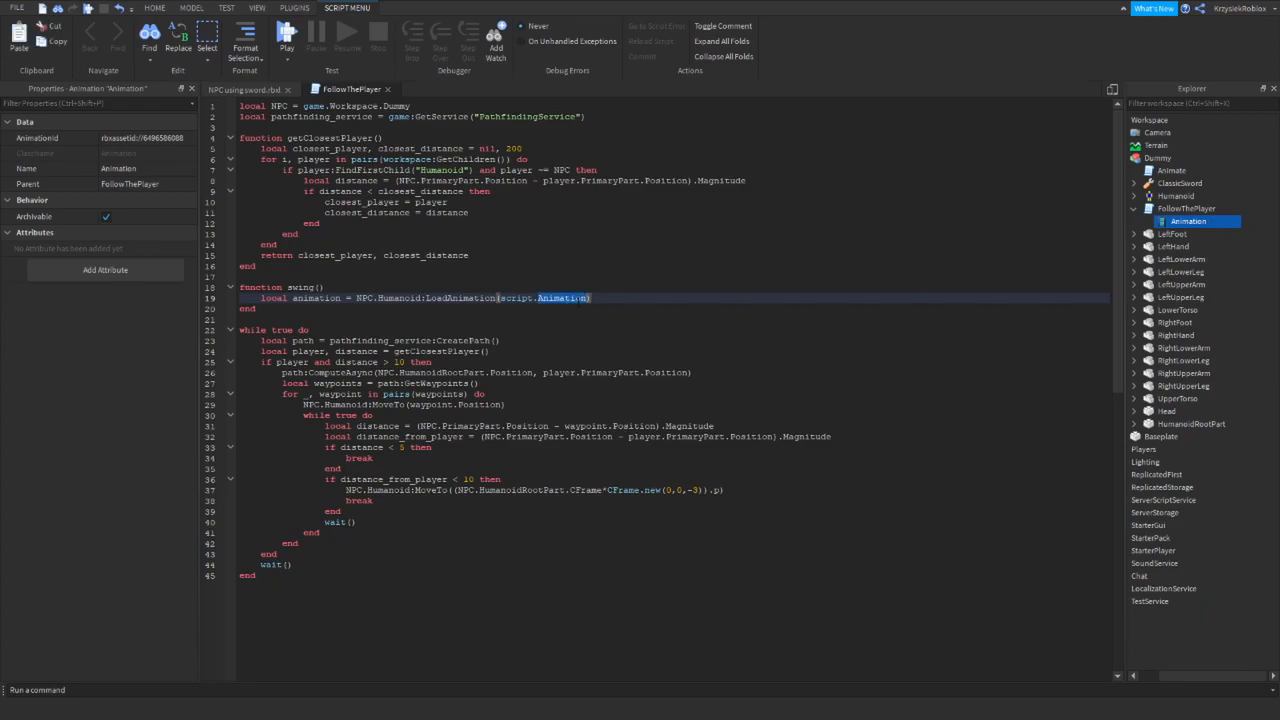
{"action": "mouse_move", "coordinate": [1180, 230]}
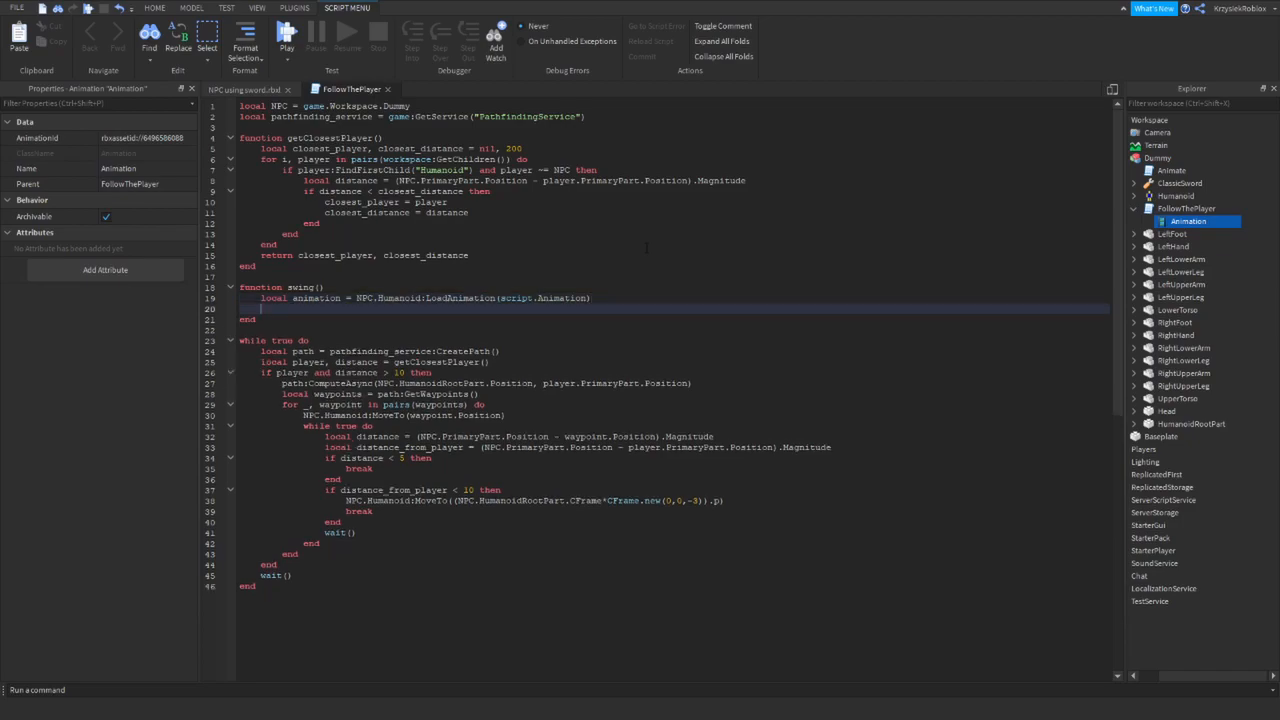
Add local damage = false and animation:Play() inside the swing function
{"action": "type", "text": "local"}
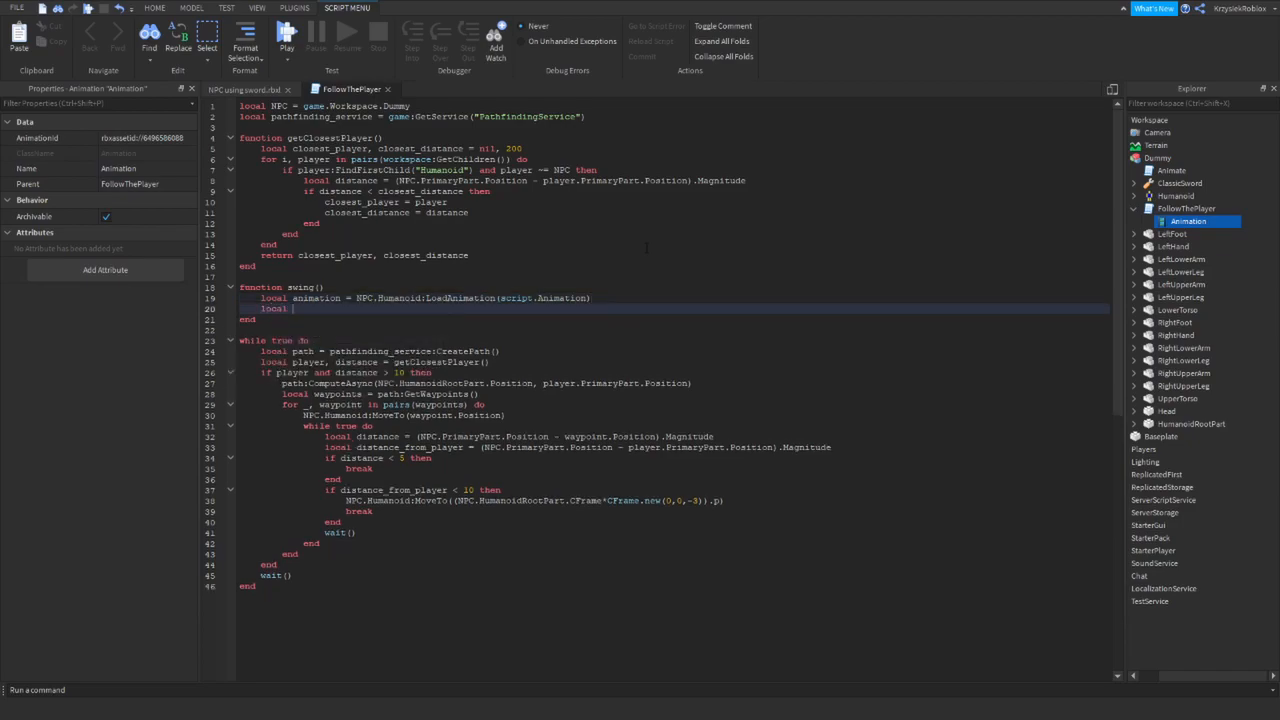
{"action": "type", "text": "damage"}
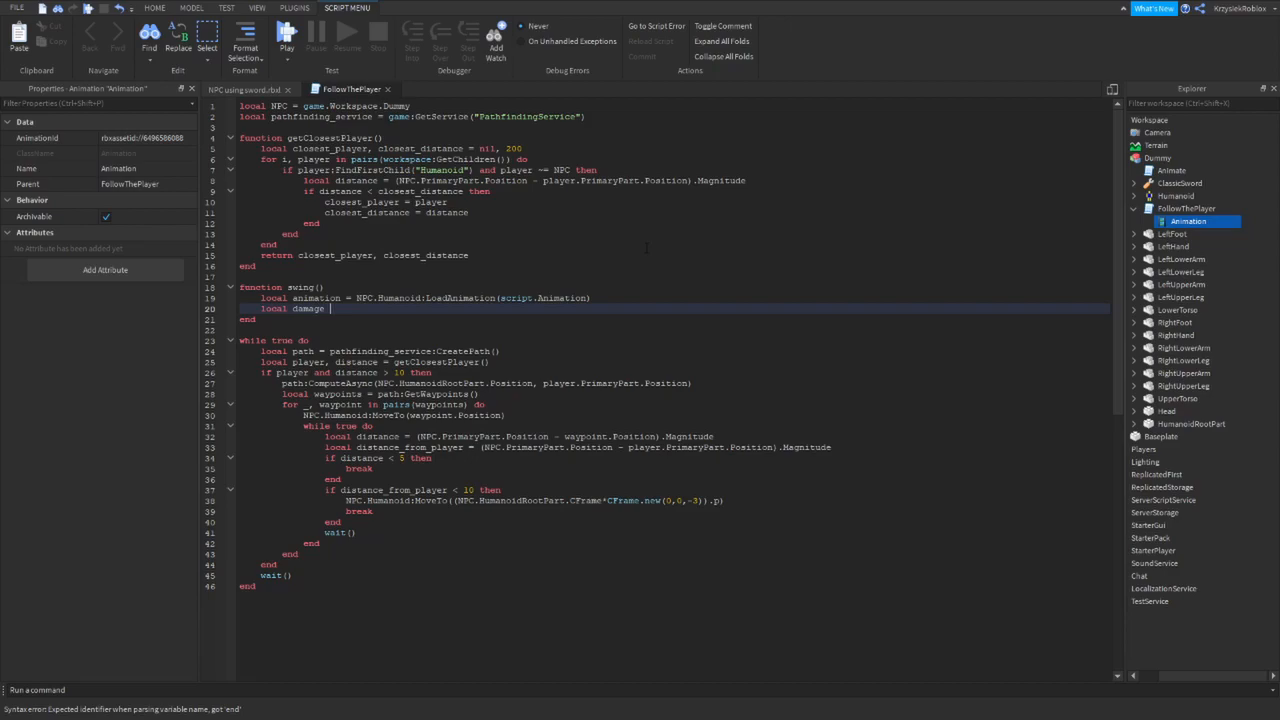
{"action": "type", "text": "= false"}
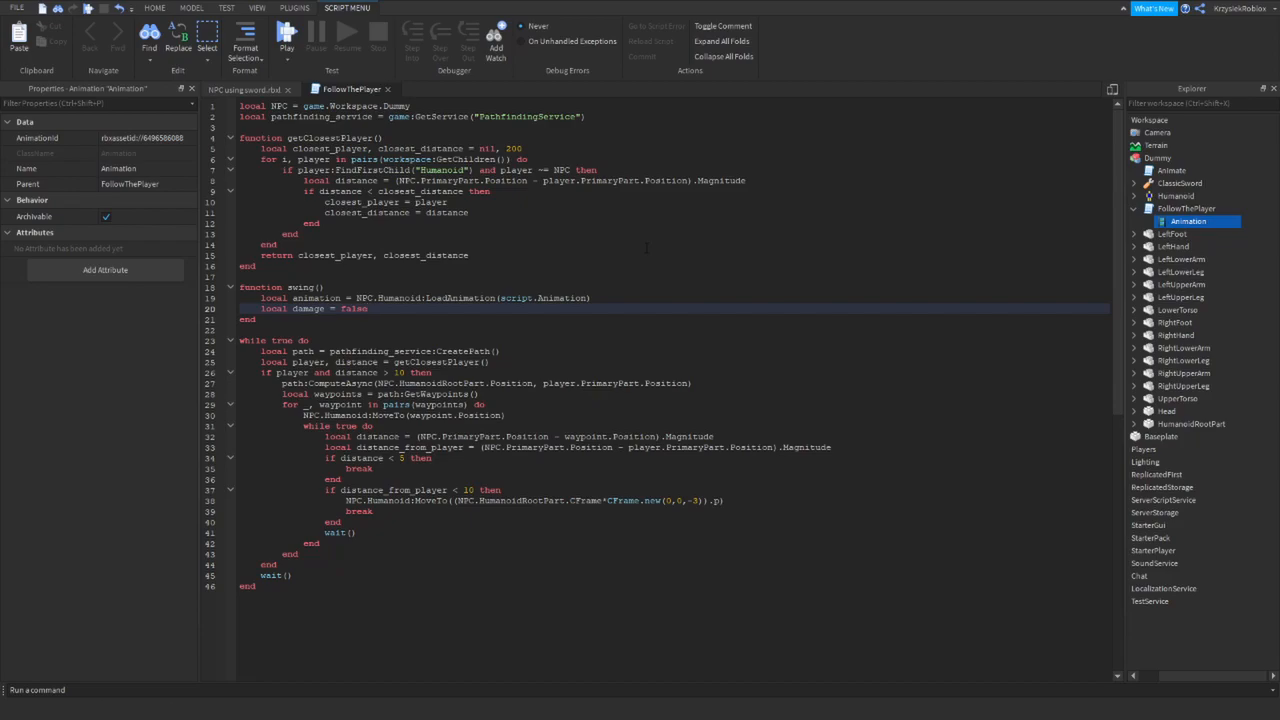
{"action": "mouse_move", "coordinate": [648, 244]}
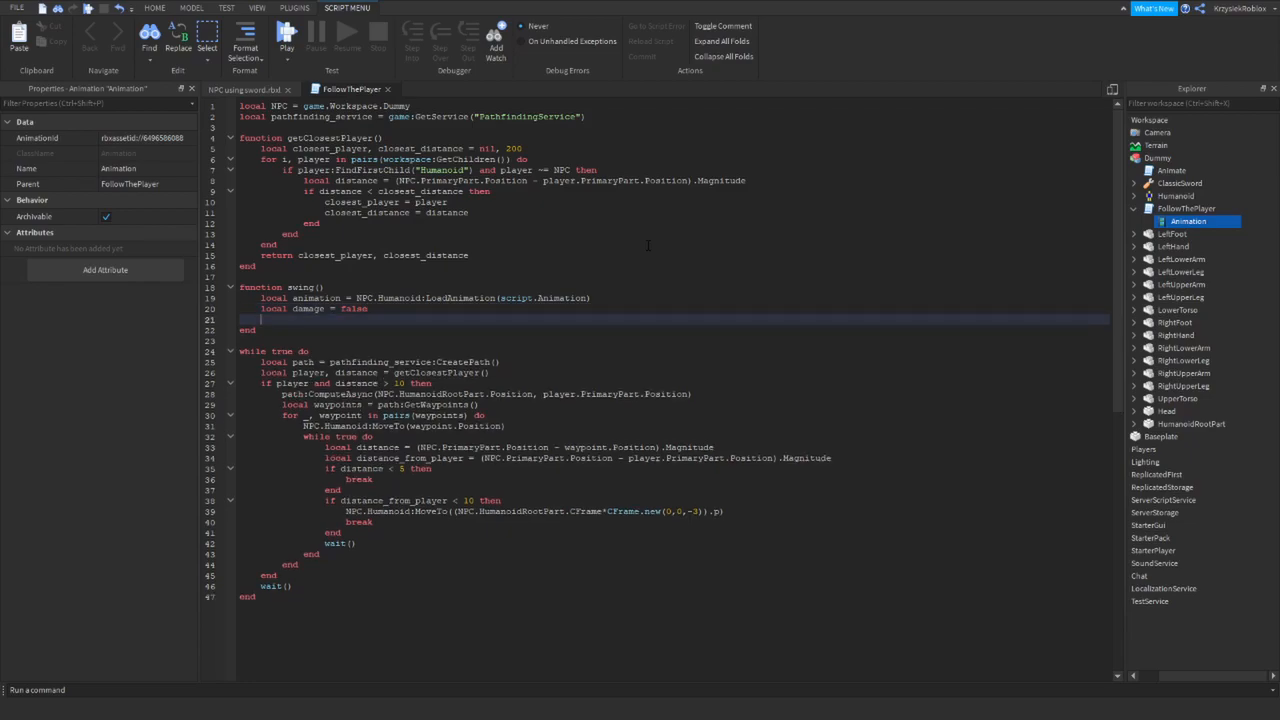
{"action": "type", "text": "animation"}
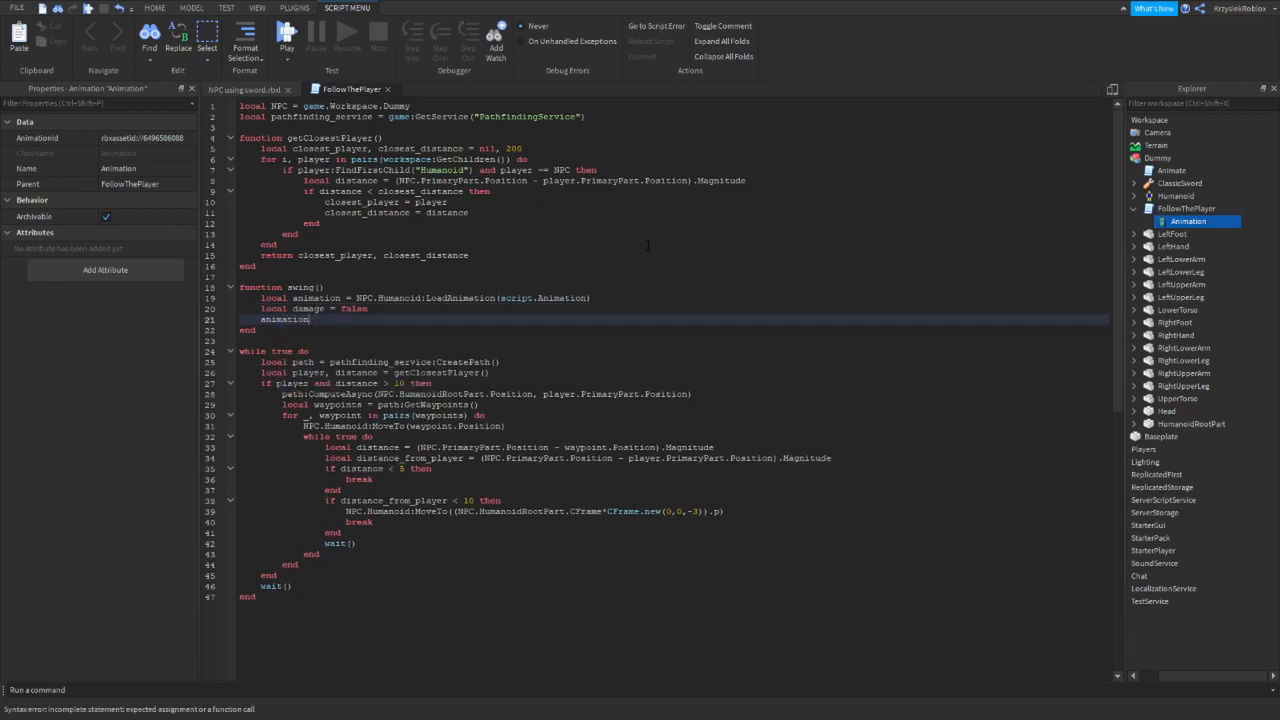
{"action": "type", "text": ":Play("}
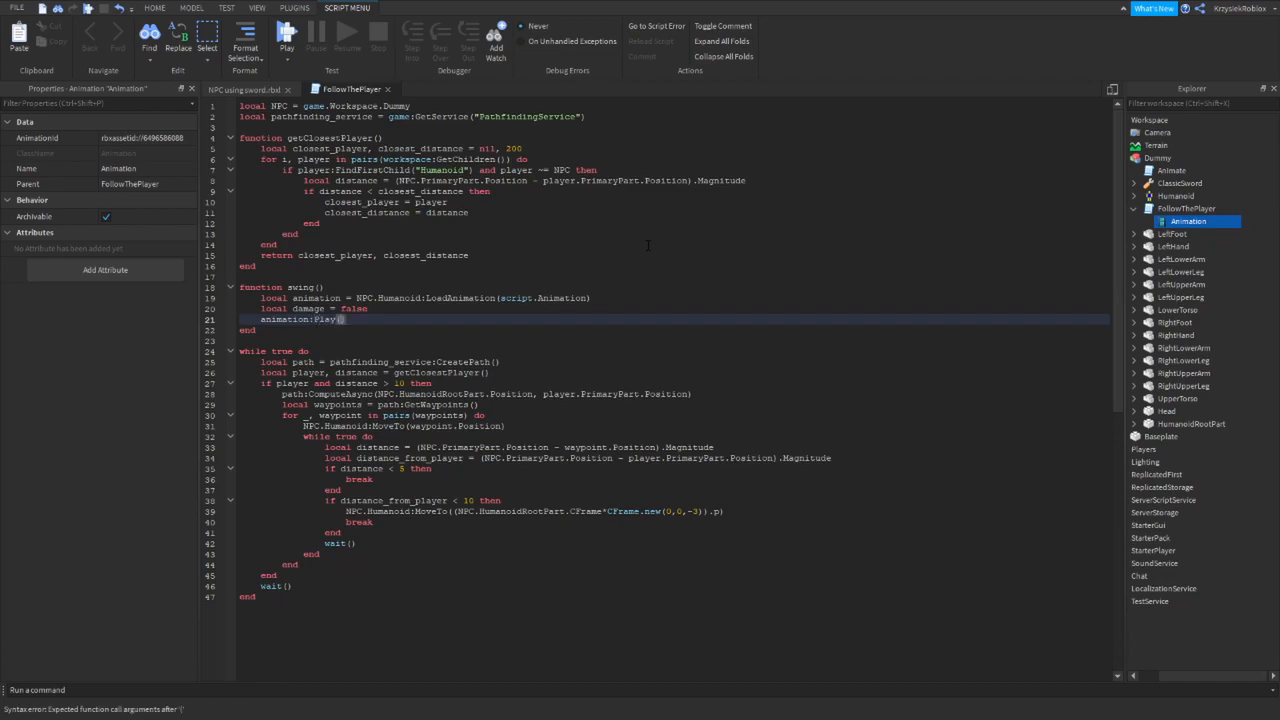
{"action": "type", "text": ")"}
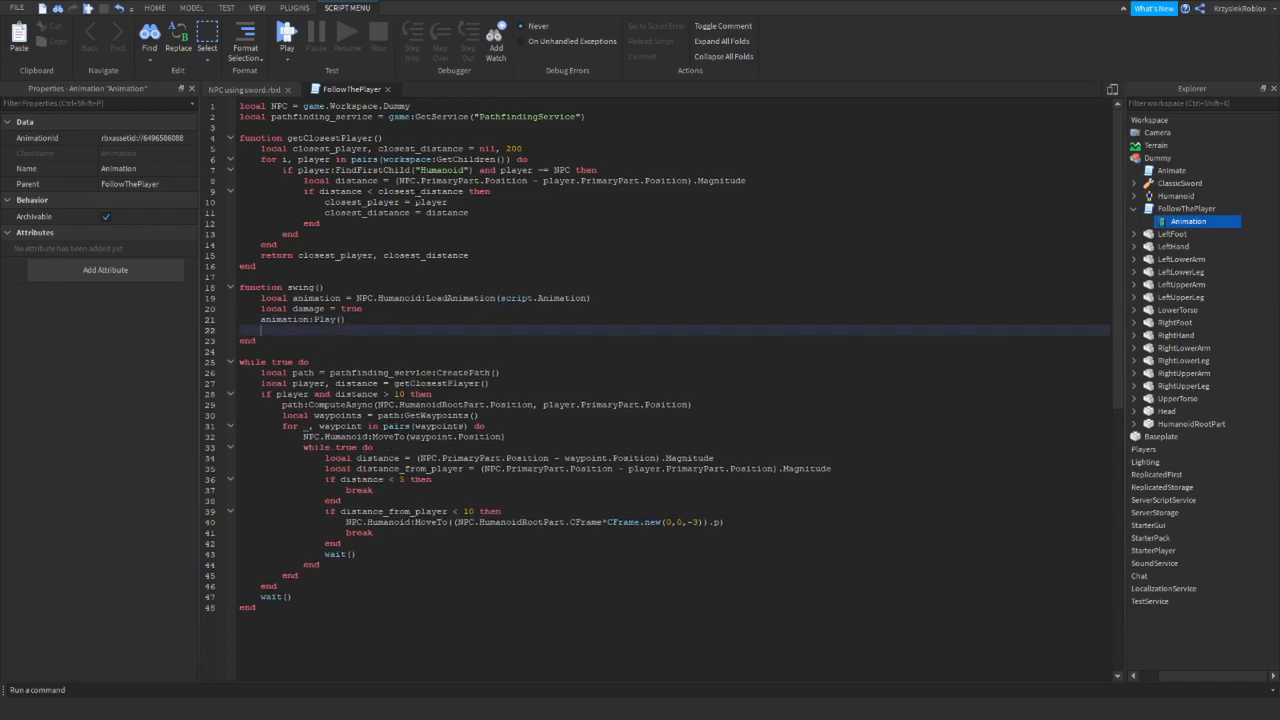
Connect animation.Stopped to a function that sets damage = false
{"action": "type", "text": "animation.Stopped"}
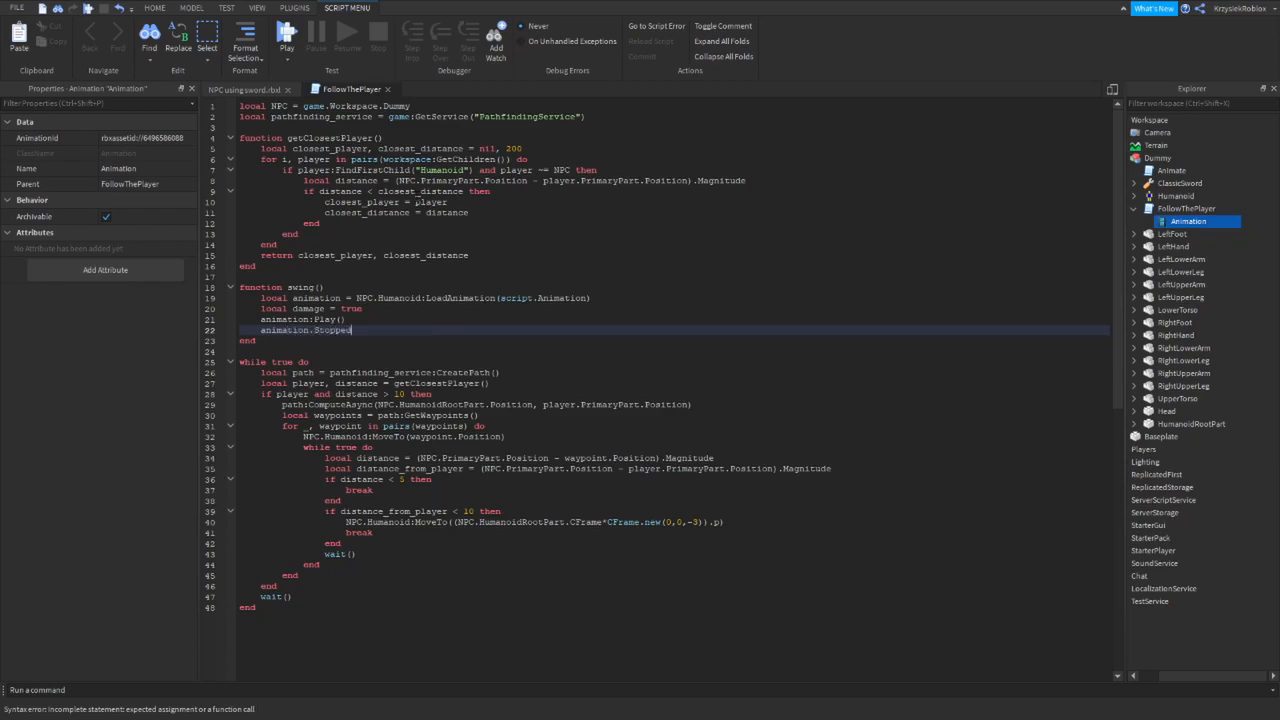
{"action": "type", "text": ":connect"}
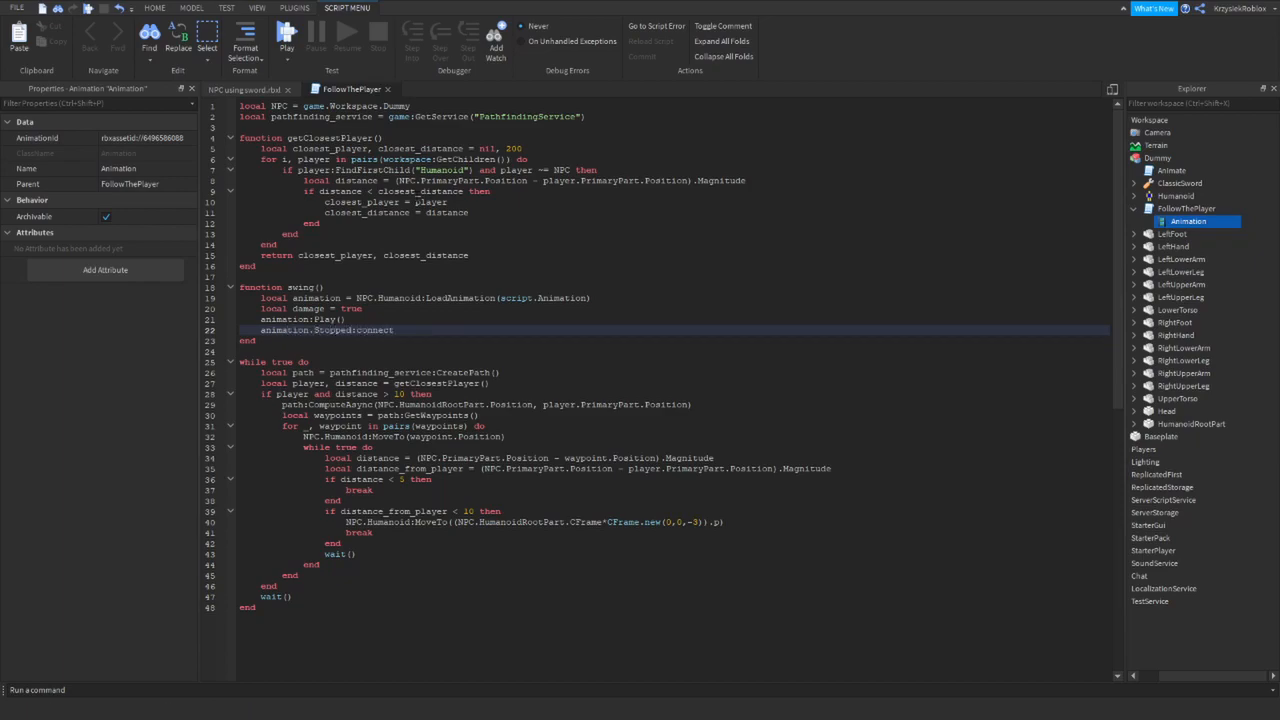
{"action": "type", "text": "(function("}
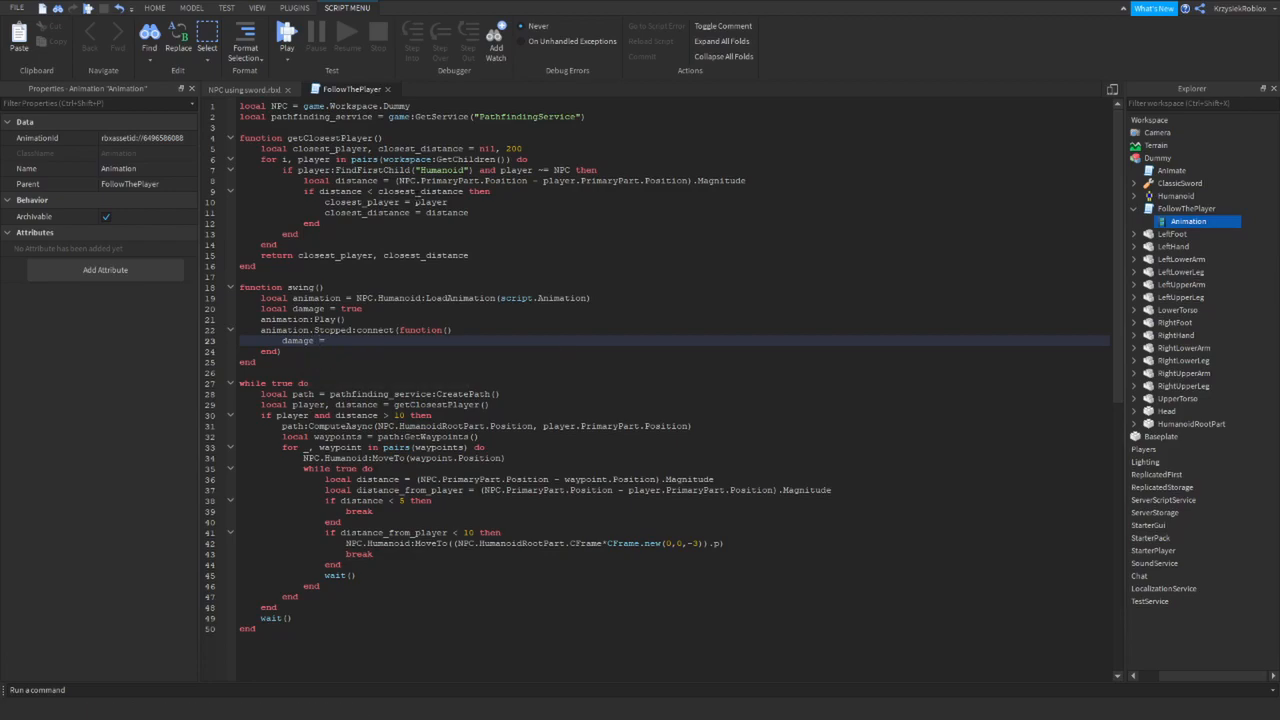
{"action": "type", "text": "false"}
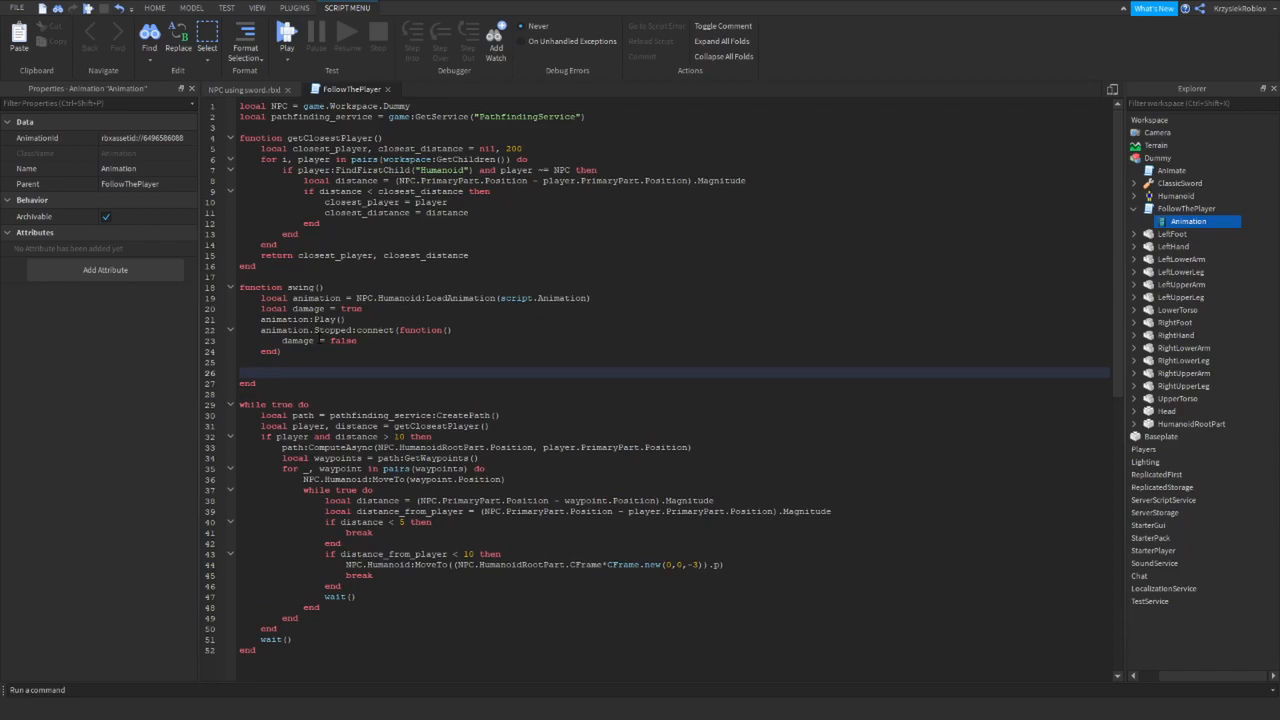
Write NPC.ClassicSword.Handle.Touched:connect(function(hit) below the swing function
{"action": "type", "text": "NPC."}
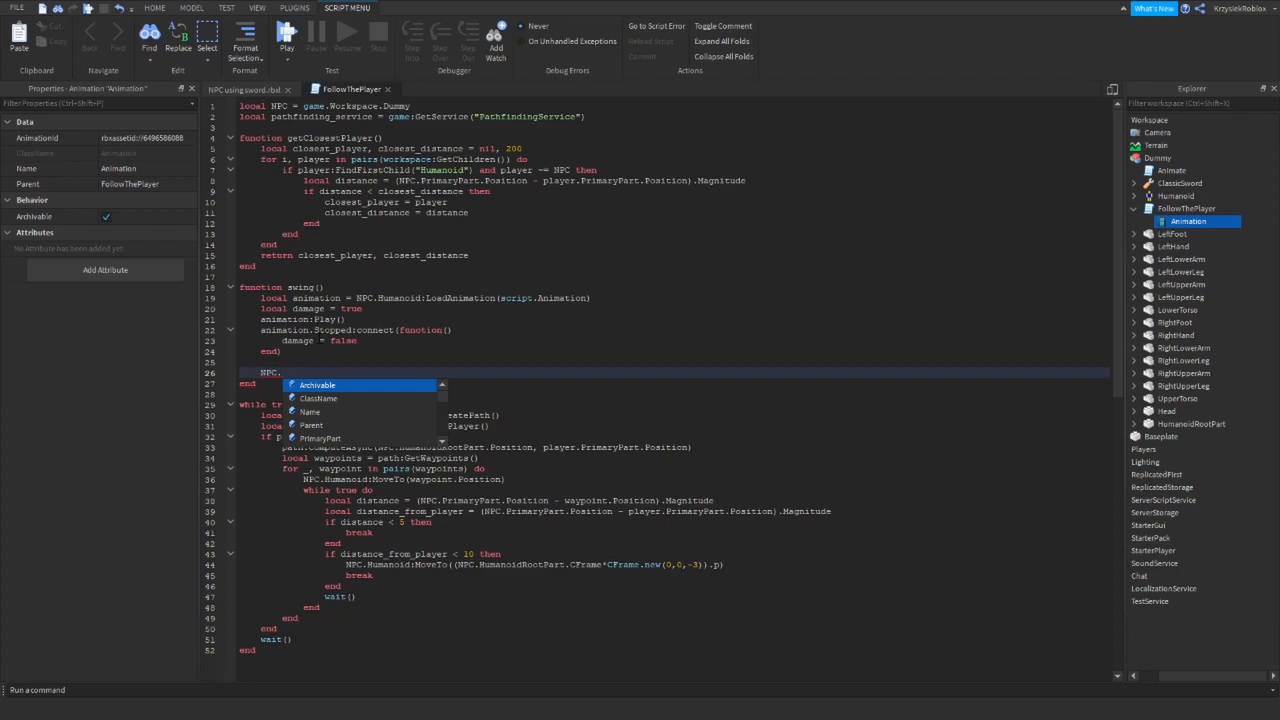
{"action": "type", "text": "ClassicSword"}
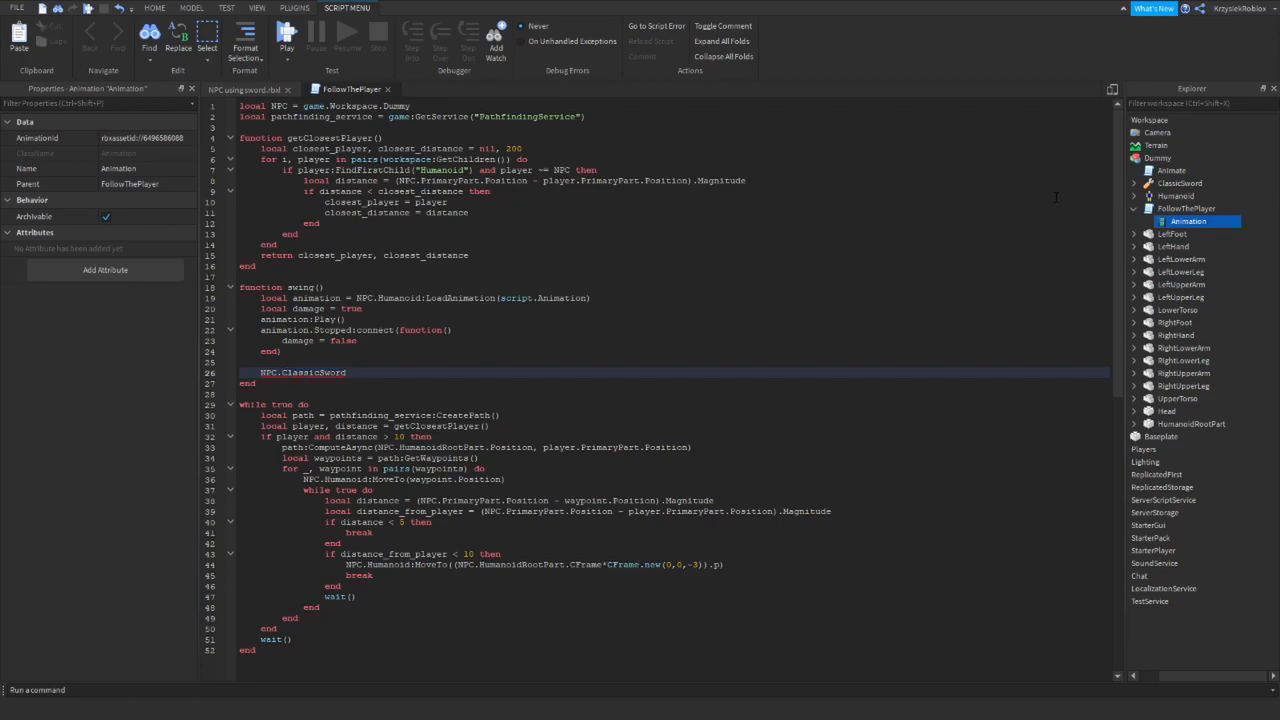
{"action": "type", "text": ".Handle."}
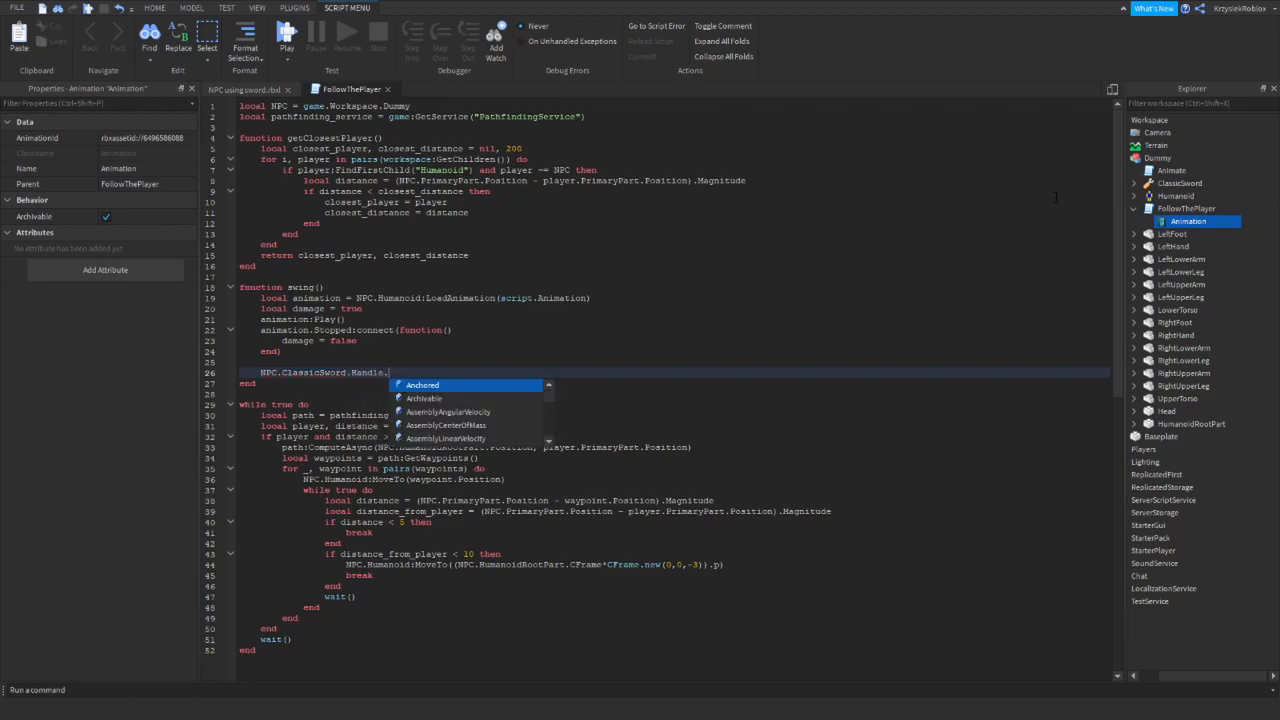
{"action": "type", "text": "Touched:connect(function"}
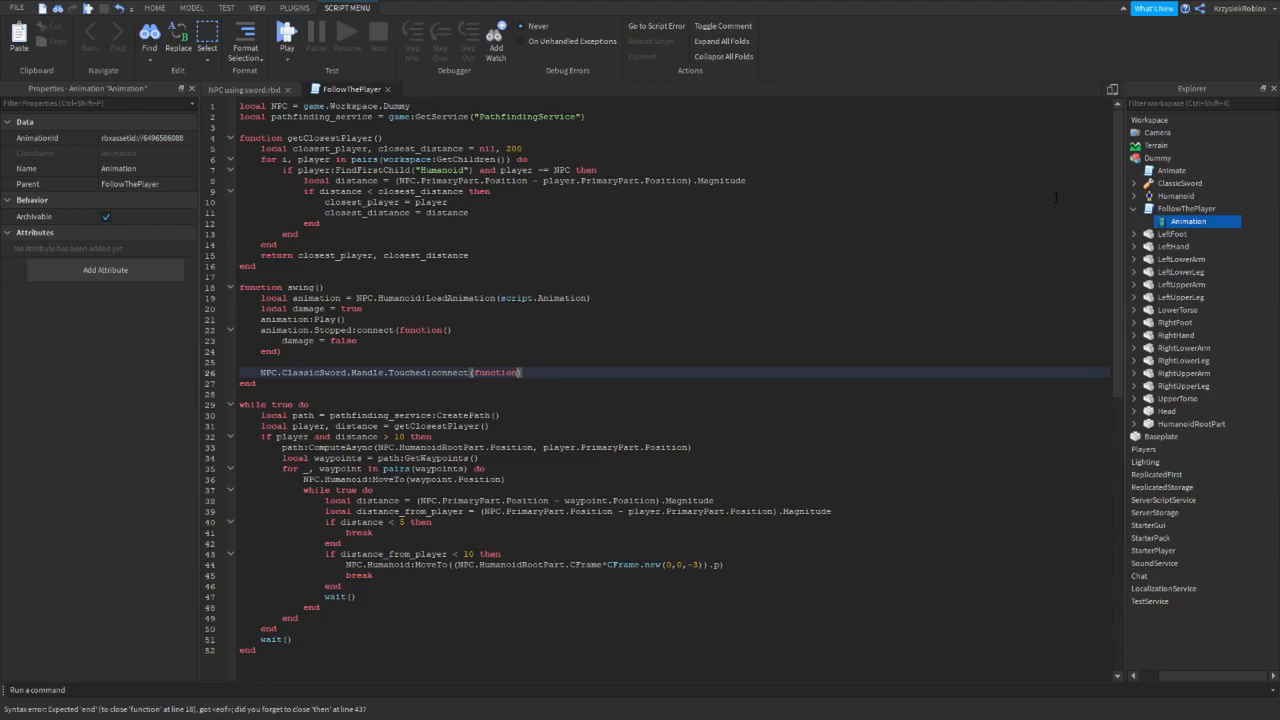
{"action": "type", "text": "hit)"}
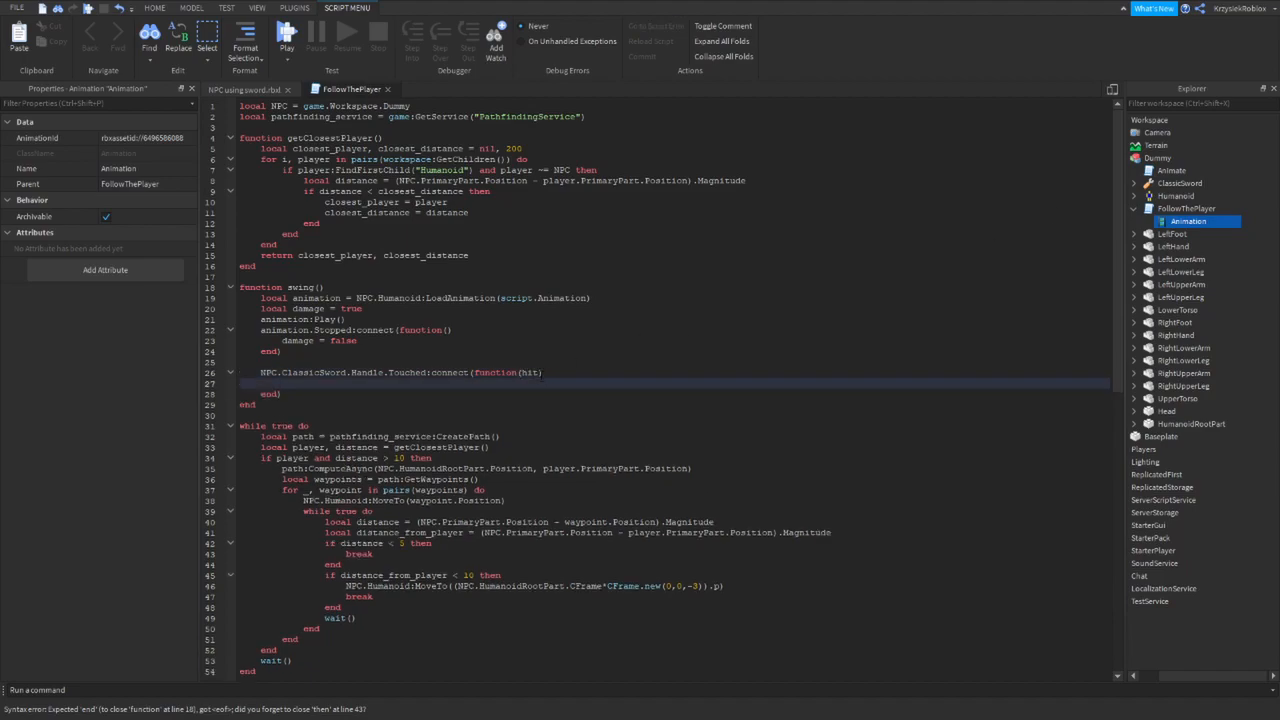
{"action": "double_click", "coordinate": [528, 372]}
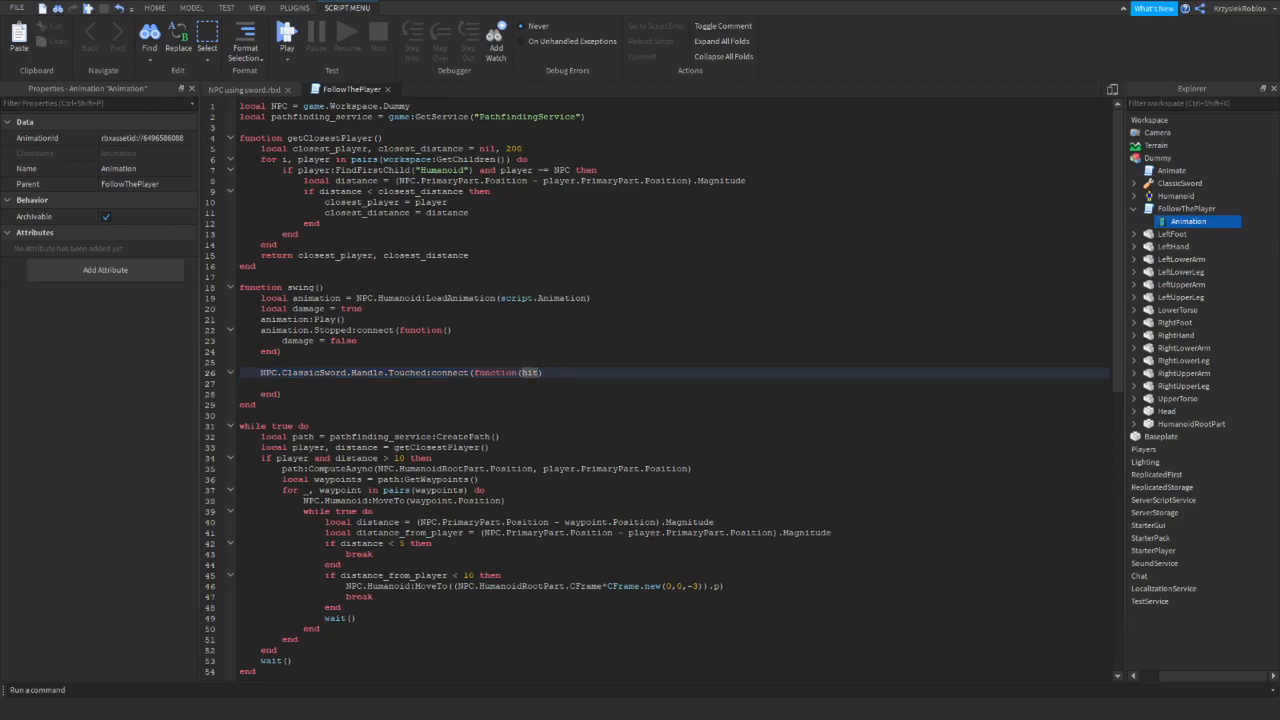
{"action": "double_click", "coordinate": [528, 374]}
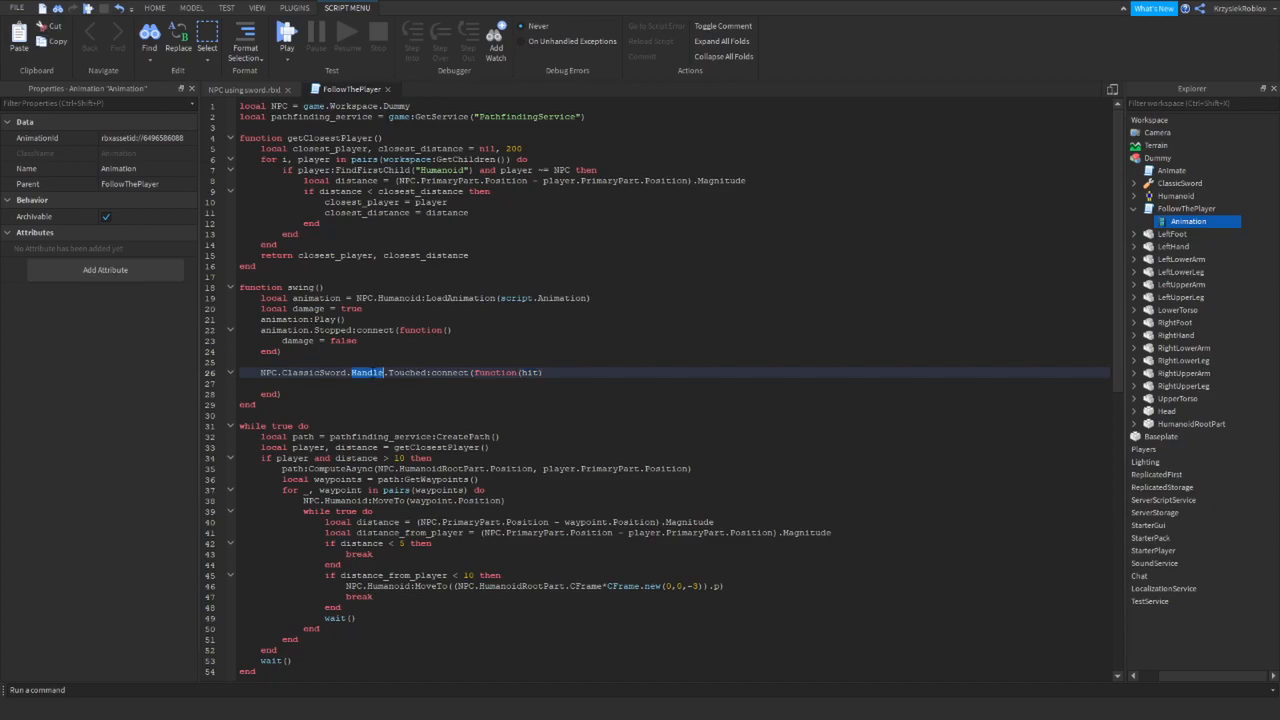
{"action": "left_click", "coordinate": [246, 8]}
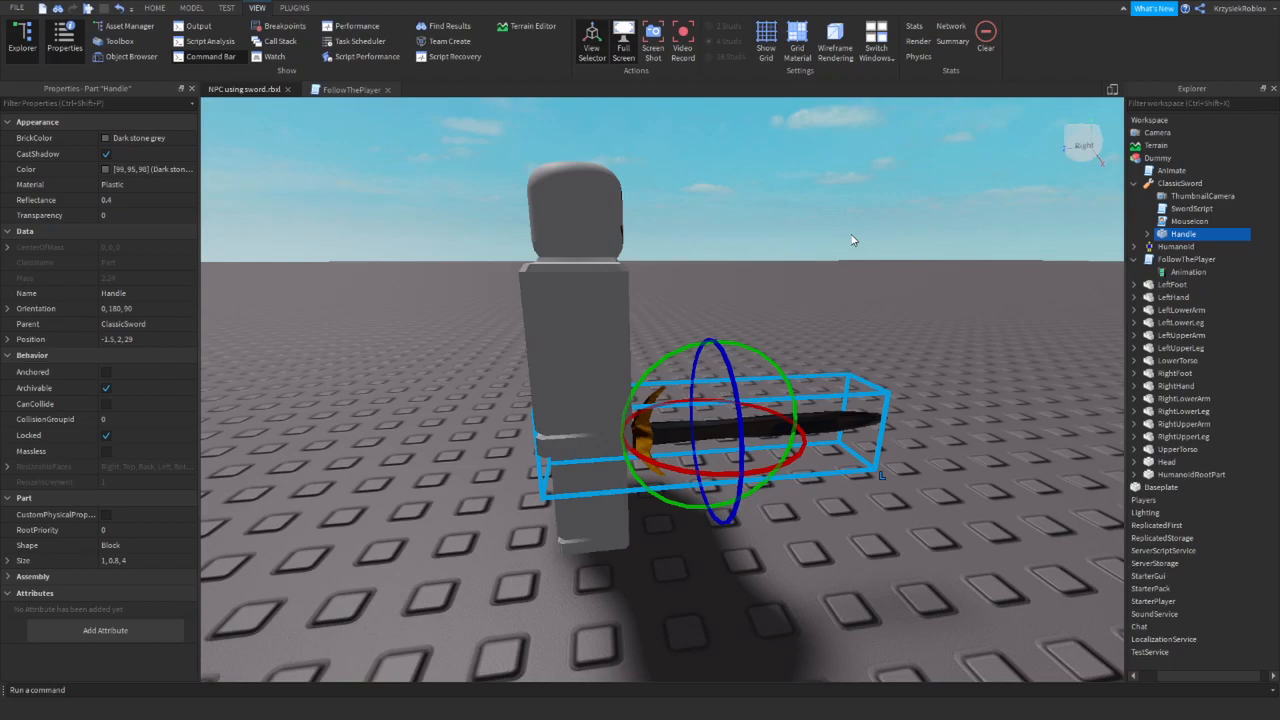
{"action": "mouse_move", "coordinate": [1178, 232]}
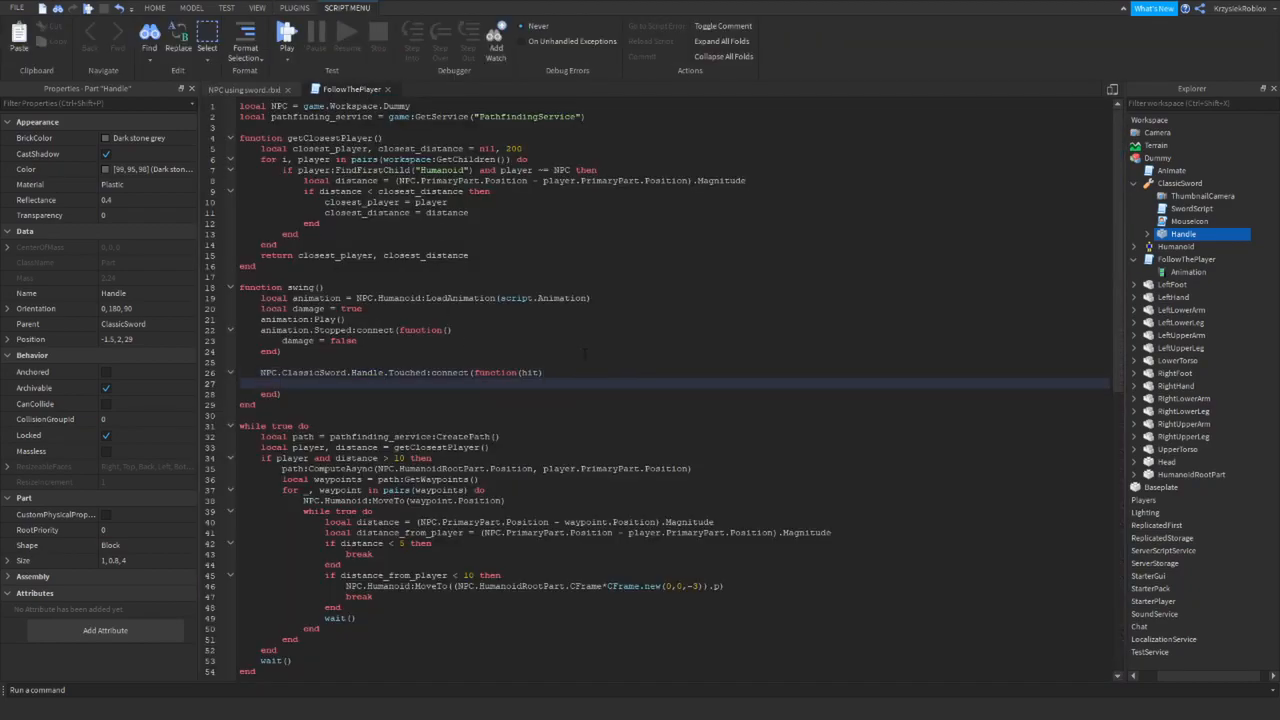
Write the condition: hit.Parent has a Humanoid and hit.Parent is not the NPC
{"action": "type", "text": "if his"}
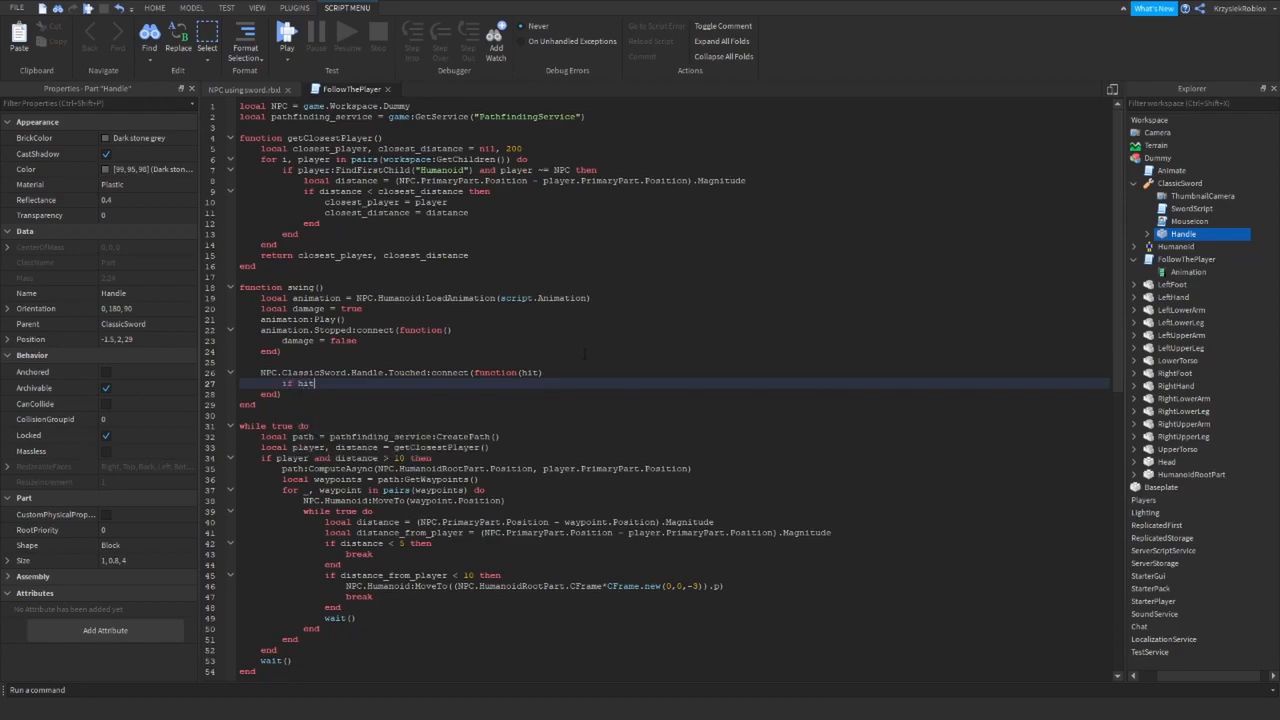
{"action": "type", "text": ".ParentLo"}
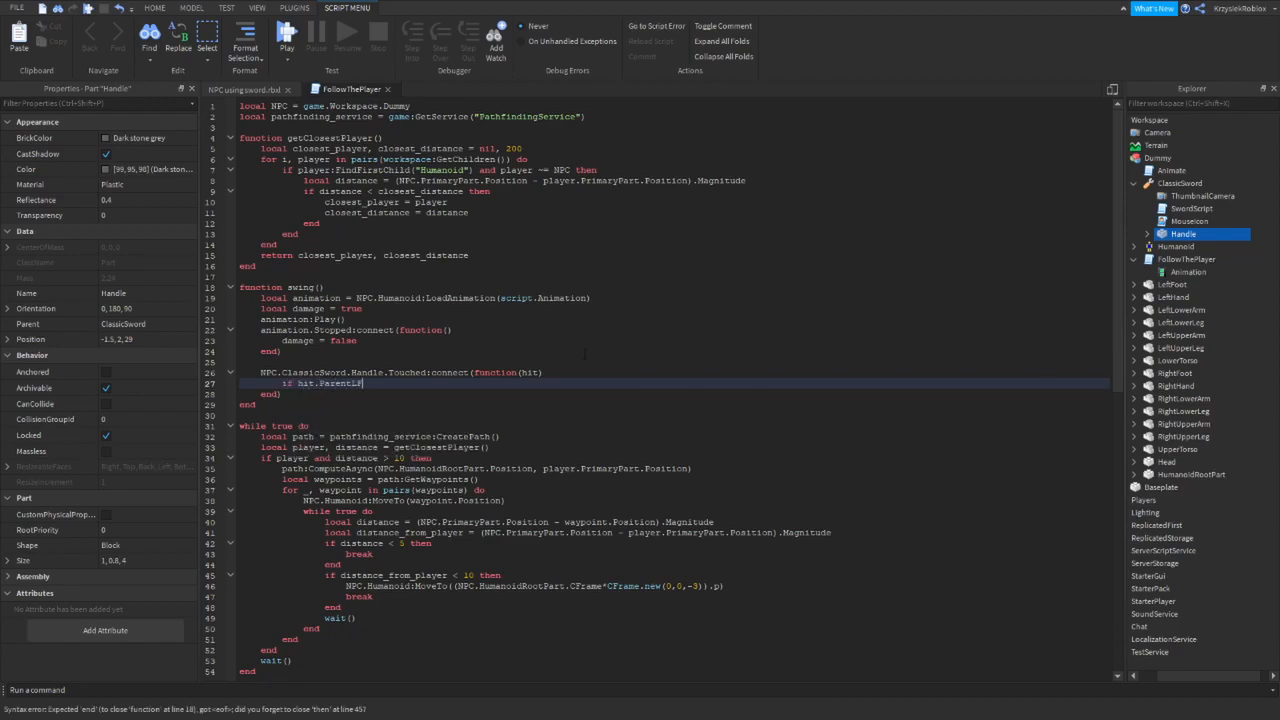
{"action": "type", "text": ":F"}
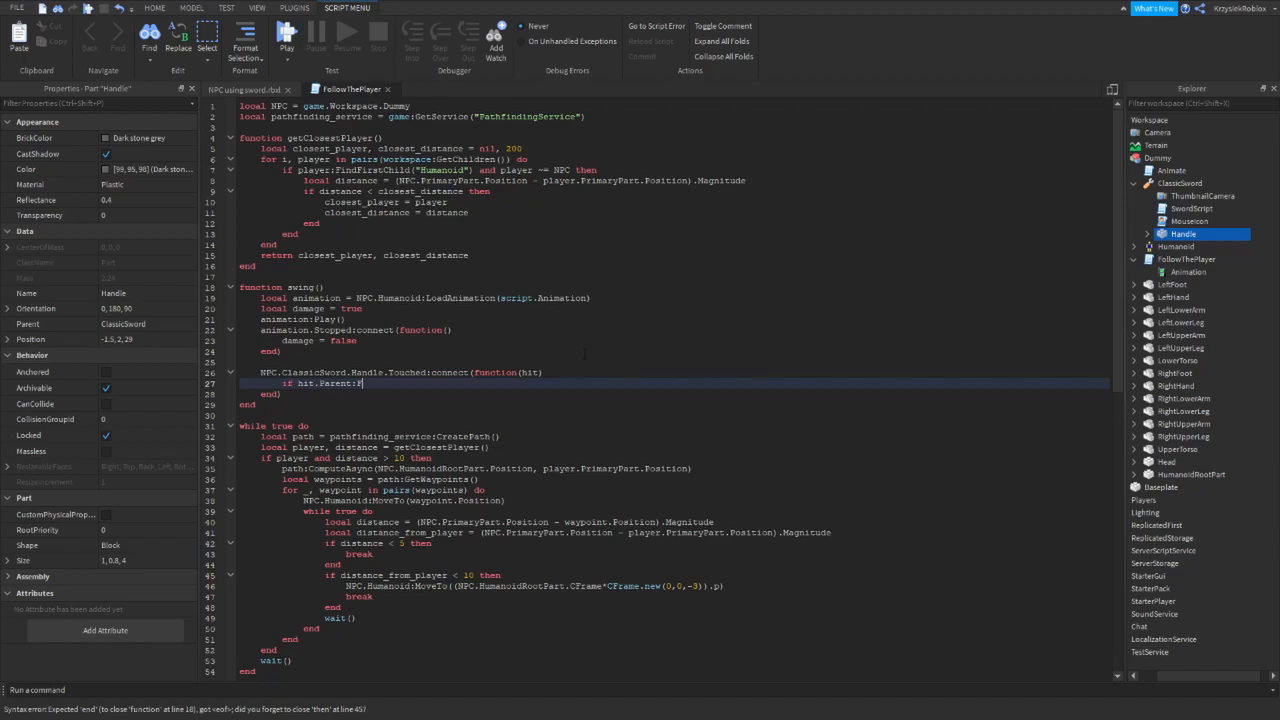
{"action": "type", "text": "FindFirstChild"}
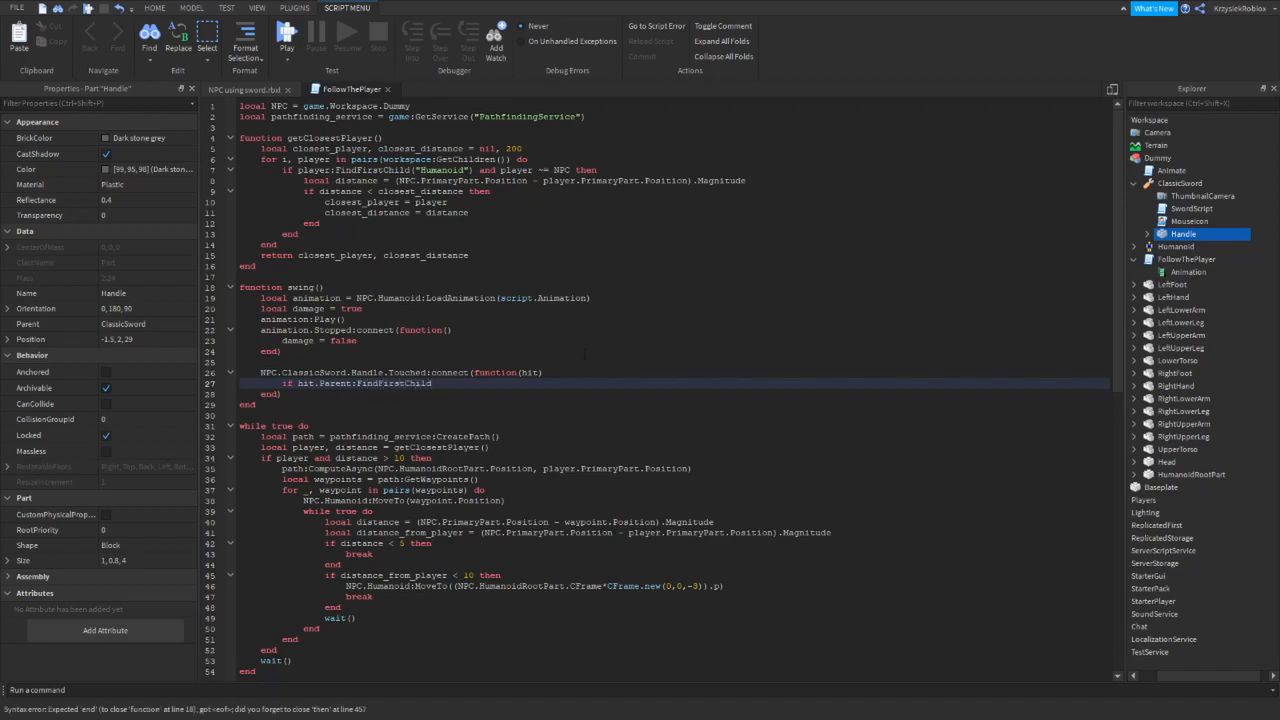
{"action": "type", "text": "(\"Humanoid\""}
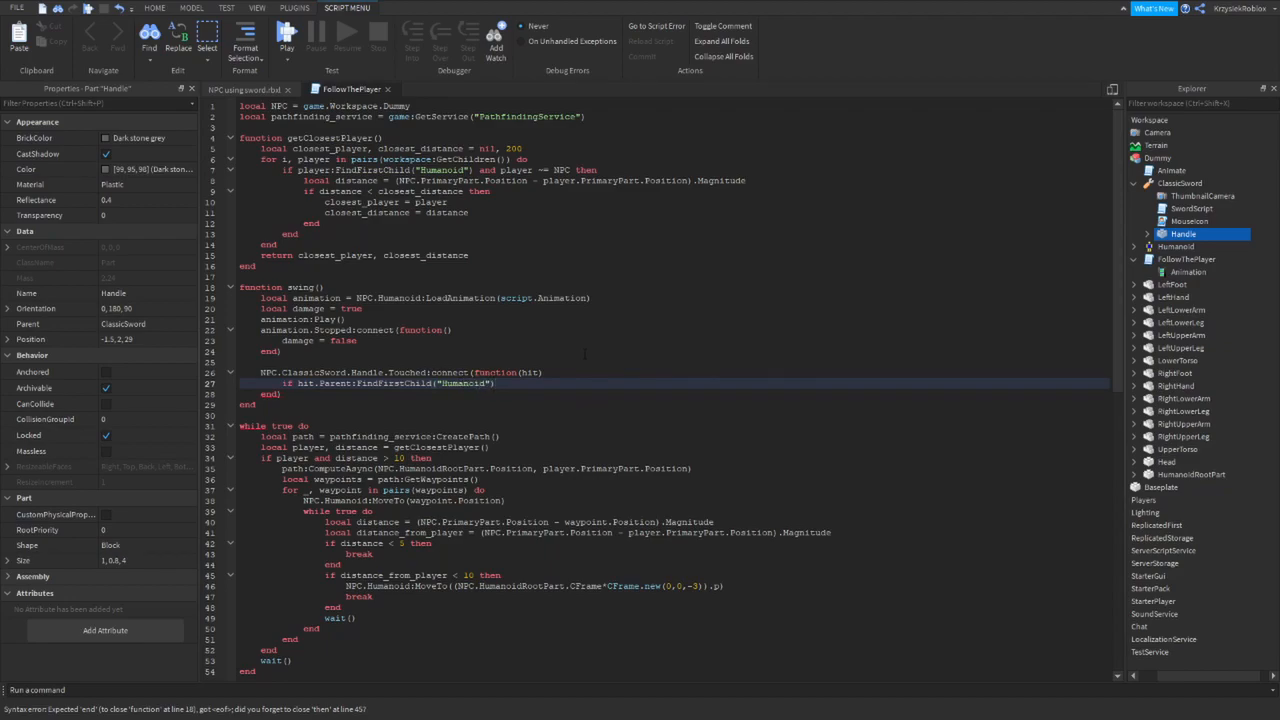
{"action": "type", "text": "and hit.Parent ~="}
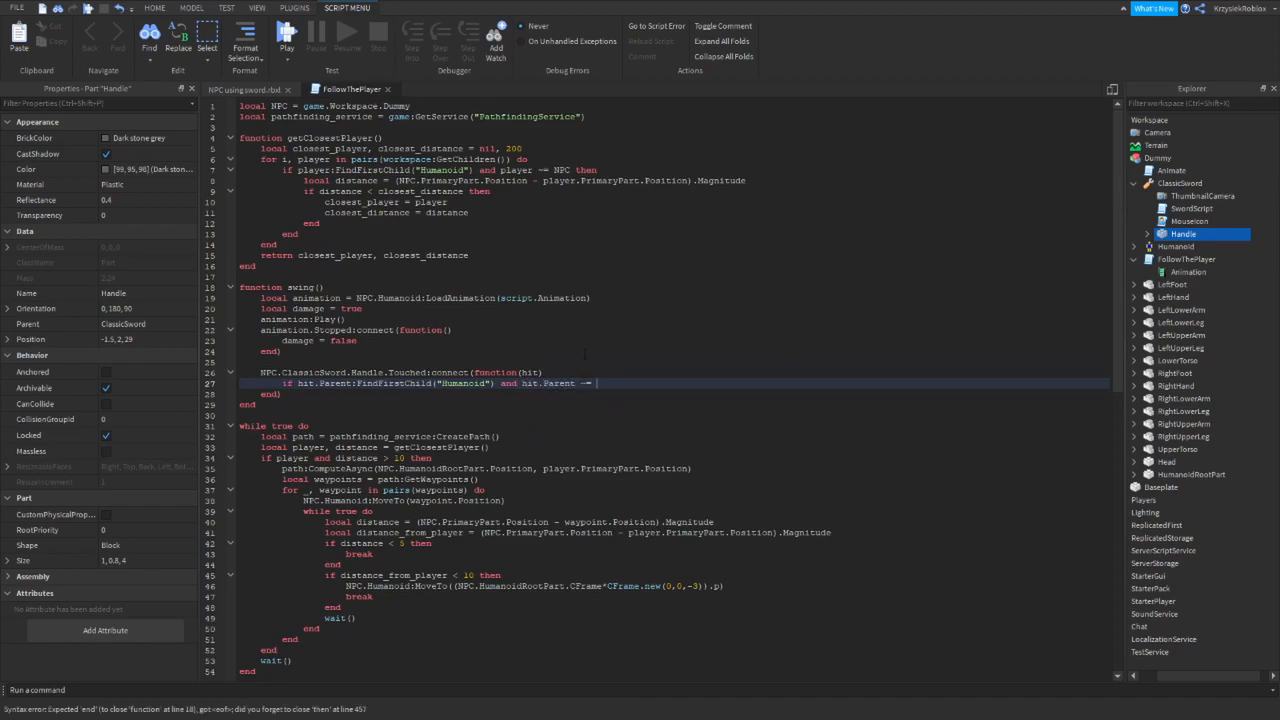
{"action": "type", "text": "NPC"}
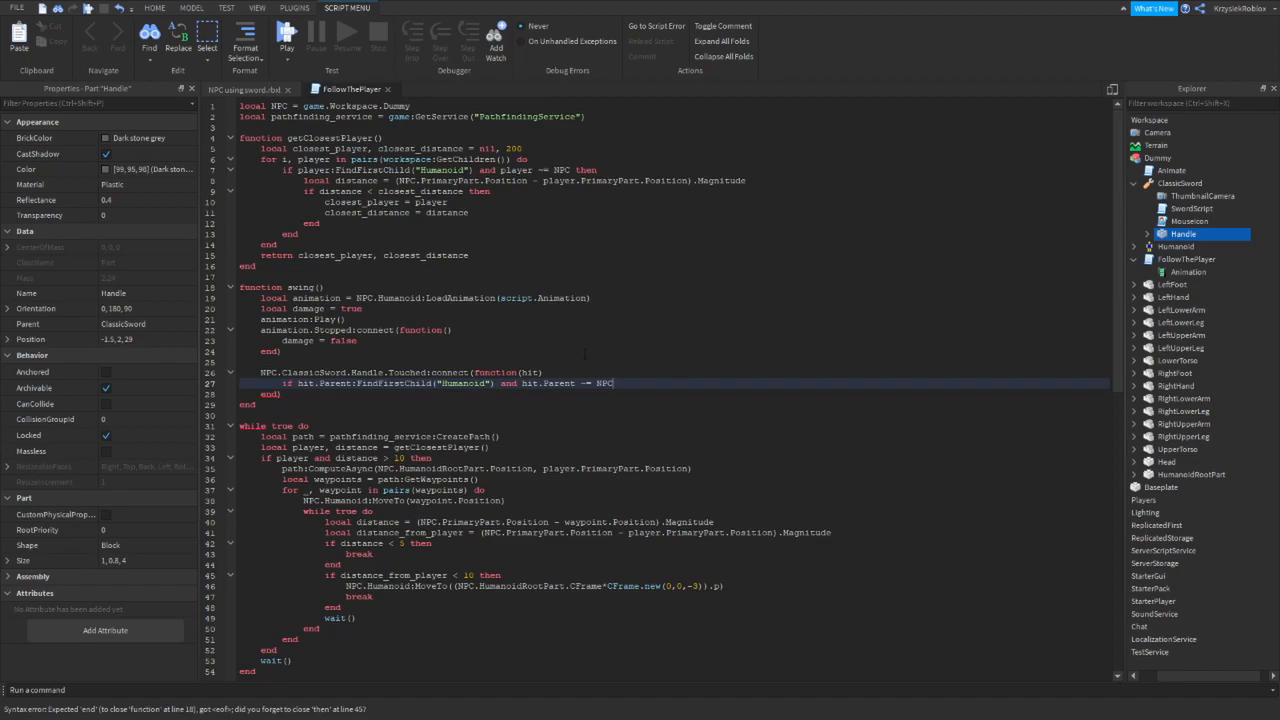
{"action": "type", "text": "then"}
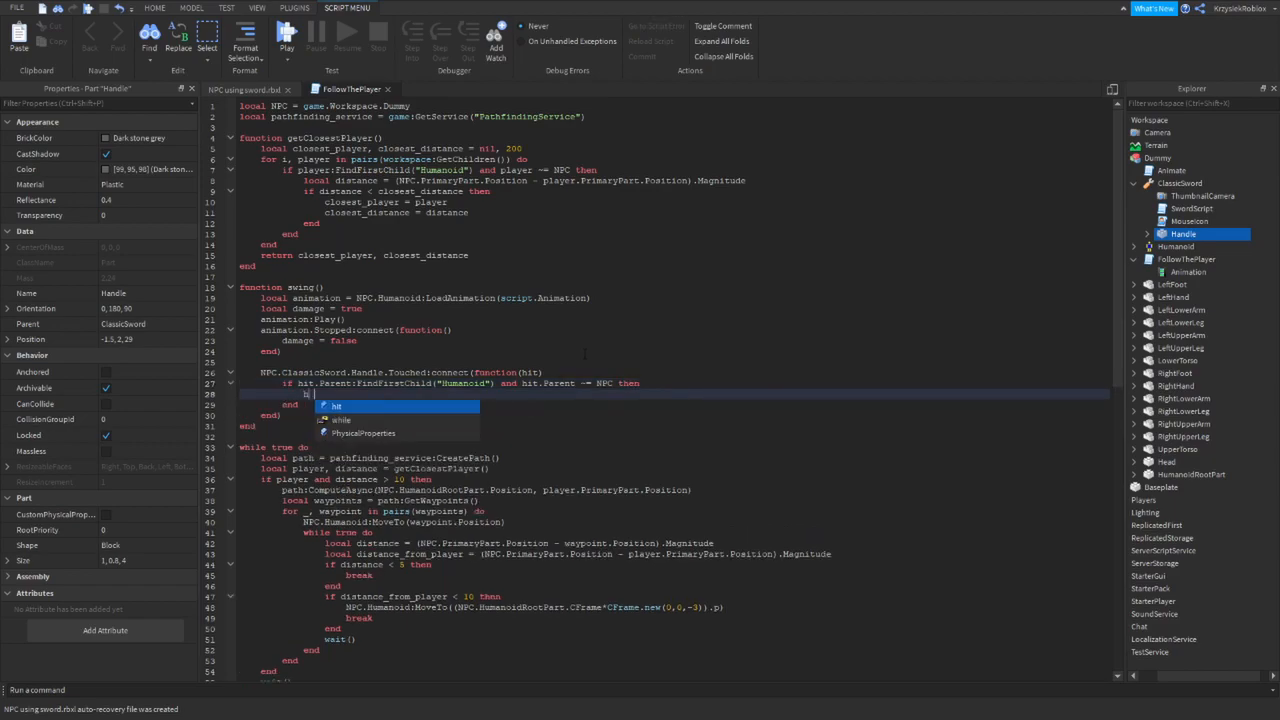
Inside the condition, call TakeDamage(30) on the hit character's Humanoid
{"action": "type", "text": ".Parent:"}
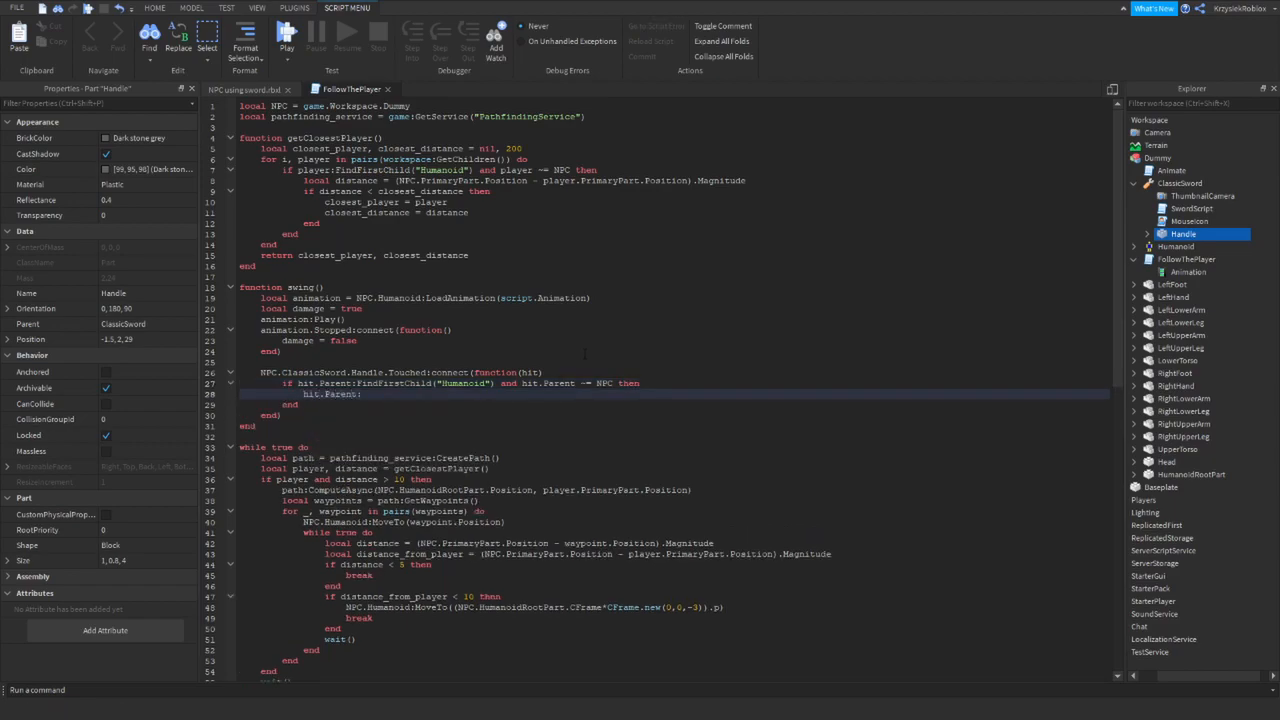
{"action": "type", "text": "TakeDamage("}
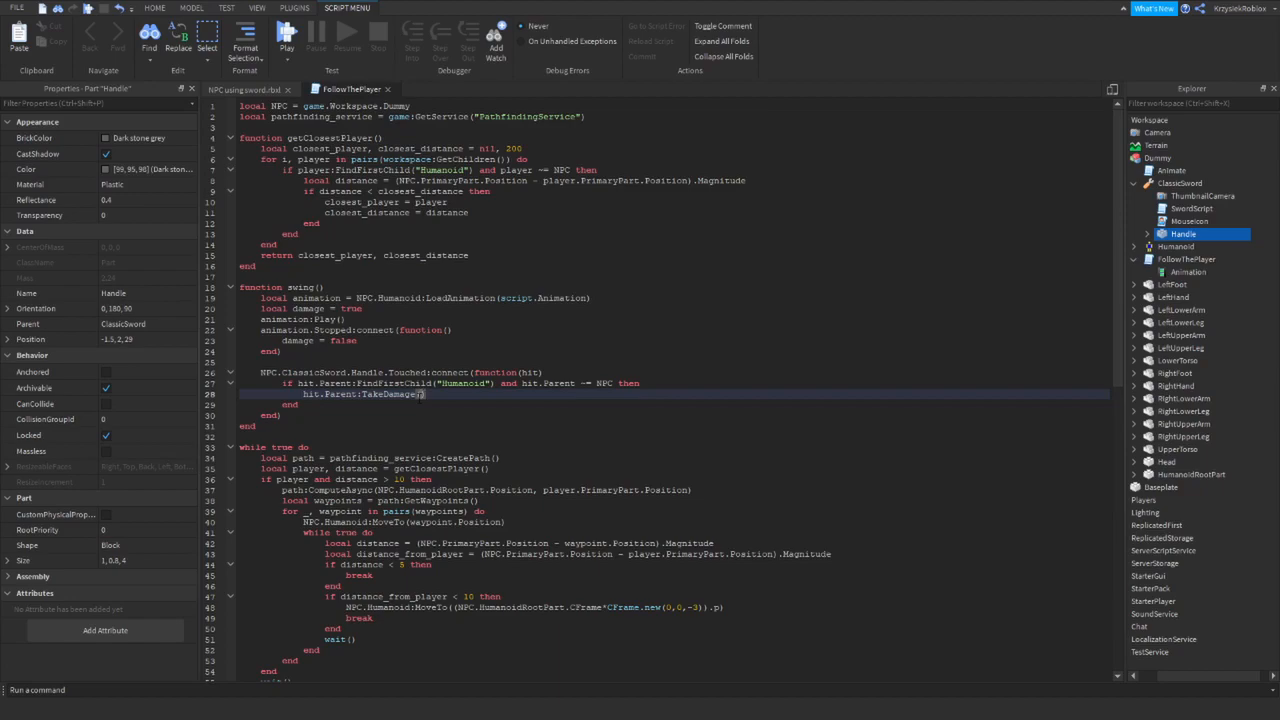
{"action": "type", "text": "30"}
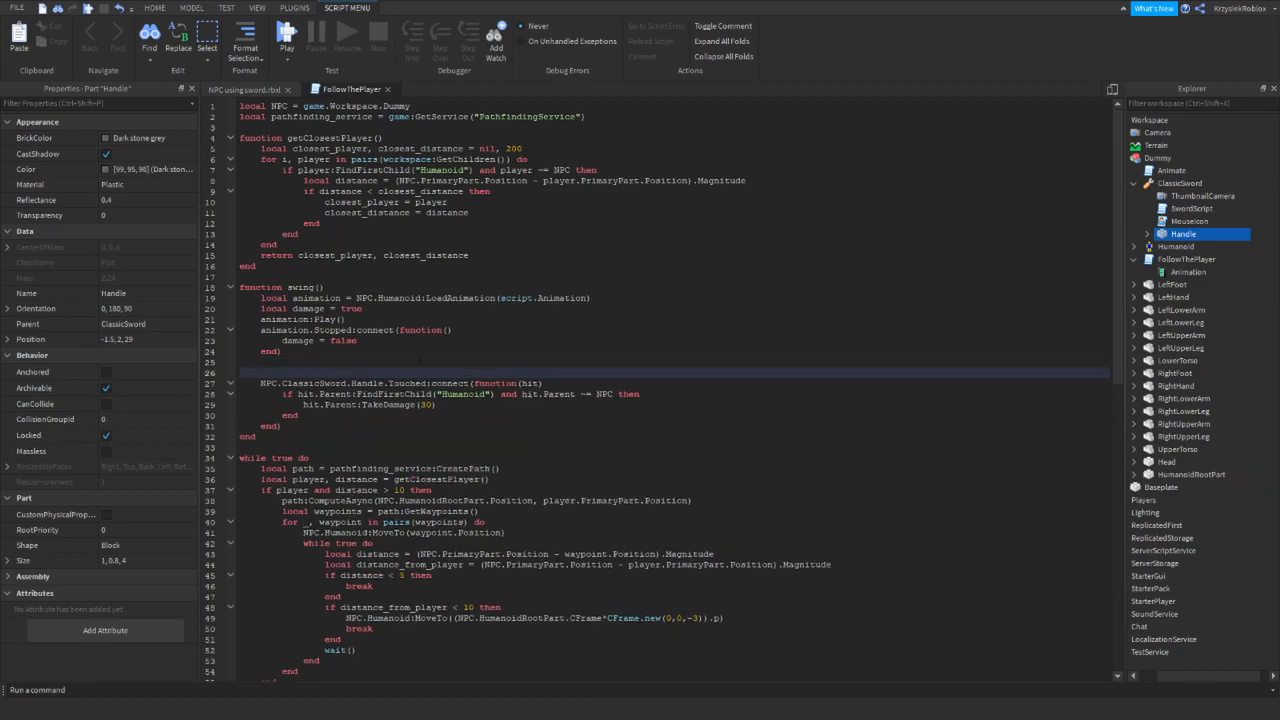
Declare damaged_humanoids = {} and record the hit Humanoid as true after TakeDamage
{"action": "left_click_drag", "start_coordinate": [260, 384], "coordinate": [436, 404]}
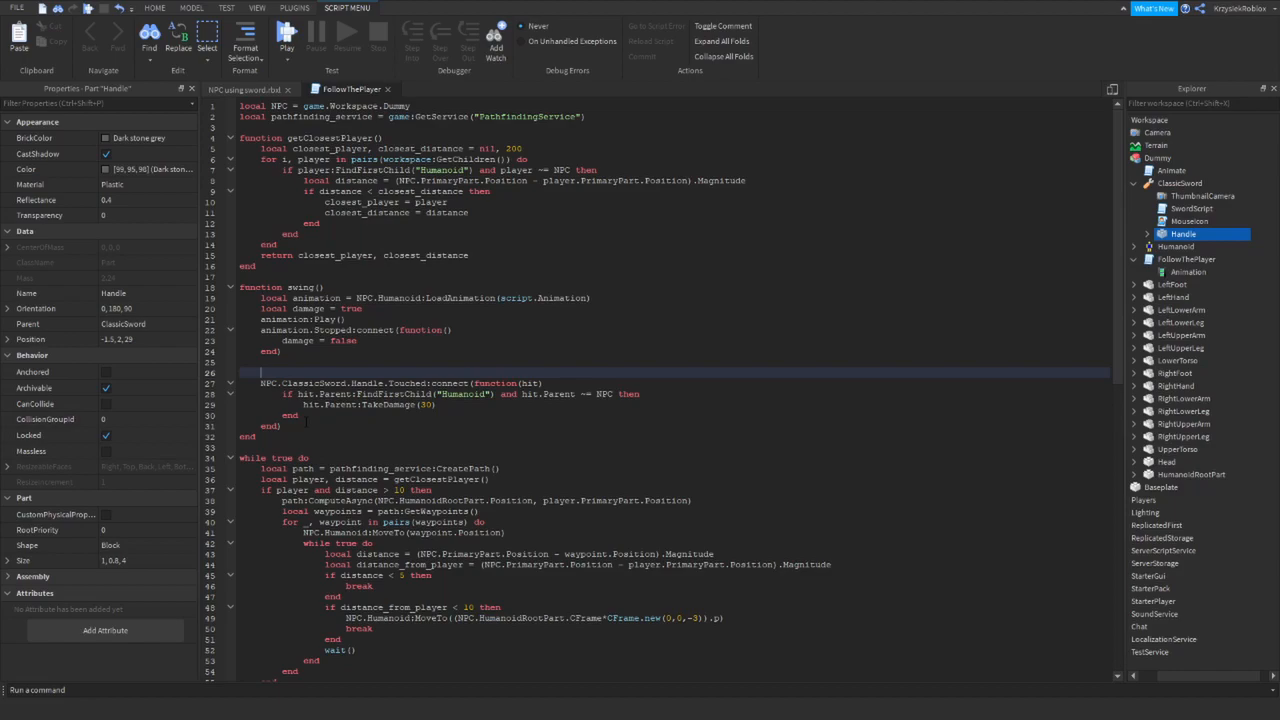
{"action": "type", "text": "i"}
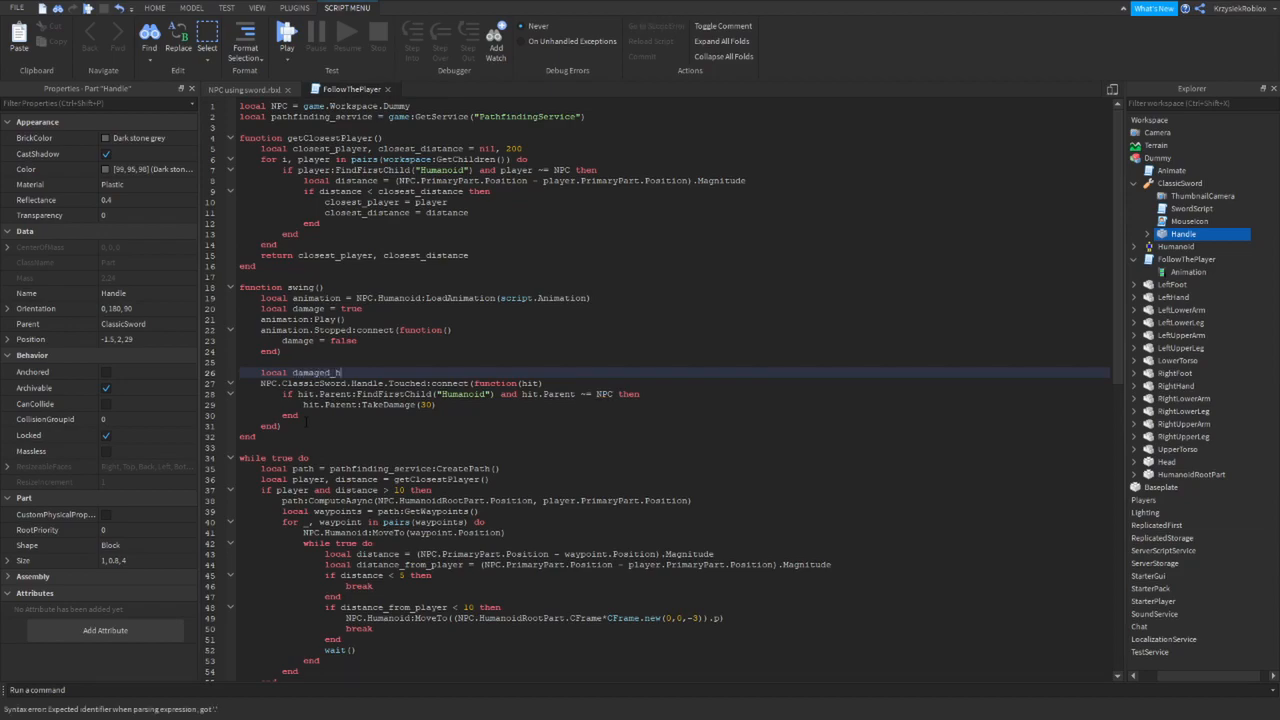
{"action": "type", "text": "umanoids ="}
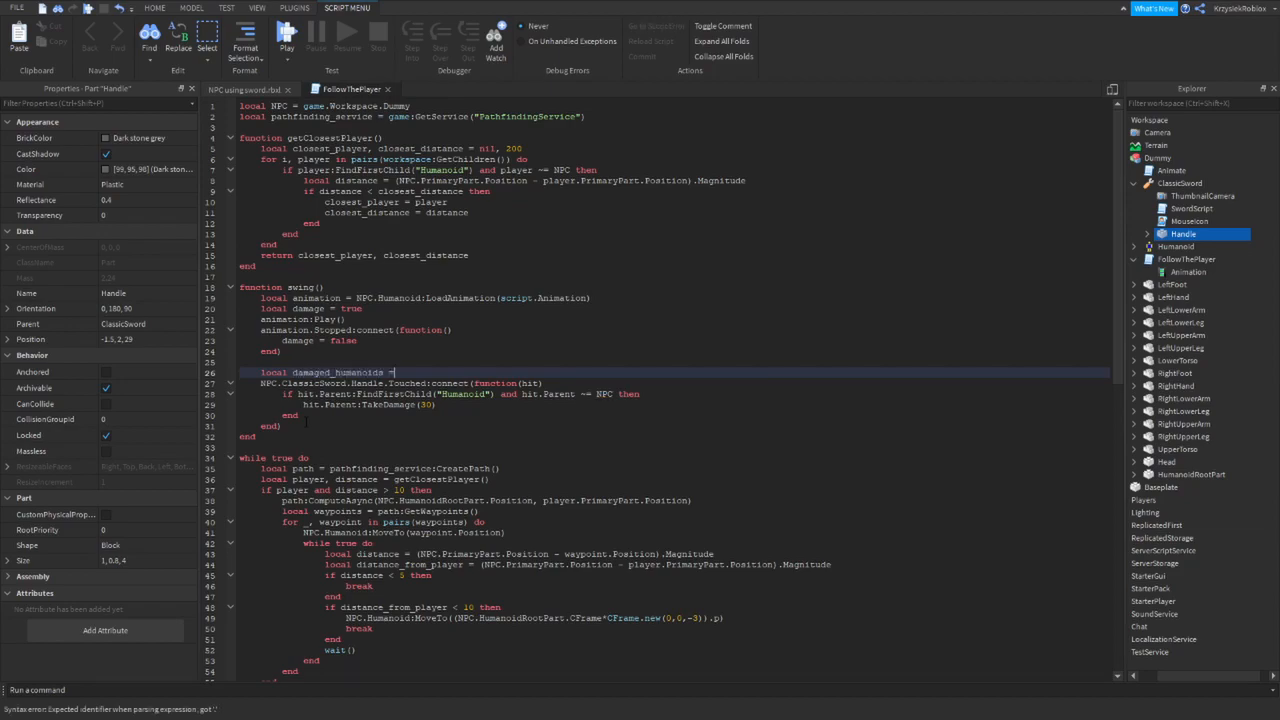
{"action": "type", "text": "{}"}
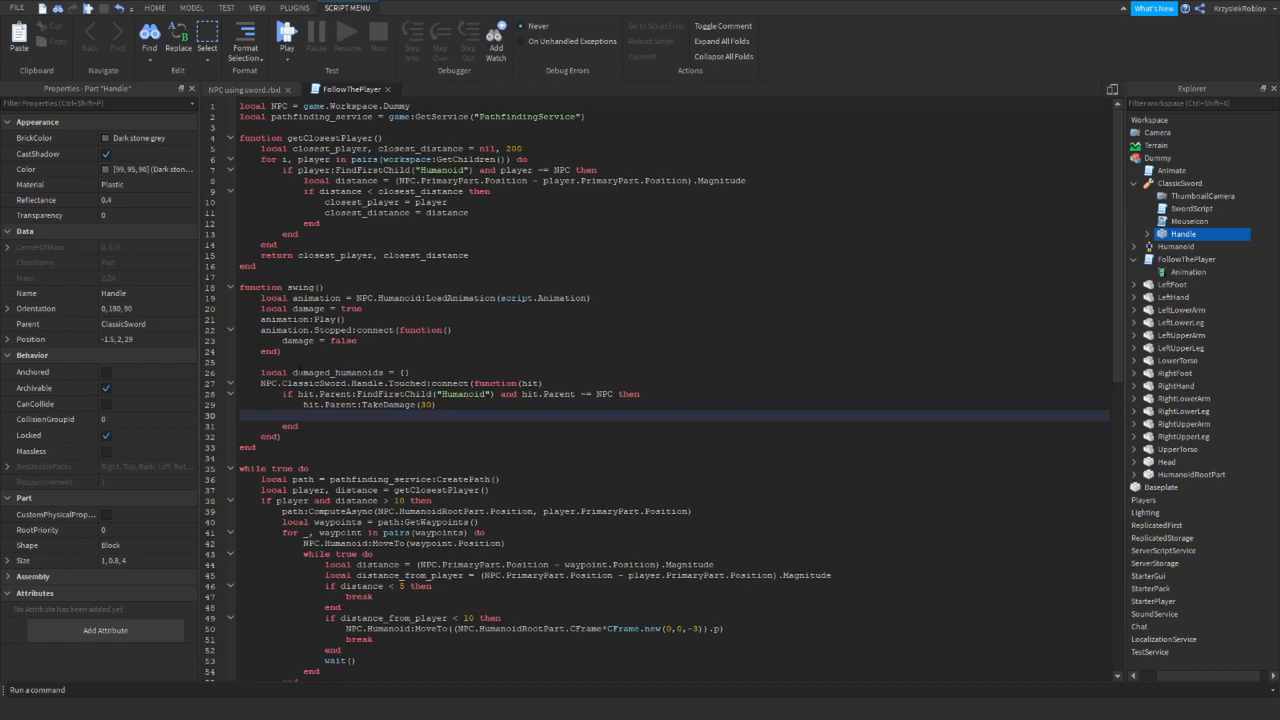
{"action": "type", "text": "damaged_humano"}
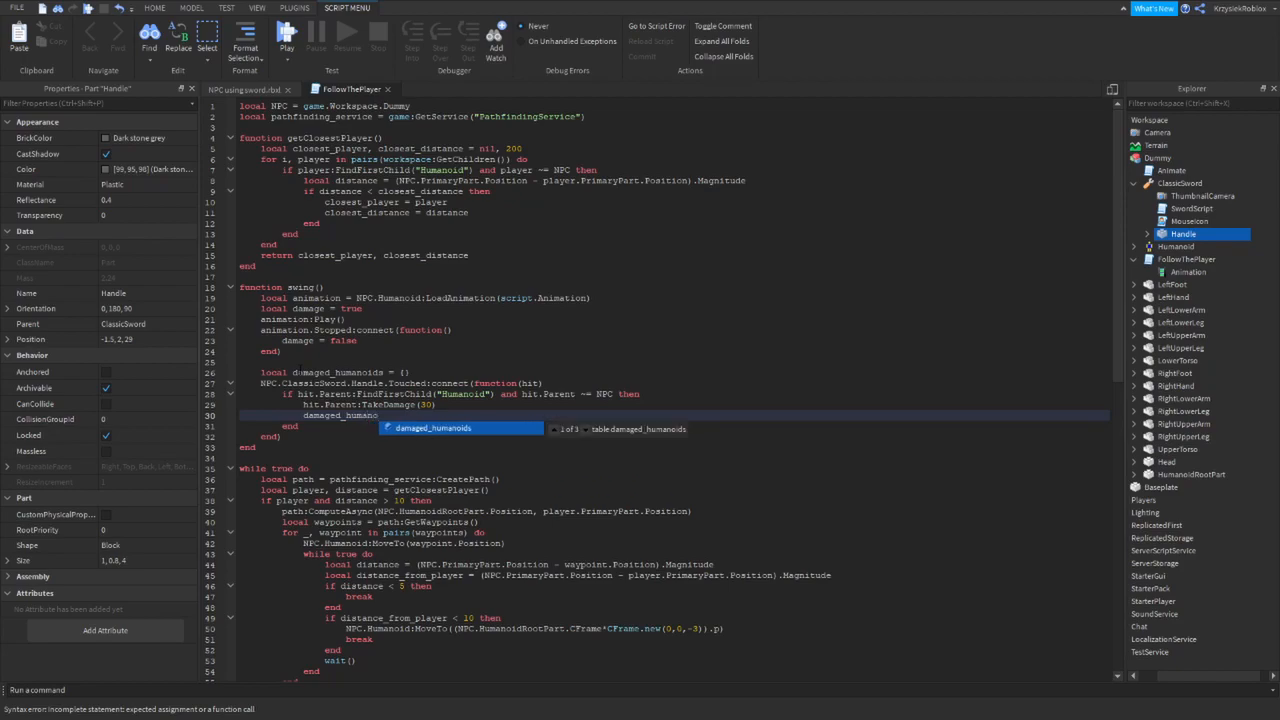
{"action": "type", "text": "[hit]"}
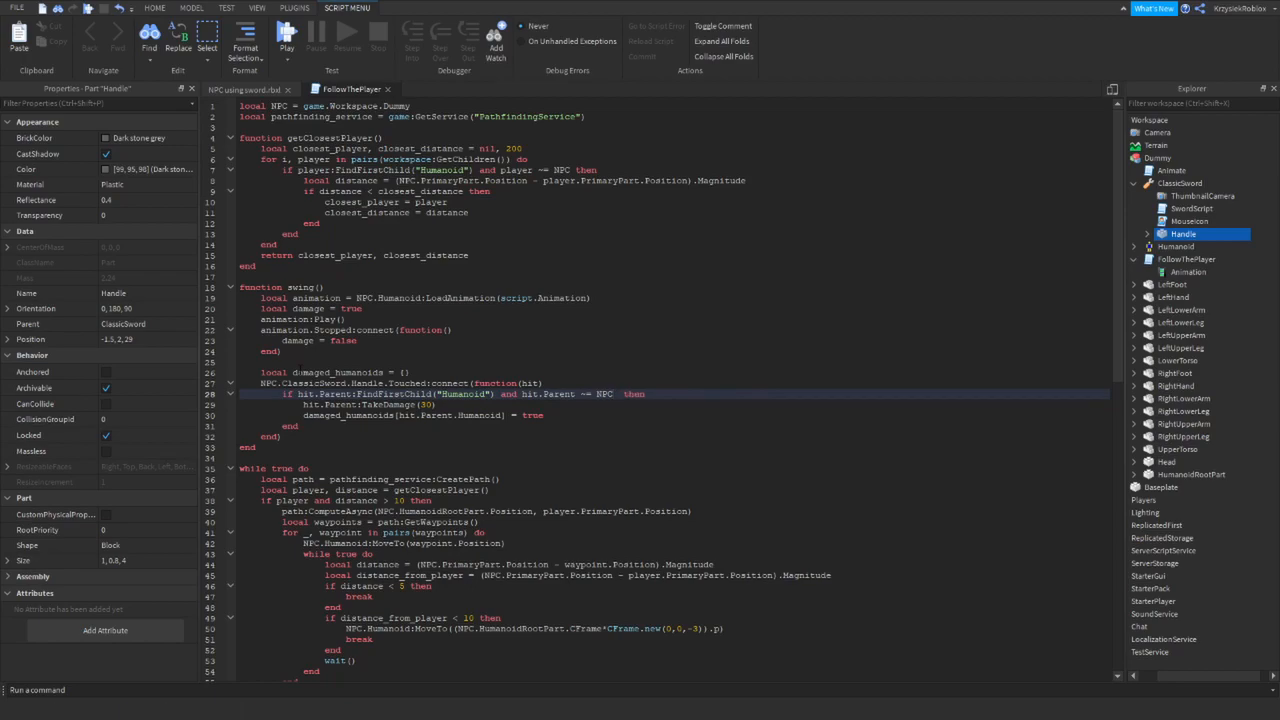
Extend the if with 'and damaged_humanoids[hit.Parent.Humanoid] == nil'
{"action": "type", "text": "and damaged_humanoid["}
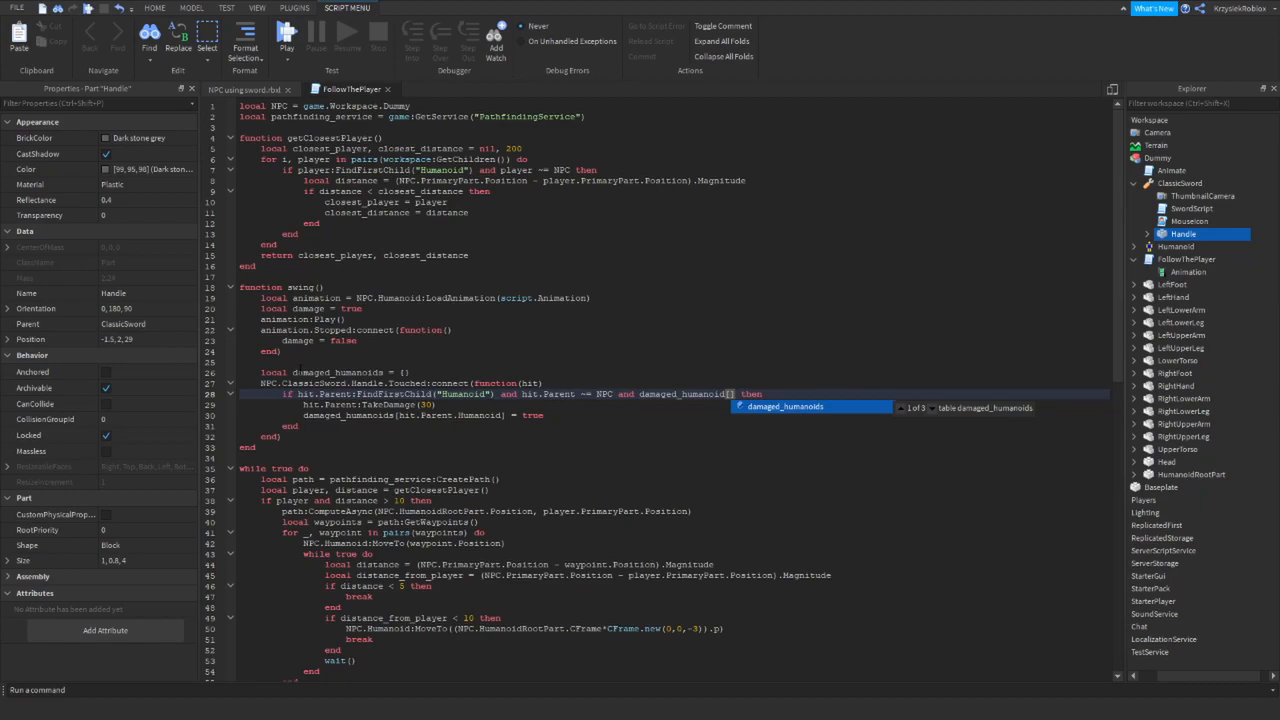
{"action": "type", "text": "."}
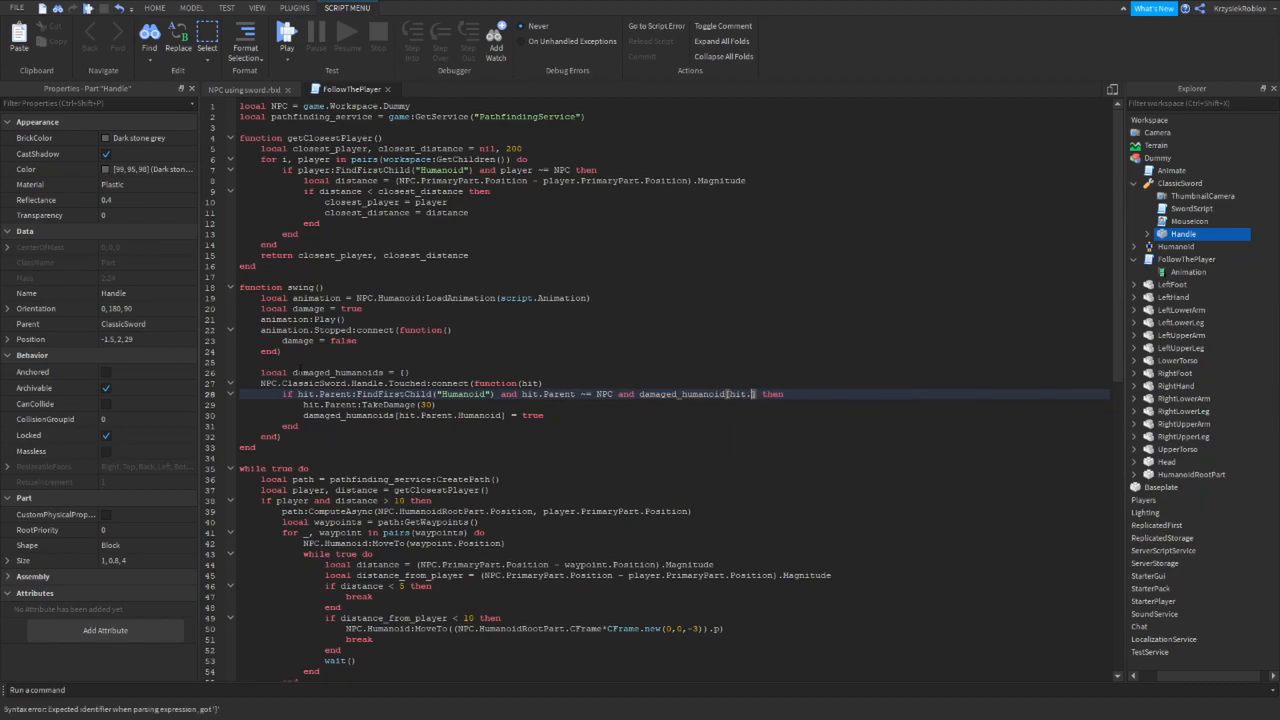
{"action": "type", "text": "Parent.Humanoid"}
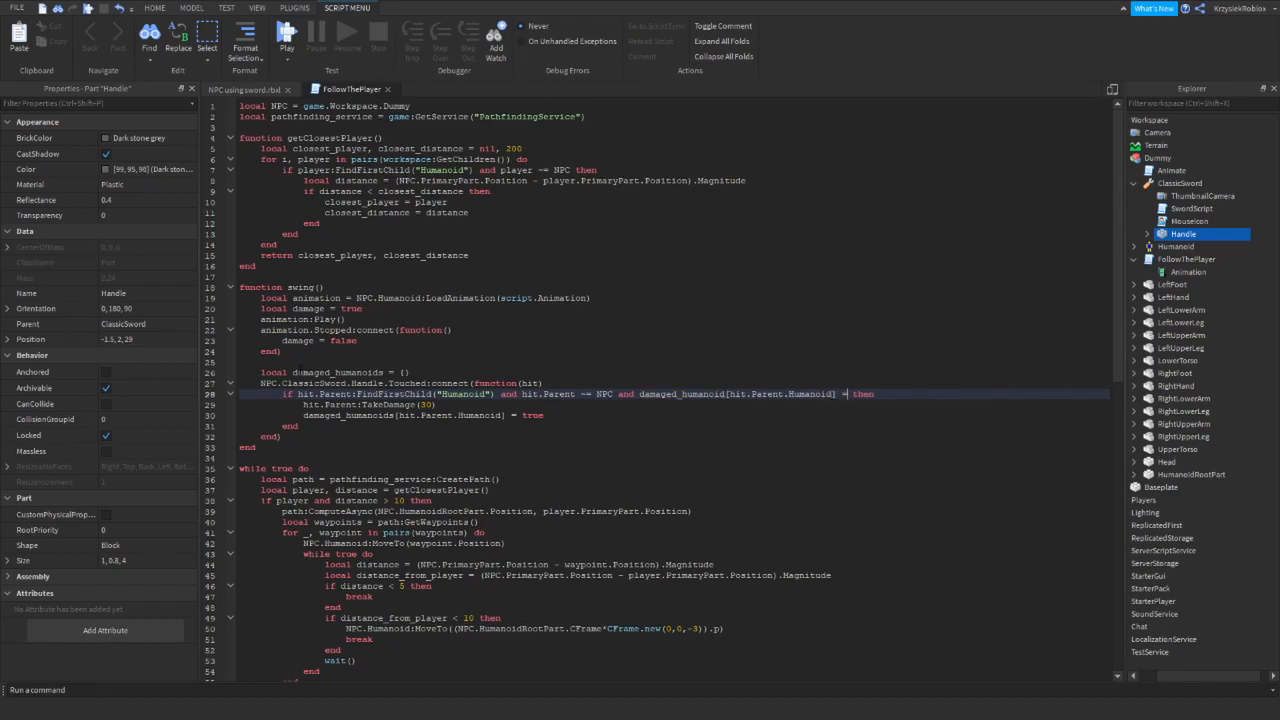
{"action": "type", "text": "= nil"}
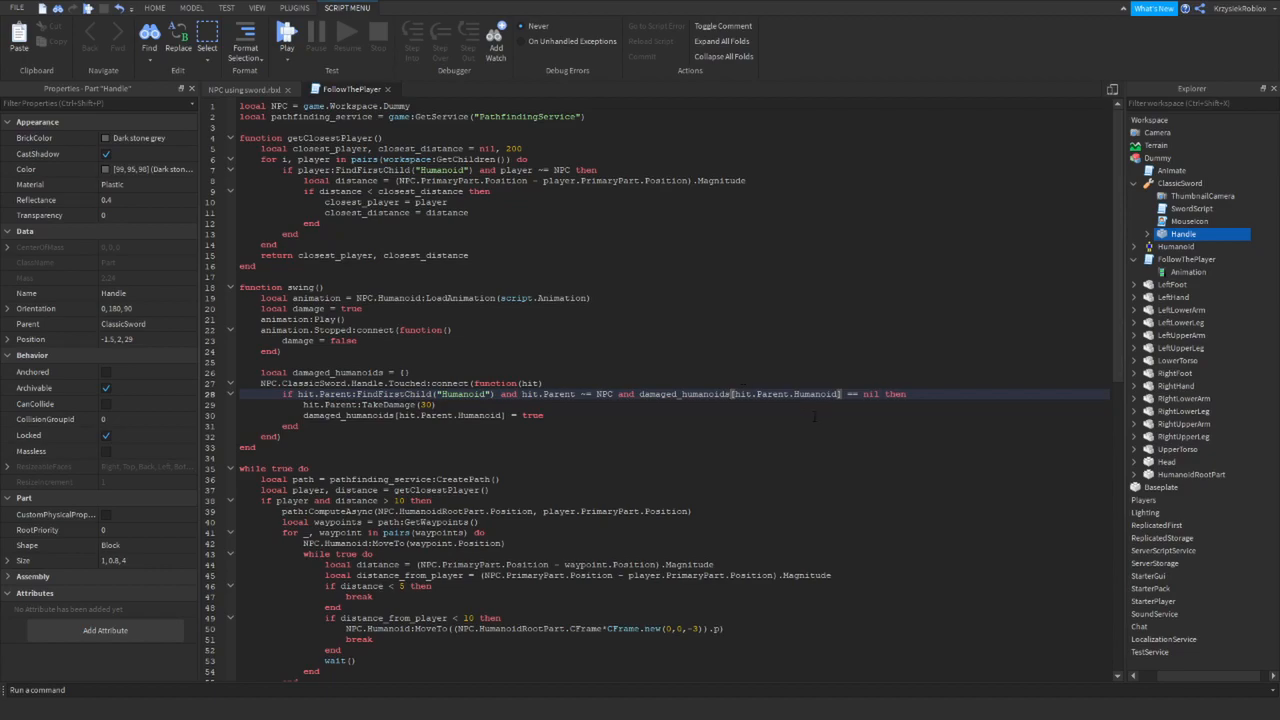
Call swing() inside the 'distance_from_player < 5' block of the chase loop
{"action": "scroll", "scroll_direction": "down", "scroll_amount": 3}
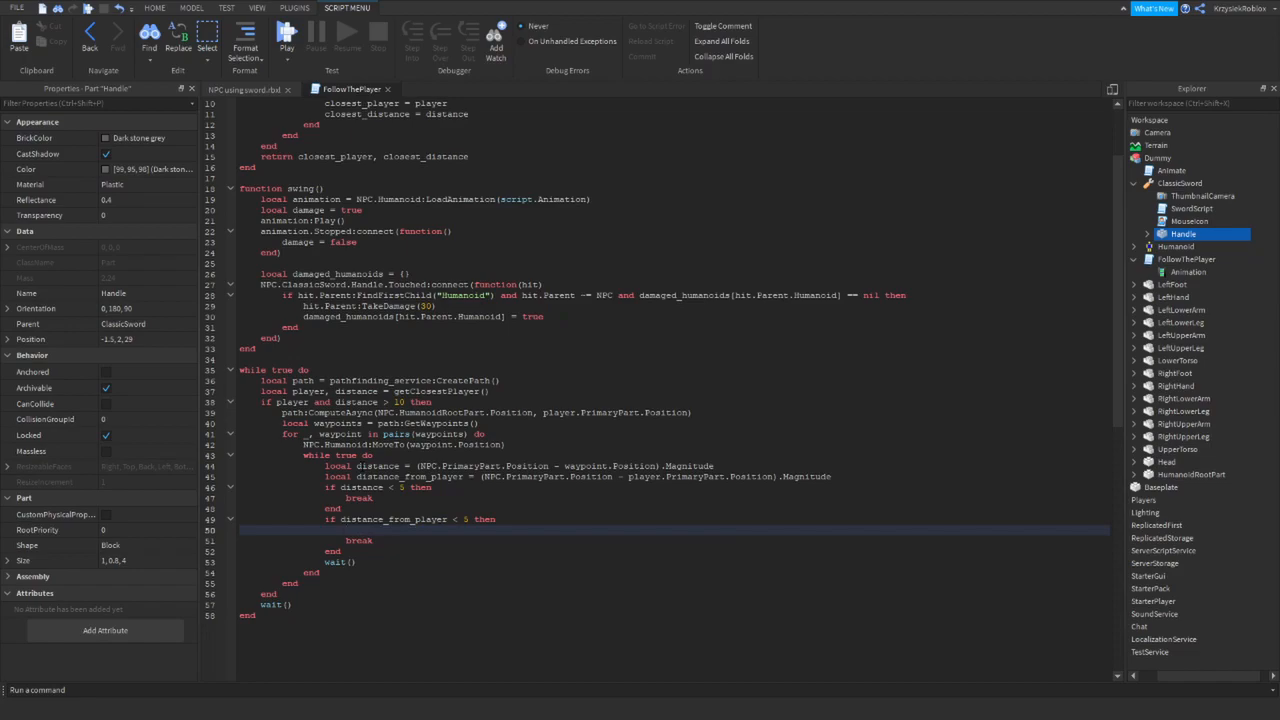
{"action": "type", "text": "swing()"}
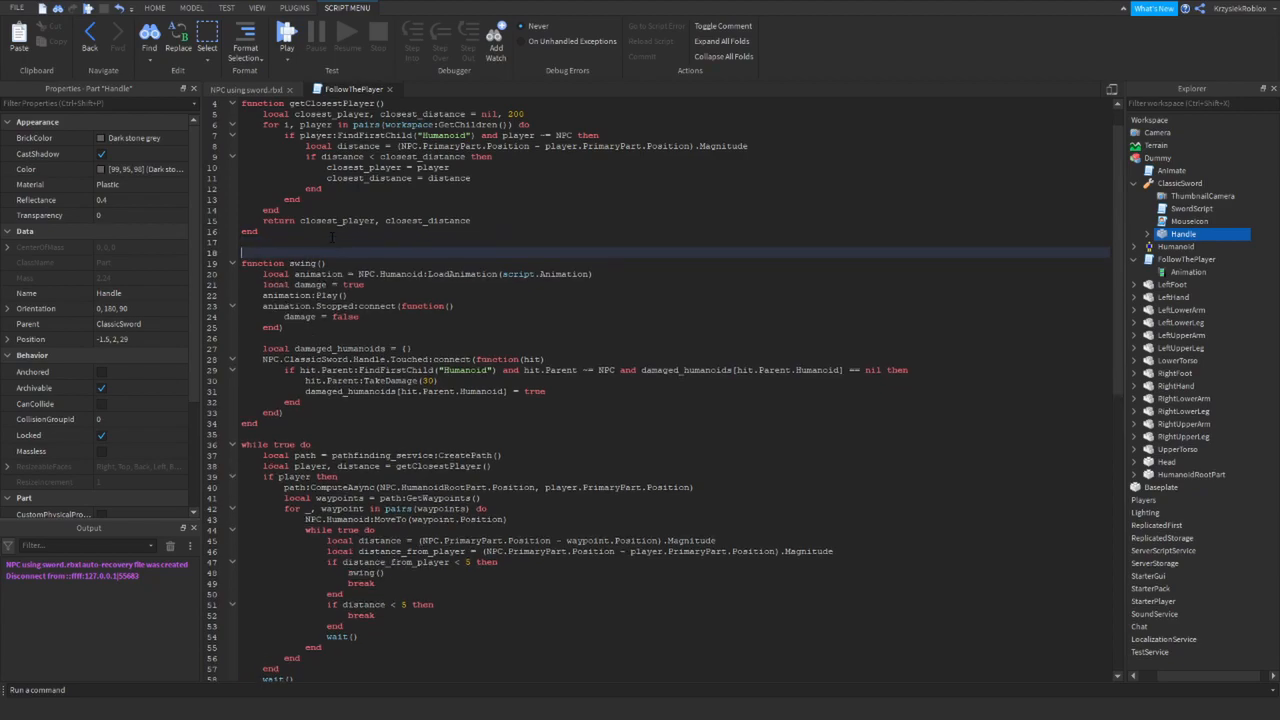
Declare local sword_debounce = false and guard swing's body with it, setting it true on entry
{"action": "scroll", "scroll_direction": "down", "scroll_amount": 3}
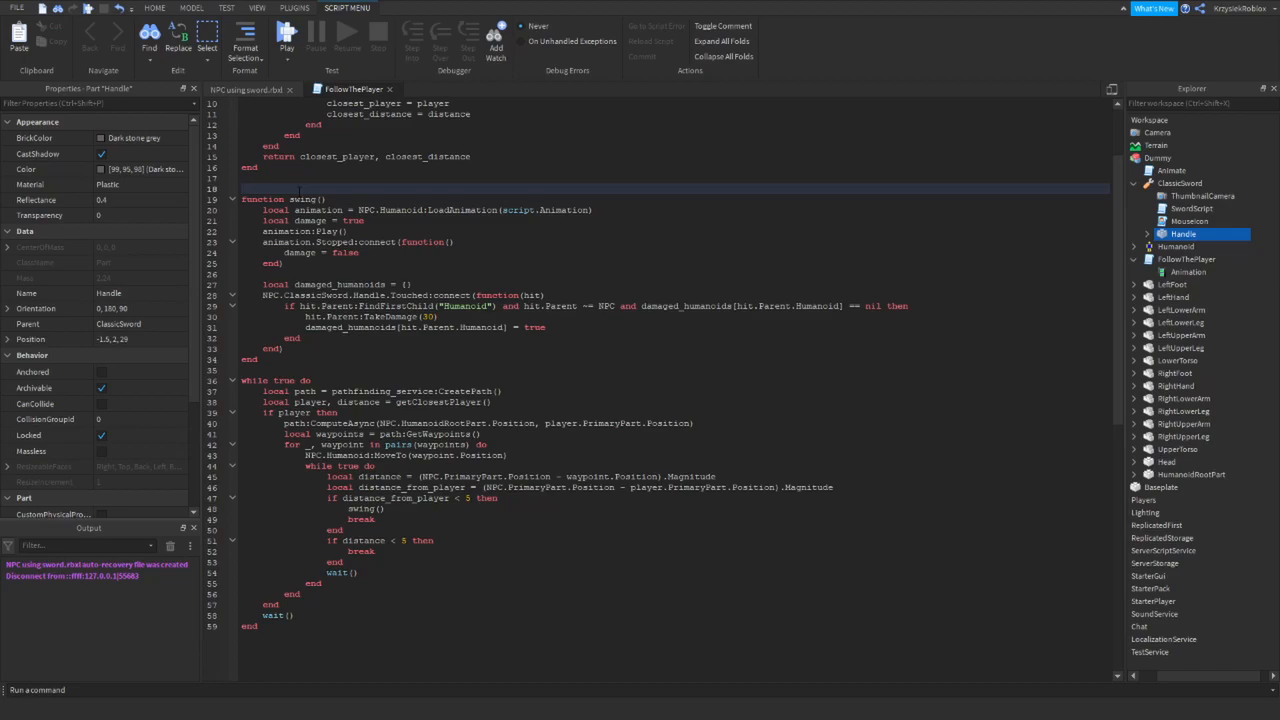
{"action": "type", "text": "local"}
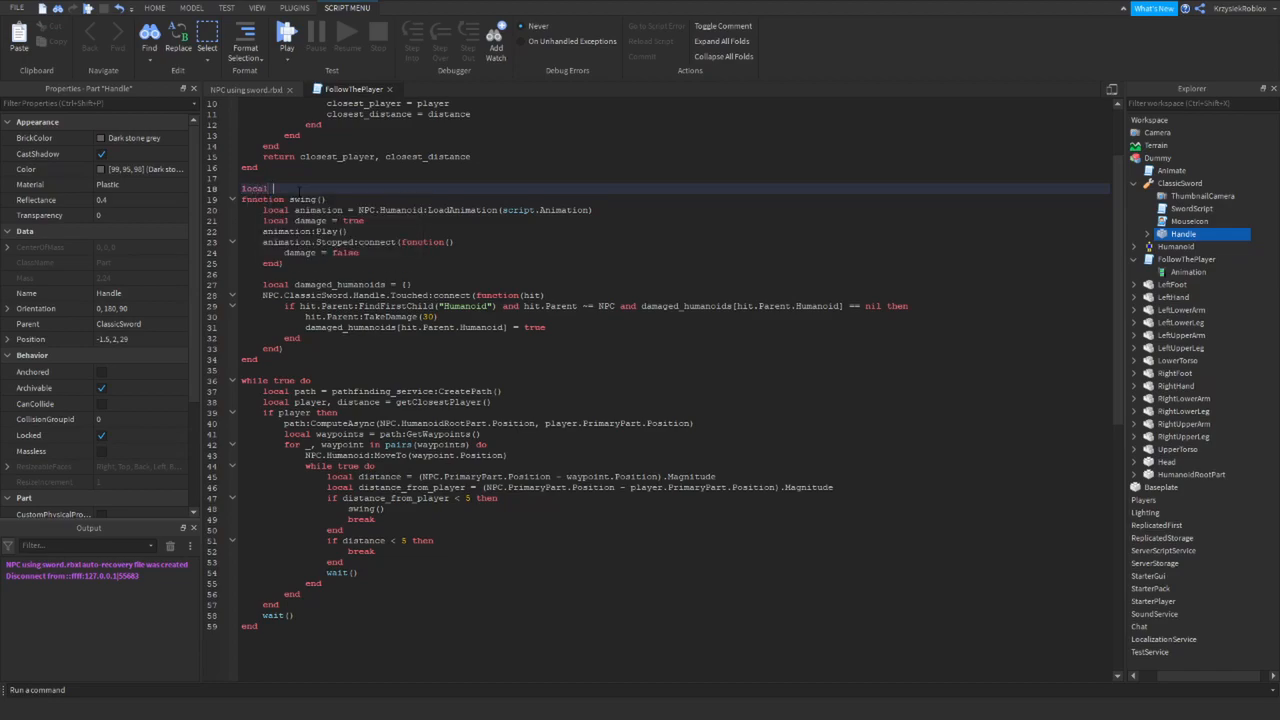
{"action": "type", "text": "sword_debounce = false"}
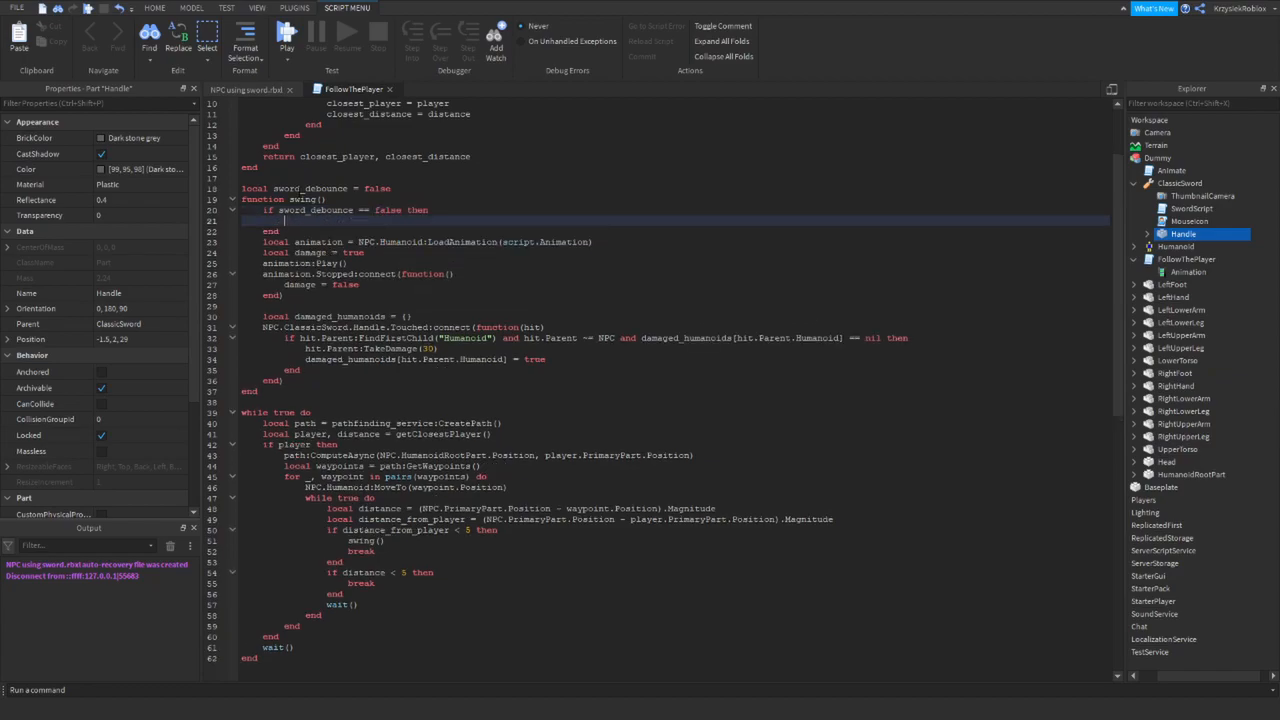
{"action": "type", "text": "sw"}
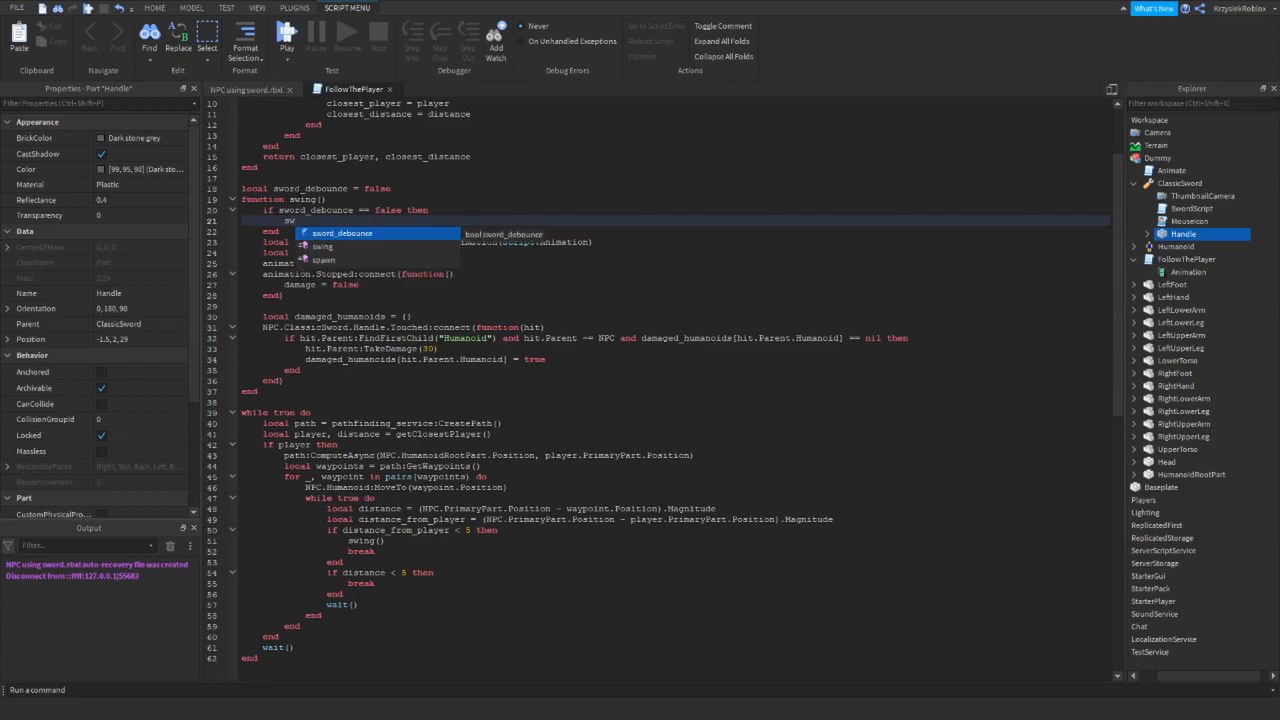
{"action": "type", "text": "sword_de"}
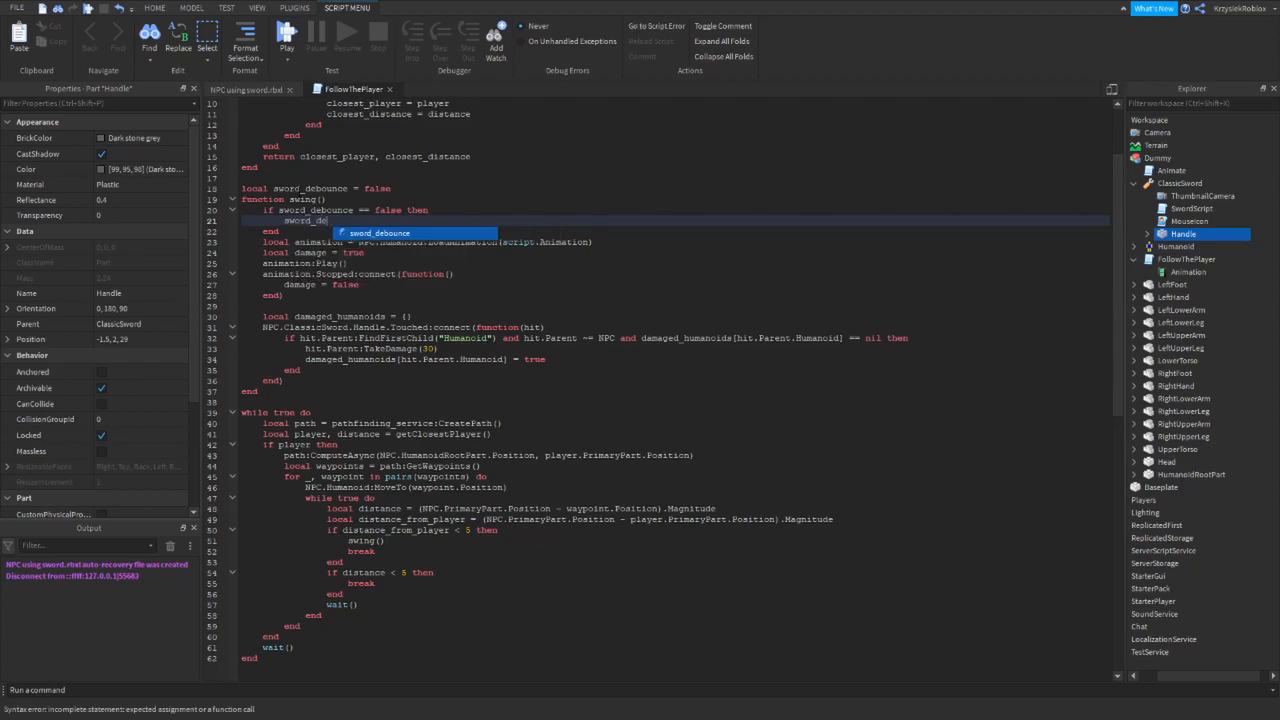
{"action": "type", "text": "true"}
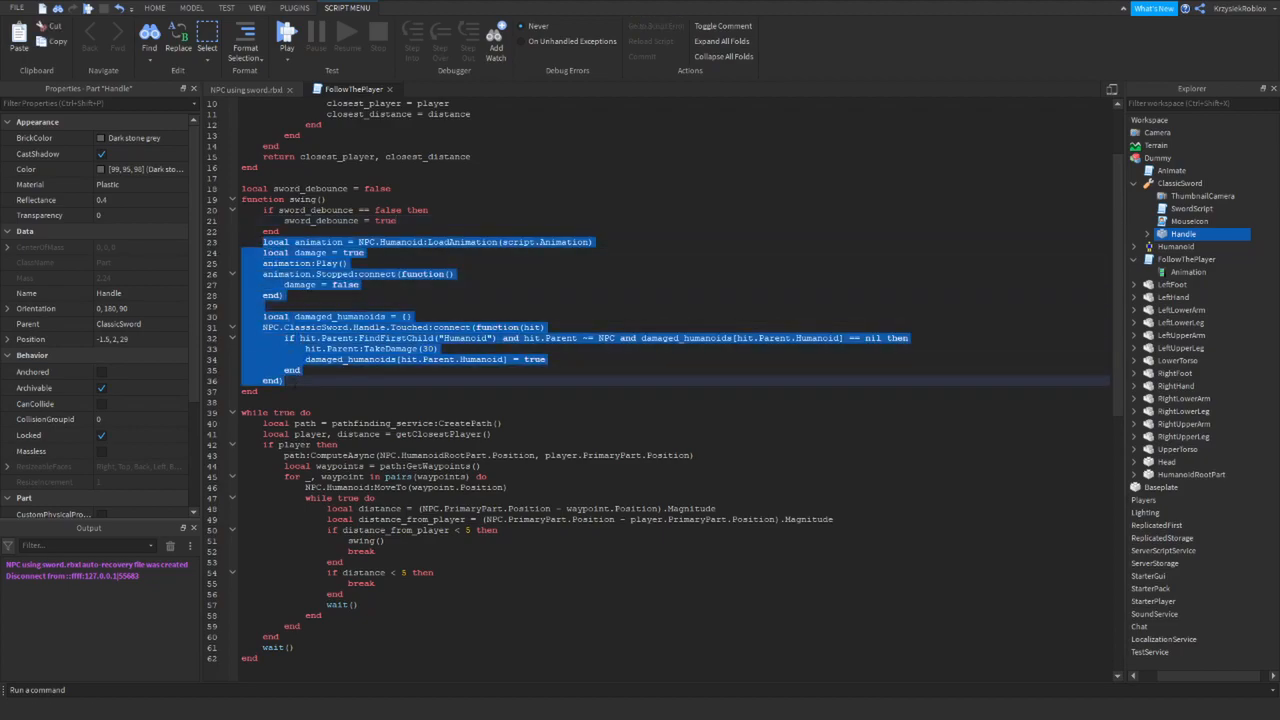
{"action": "key", "text": "Delete"}
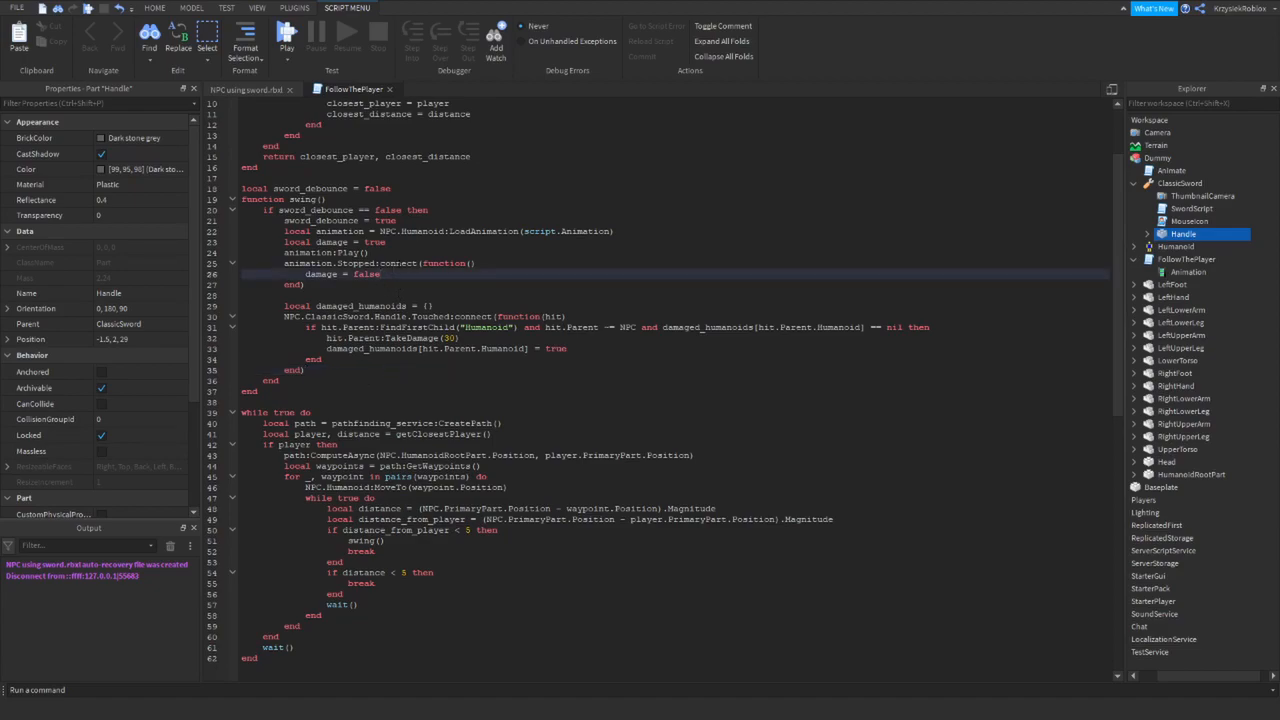
After the swing, wait(3) and reset sword_debounce to false
{"action": "type", "text": "wait(3)"}
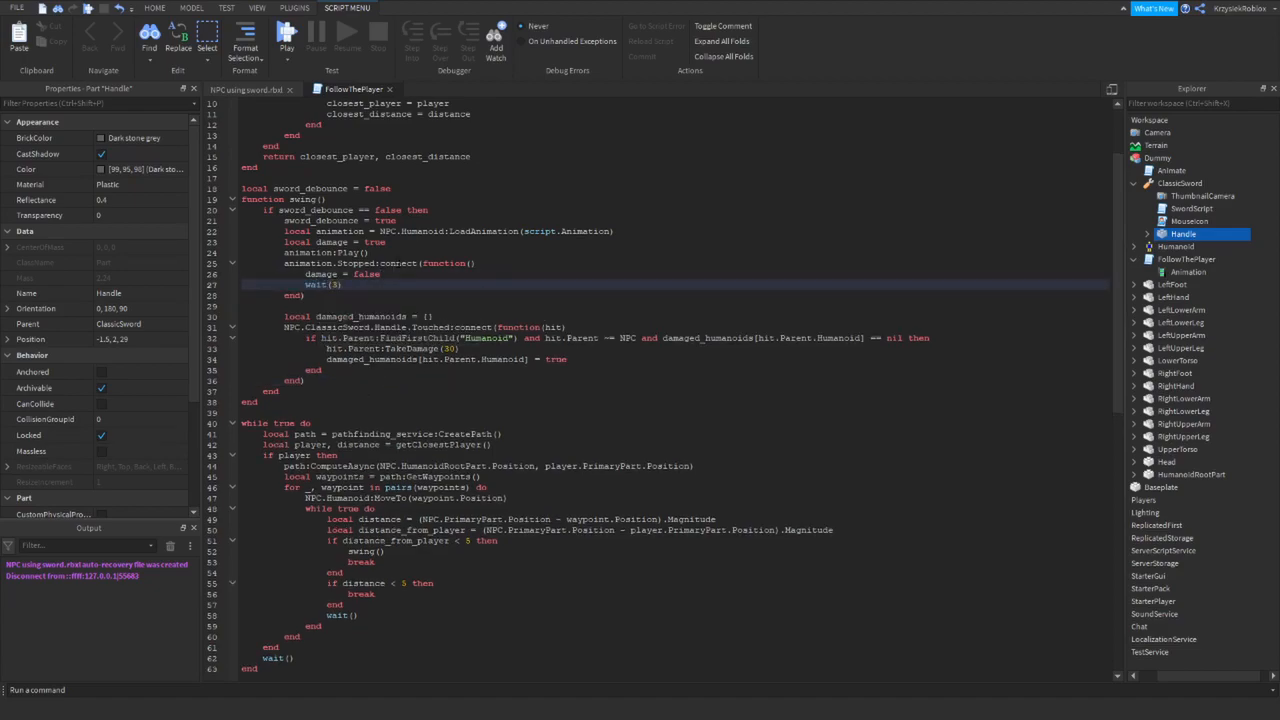
{"action": "type", "text": "su"}
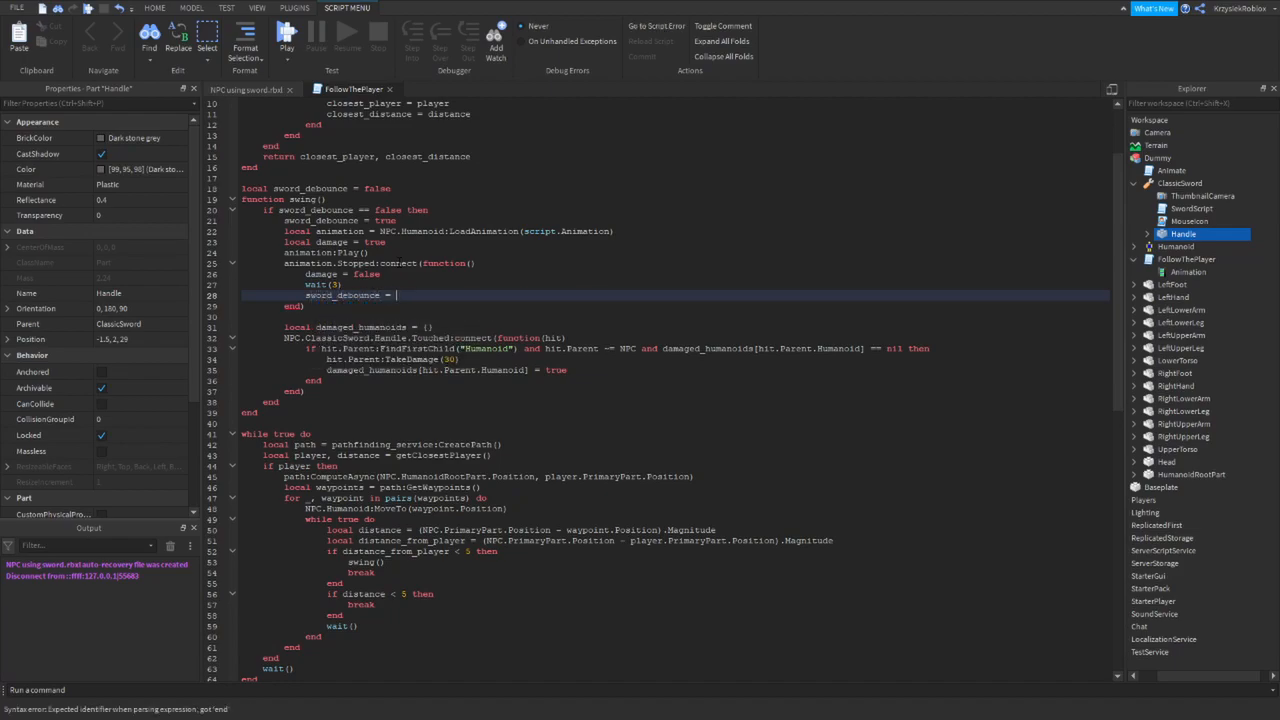
{"action": "type", "text": "false"}
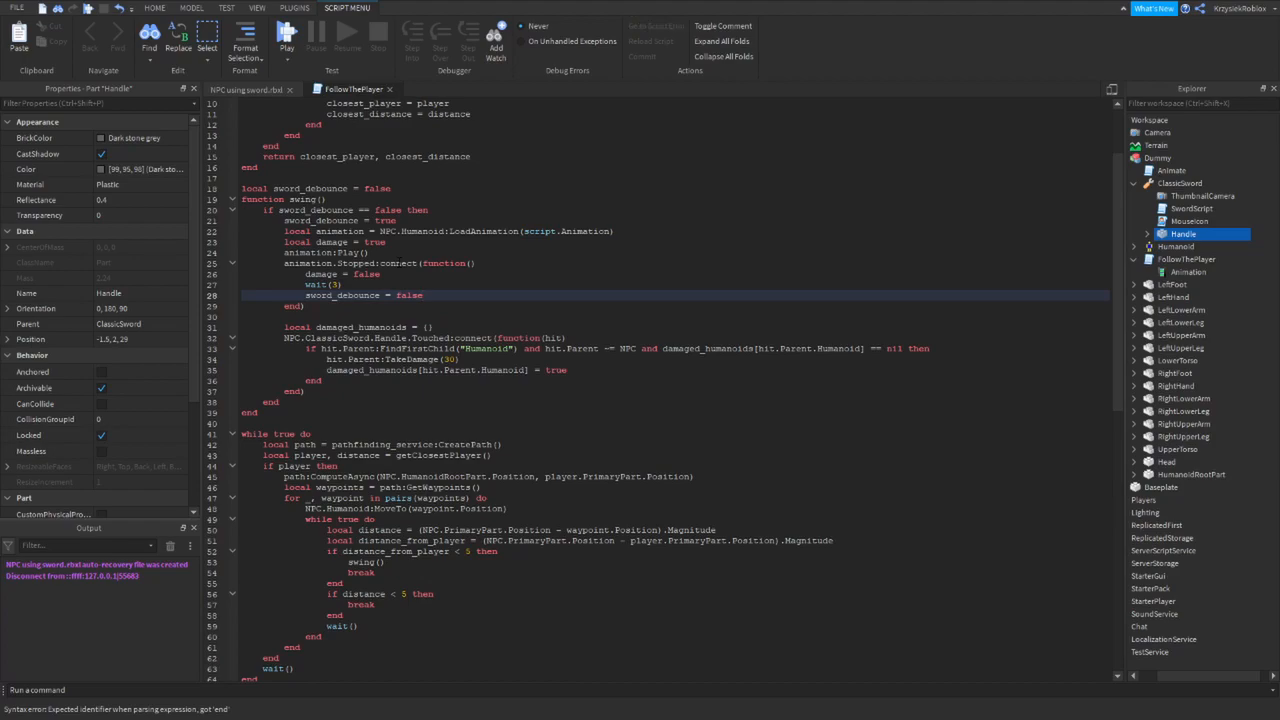
{"action": "double_click", "coordinate": [310, 188]}
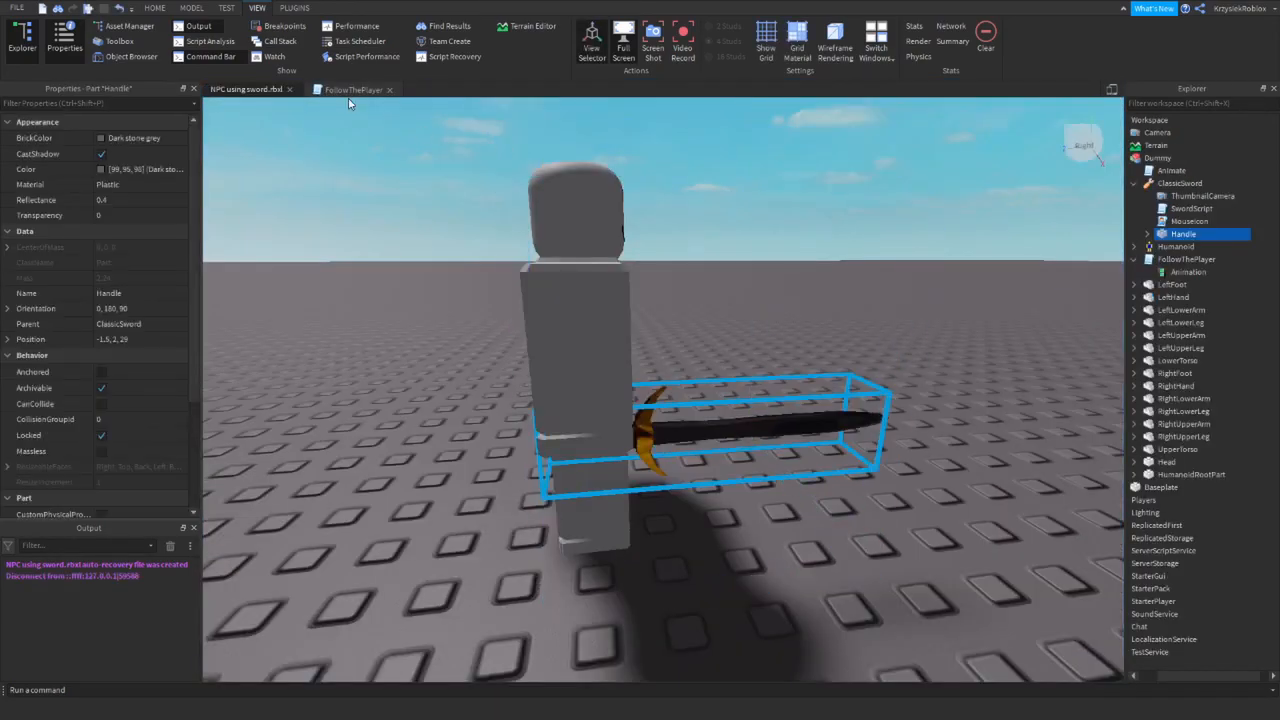
{"action": "left_click", "coordinate": [352, 88]}
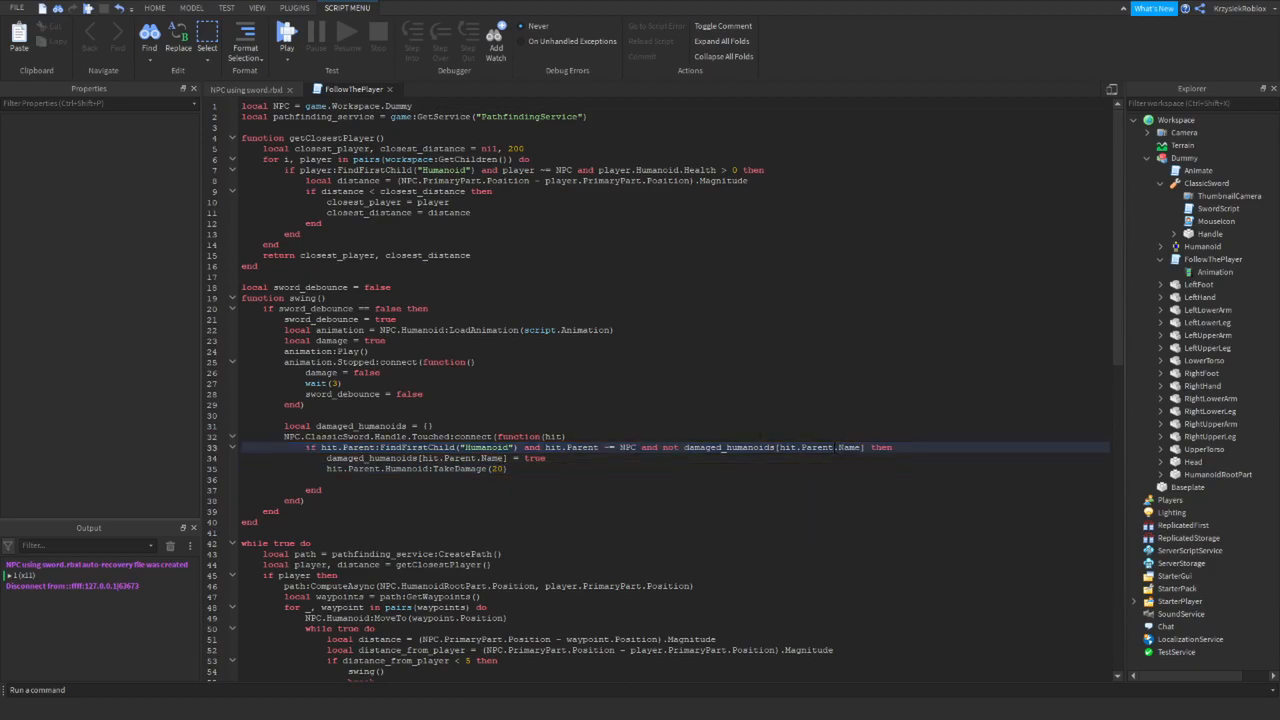
Select the spot in the script where the living-humanoid and name-keyed edits go
{"action": "double_click", "coordinate": [848, 446]}
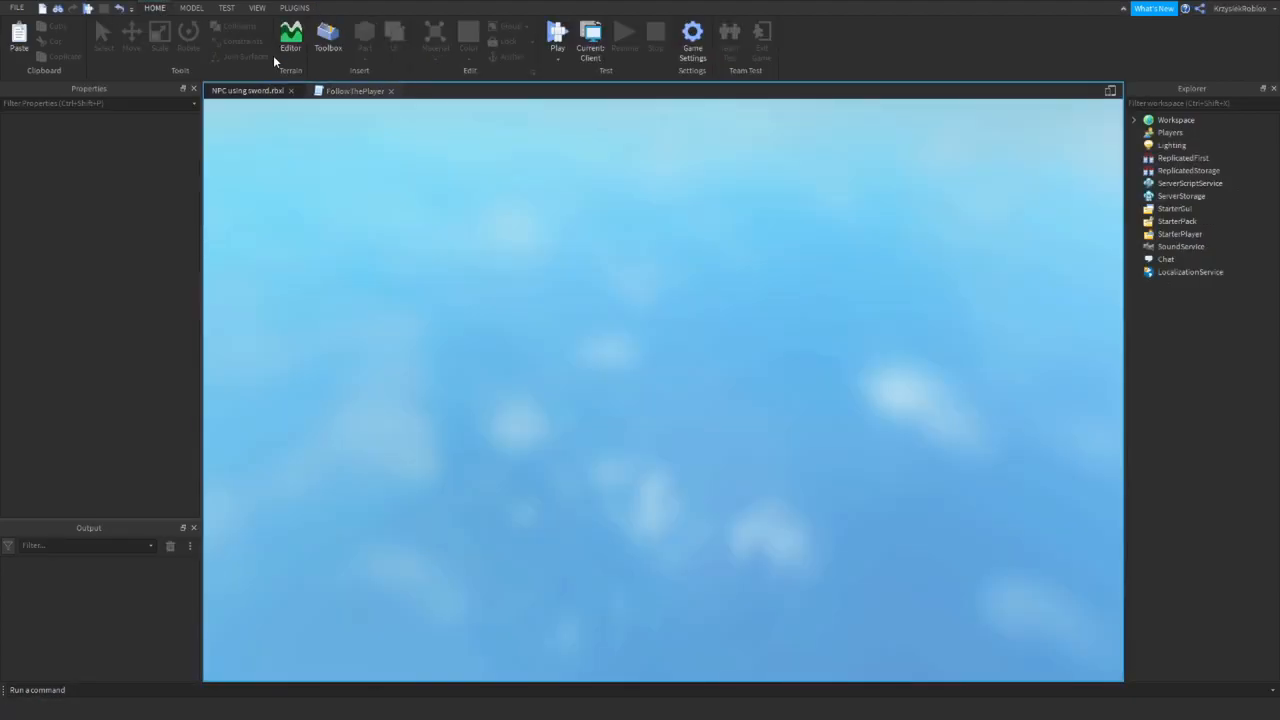
Start a Play test session from the Home tab
{"action": "left_click", "coordinate": [556, 40]}
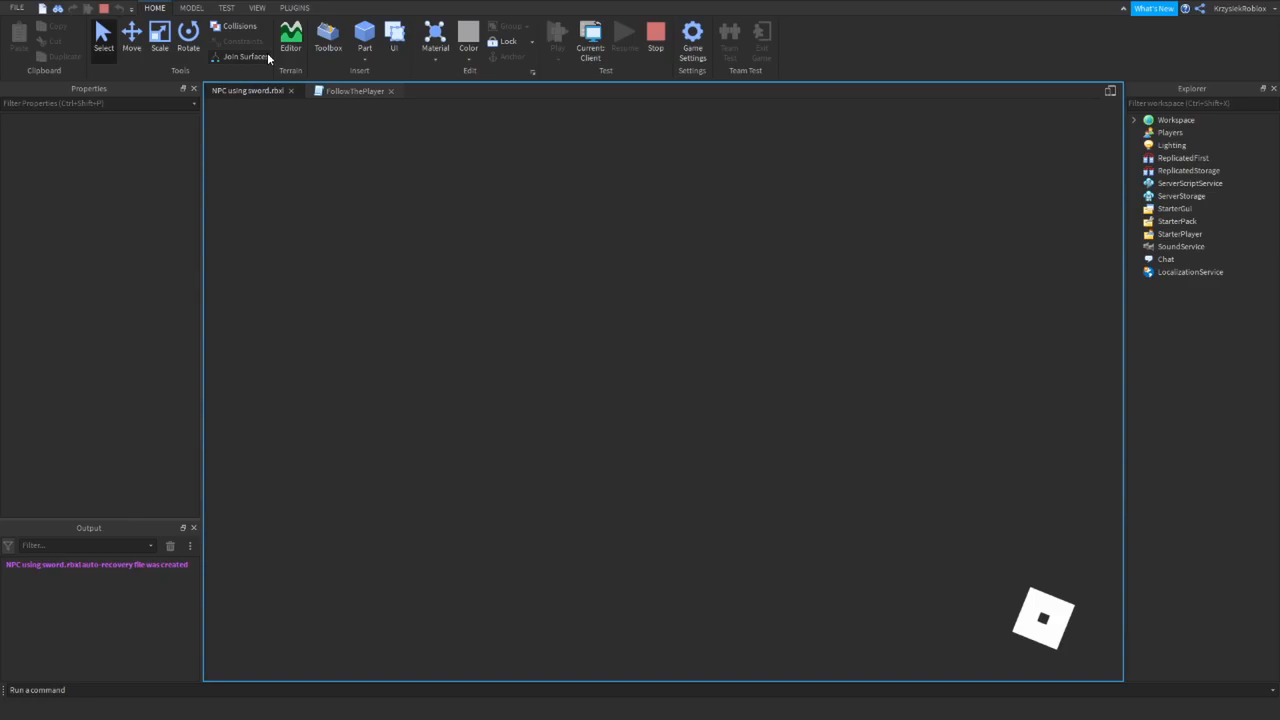
{"action": "left_click", "coordinate": [566, 40]}
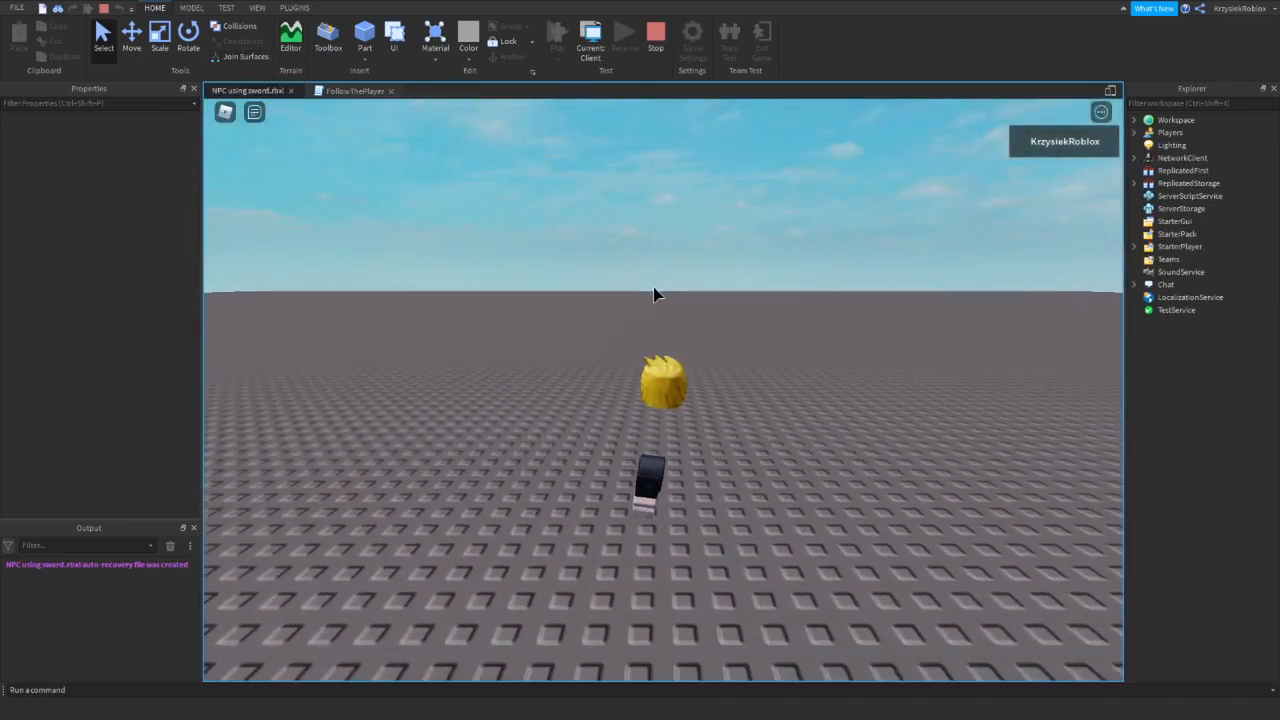